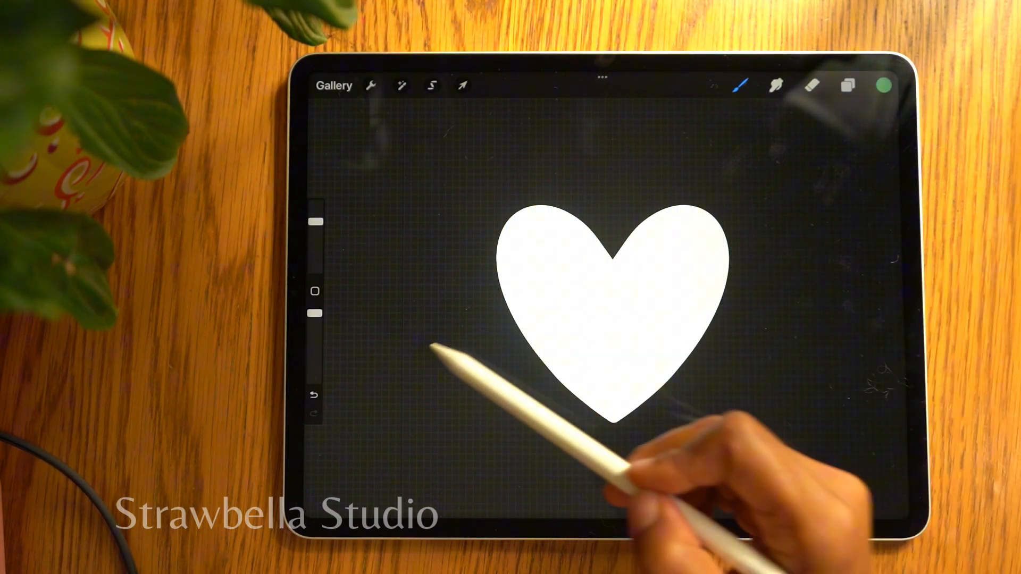
# Return to the Gallery and start a custom canvas of 2000 × 2000 px at 300 DPI
pyautogui.click(334, 85)
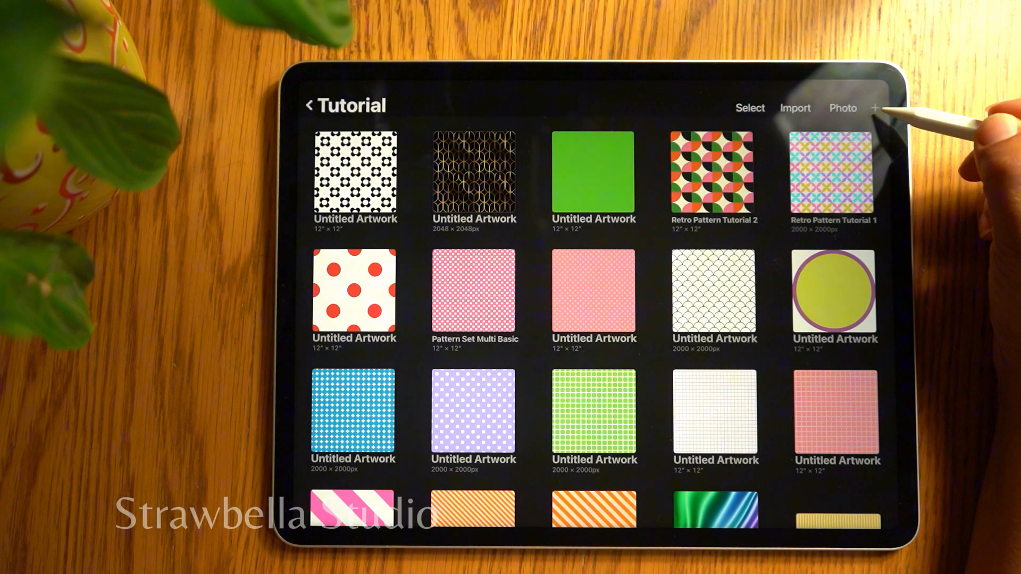
pyautogui.click(875, 109)
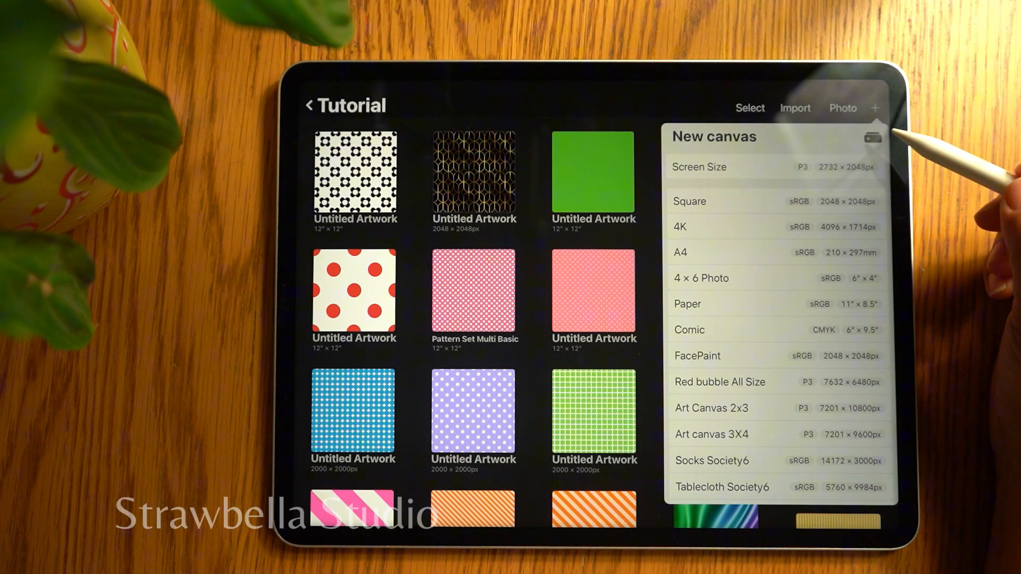
pyautogui.moveTo(875, 137)
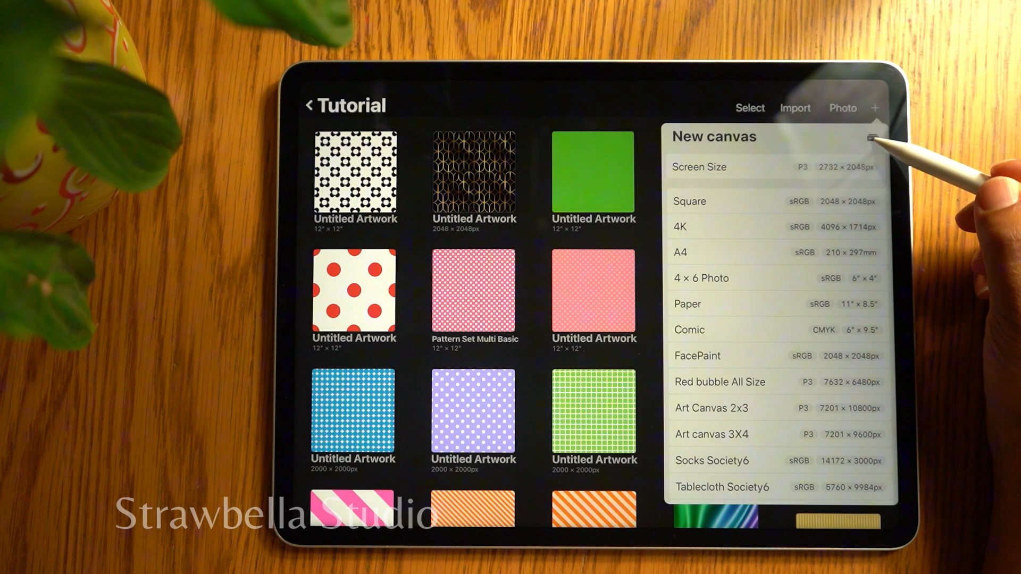
pyautogui.click(874, 137)
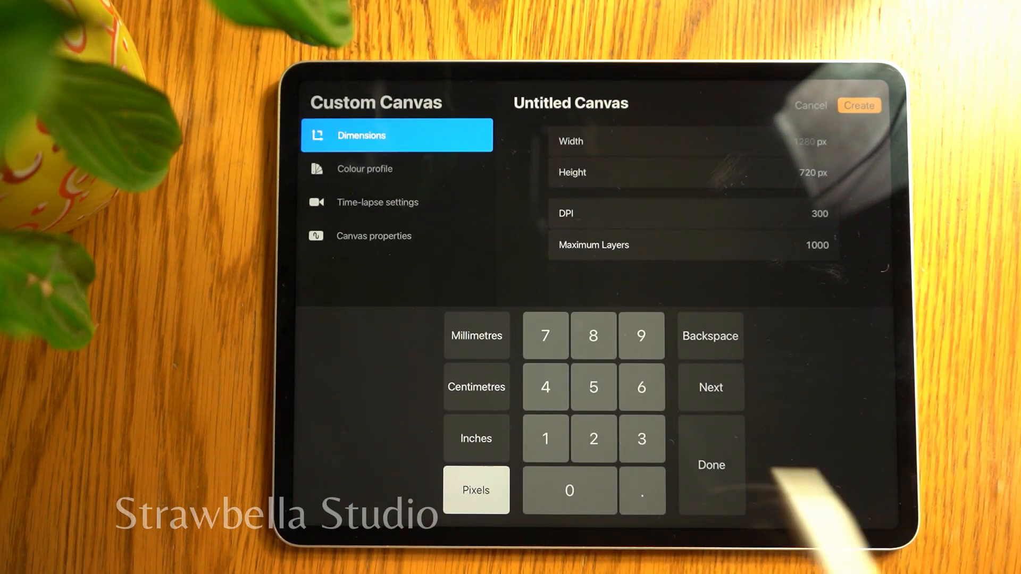
pyautogui.moveTo(813, 423)
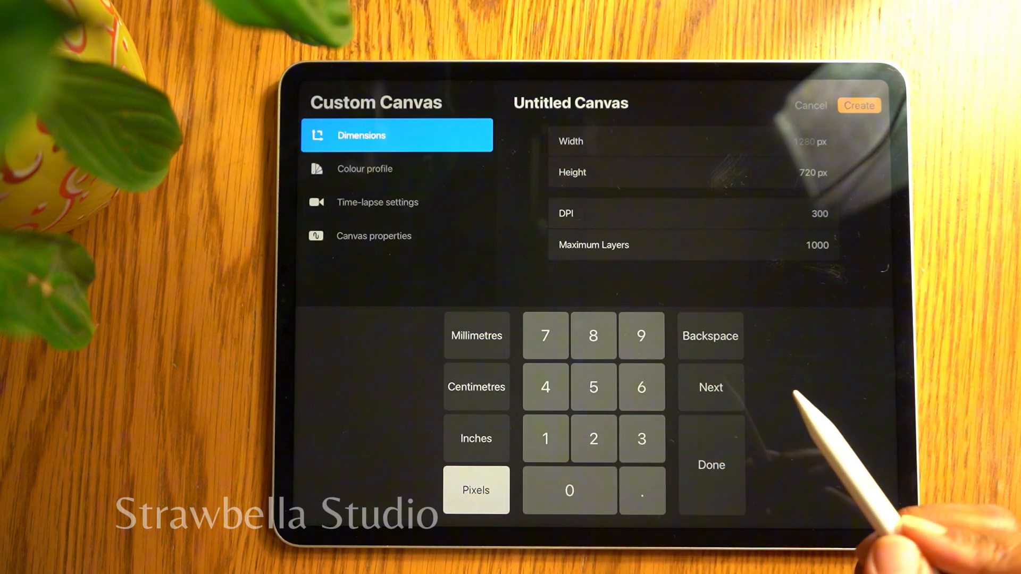
pyautogui.click(567, 491)
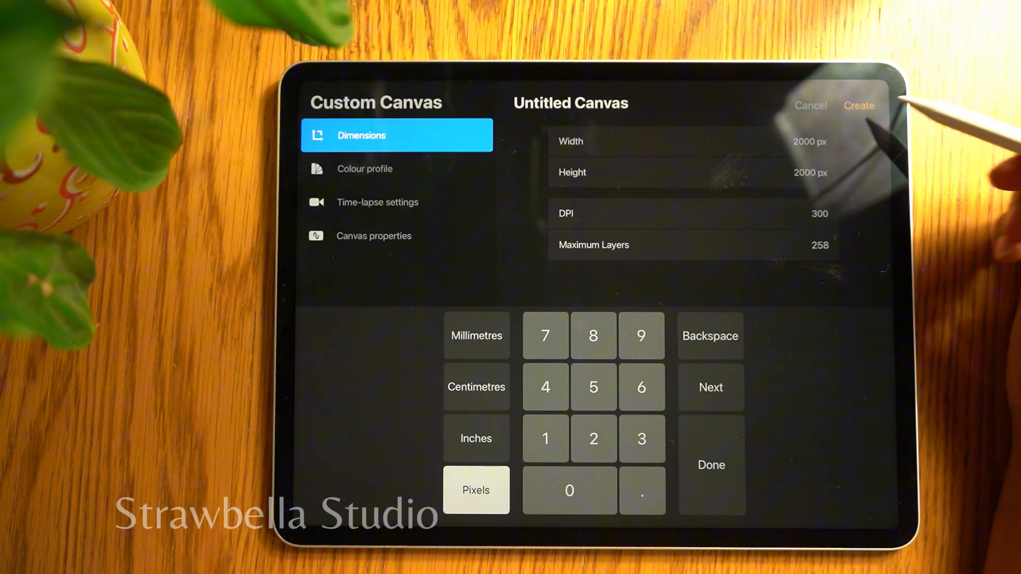
# Create the canvas and fill Layer 1 with a light cream colour from the disc picker
pyautogui.click(859, 105)
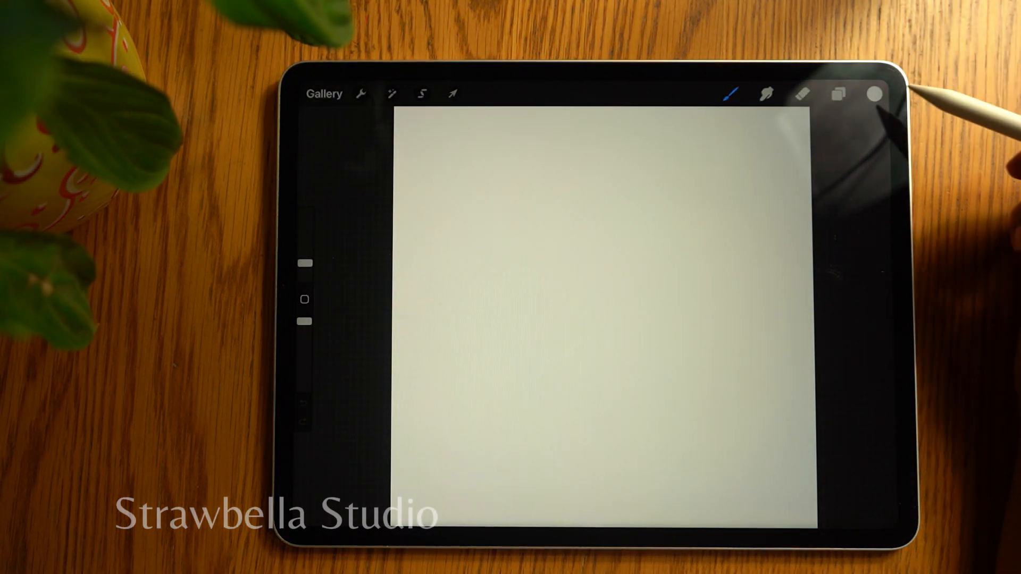
pyautogui.click(875, 93)
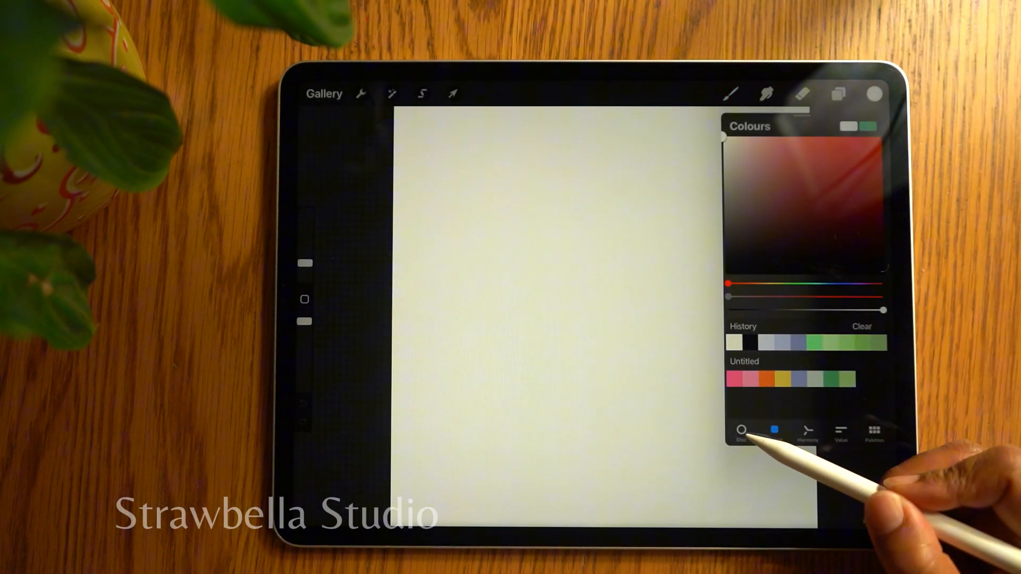
pyautogui.click(740, 433)
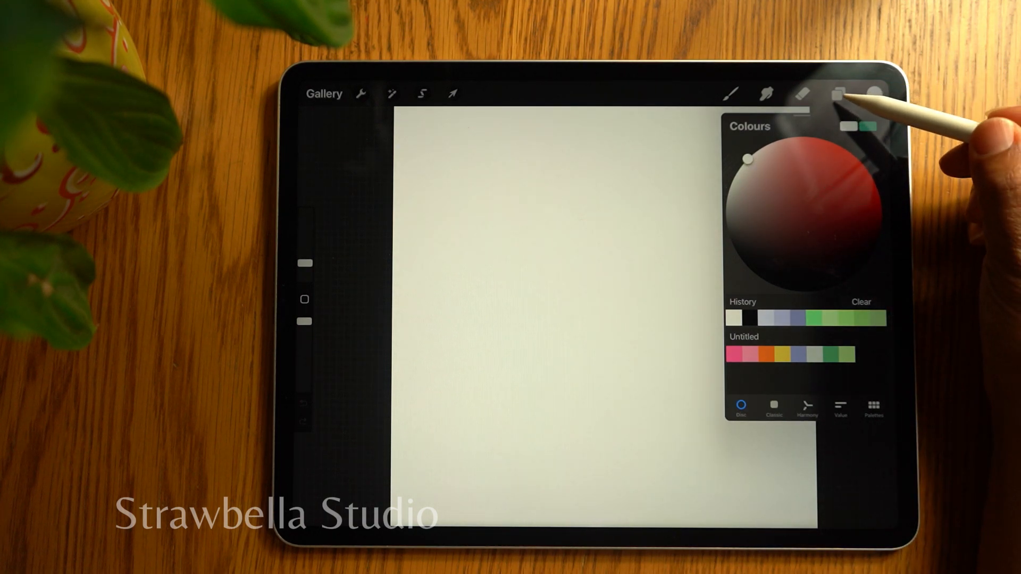
pyautogui.click(838, 94)
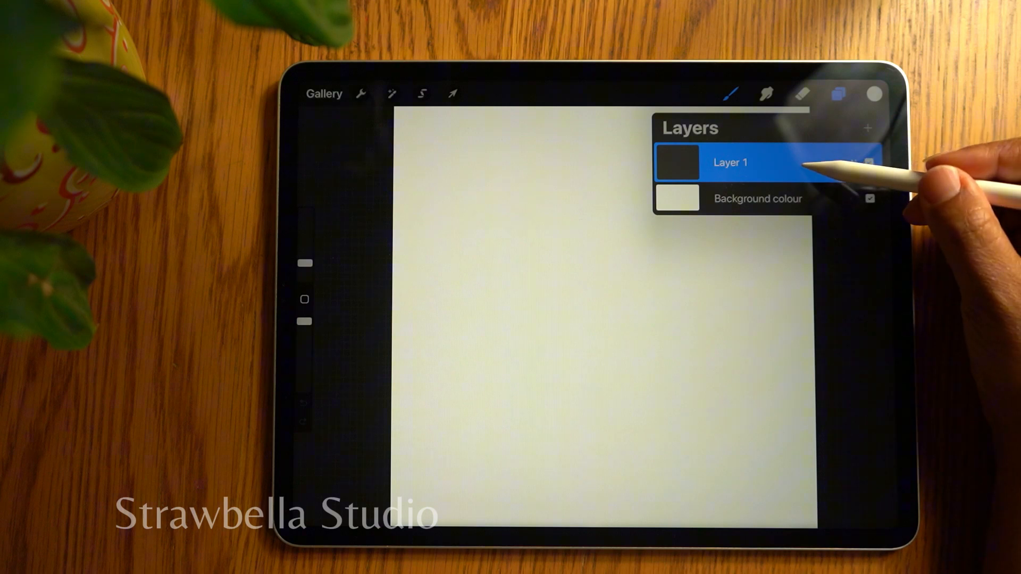
pyautogui.click(729, 162)
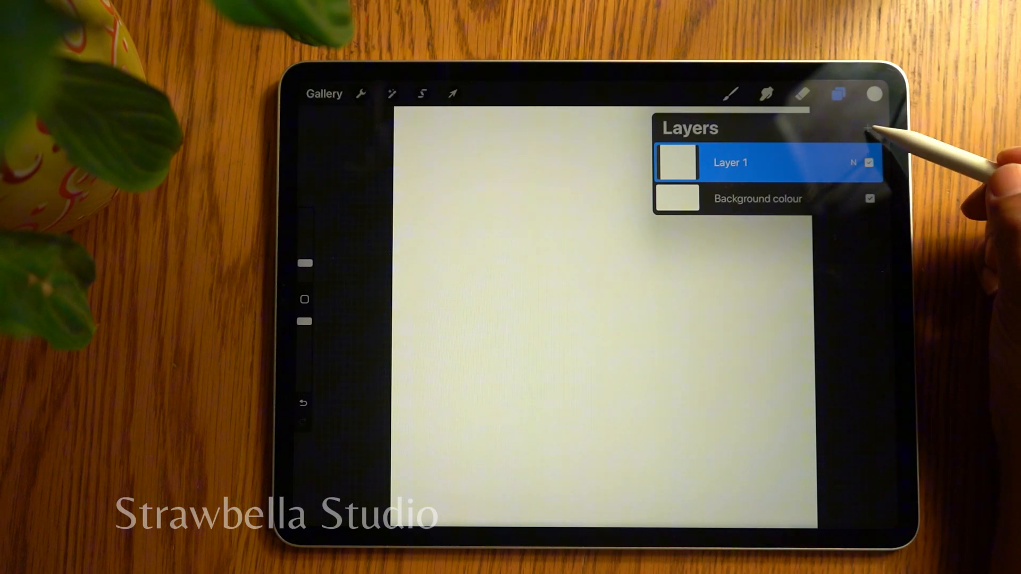
# Add Layer 2 above it and fill it solid black
pyautogui.click(869, 127)
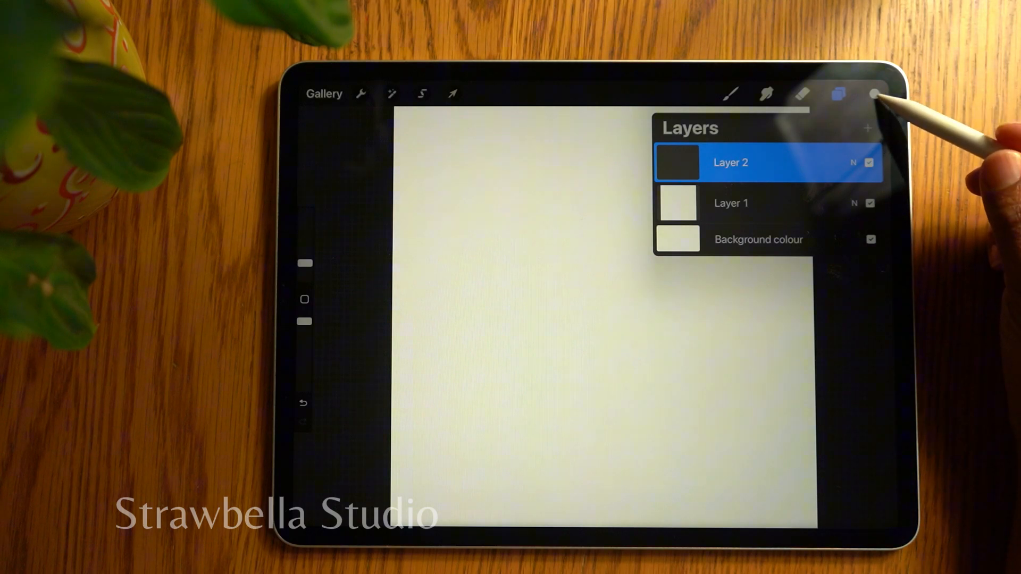
pyautogui.click(876, 94)
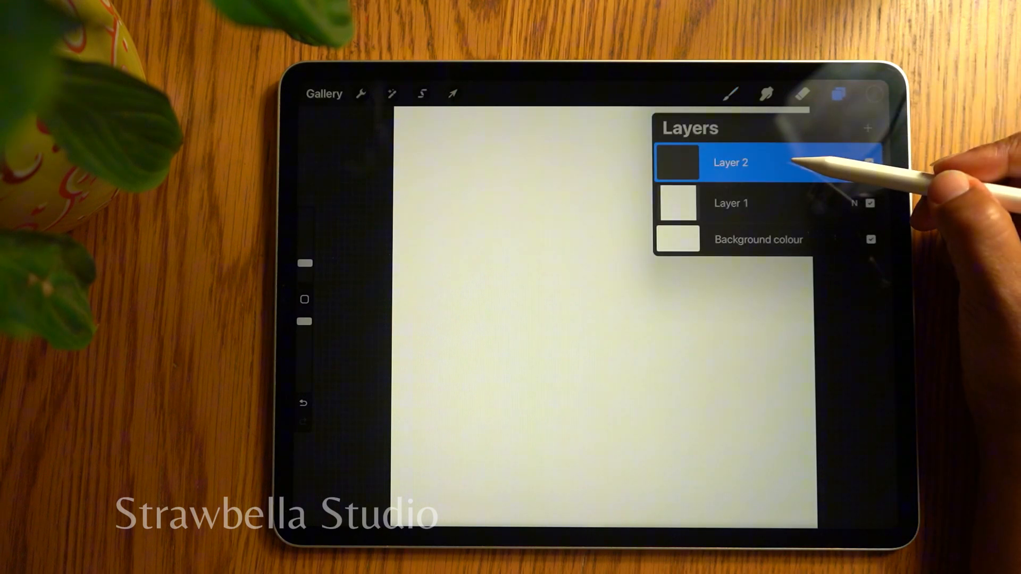
pyautogui.click(729, 162)
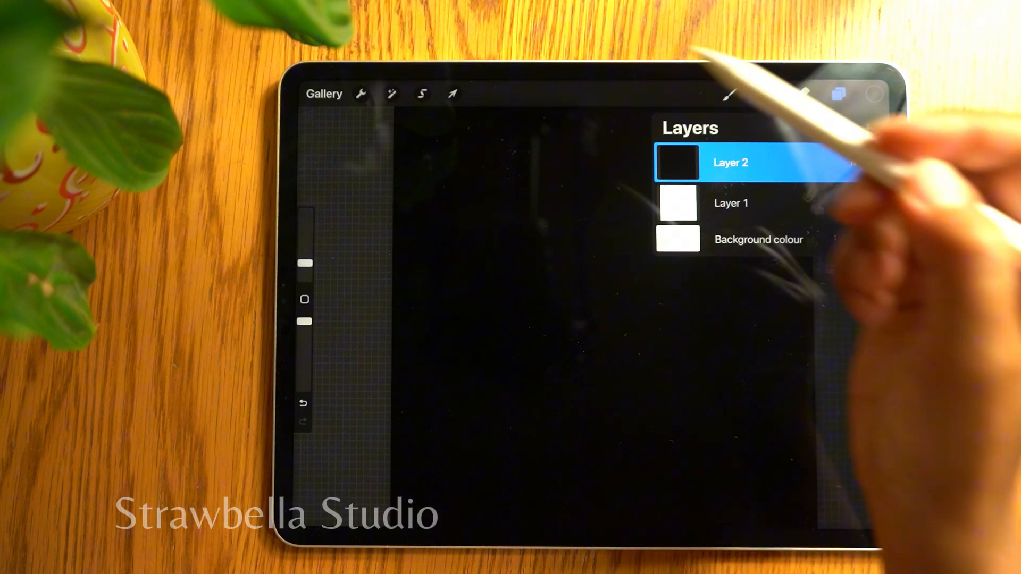
# Transform the black layer with Snapping on so it covers only the right half
pyautogui.click(452, 94)
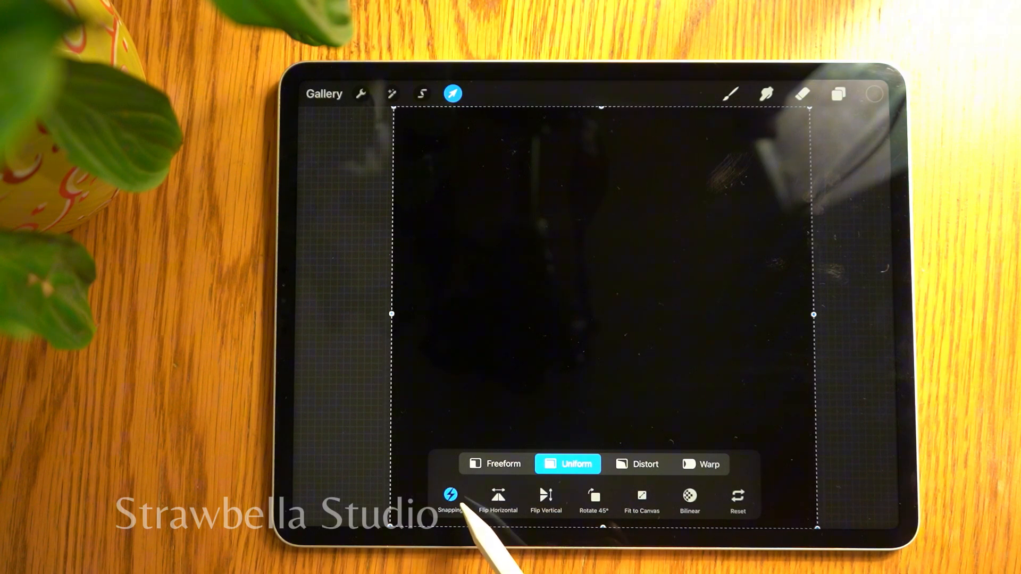
pyautogui.click(450, 495)
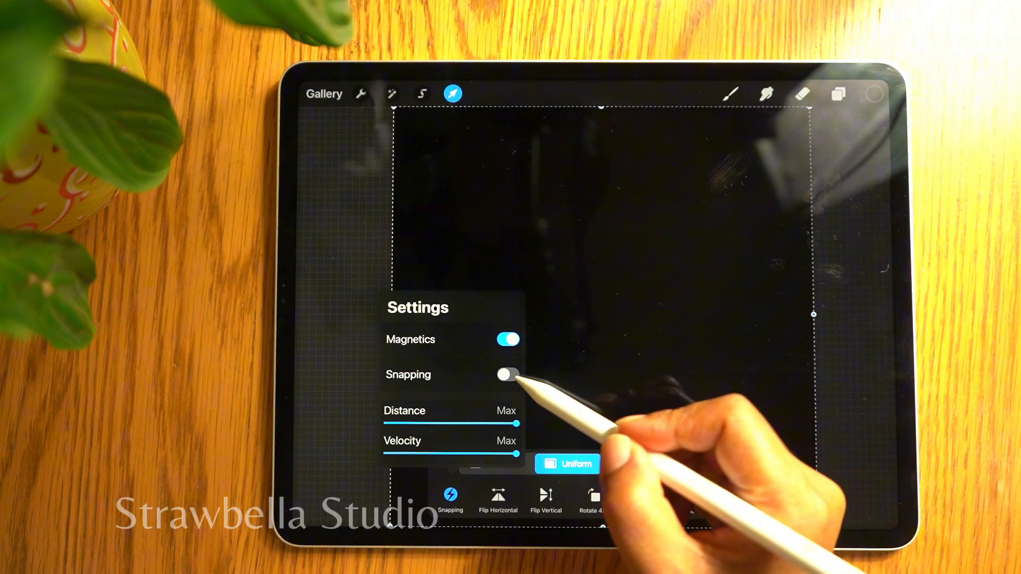
pyautogui.click(508, 374)
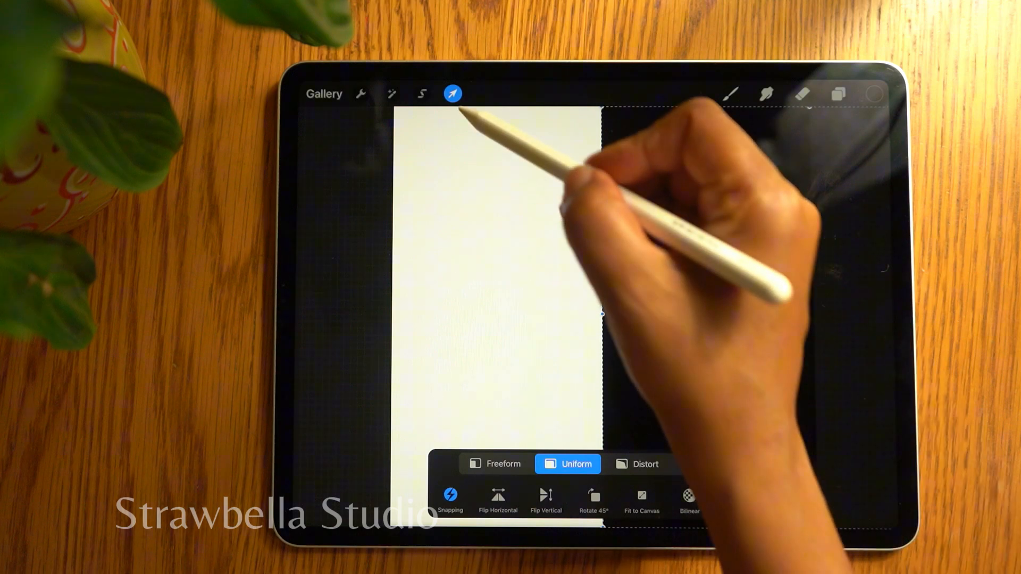
pyautogui.click(838, 93)
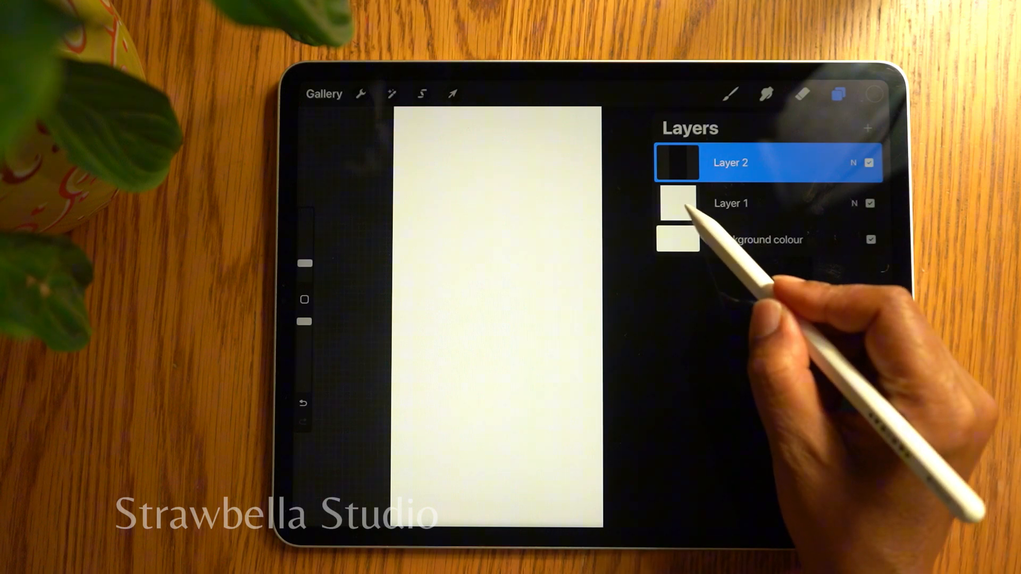
# Select both layers and merge them into one half-and-half layer
pyautogui.click(731, 203)
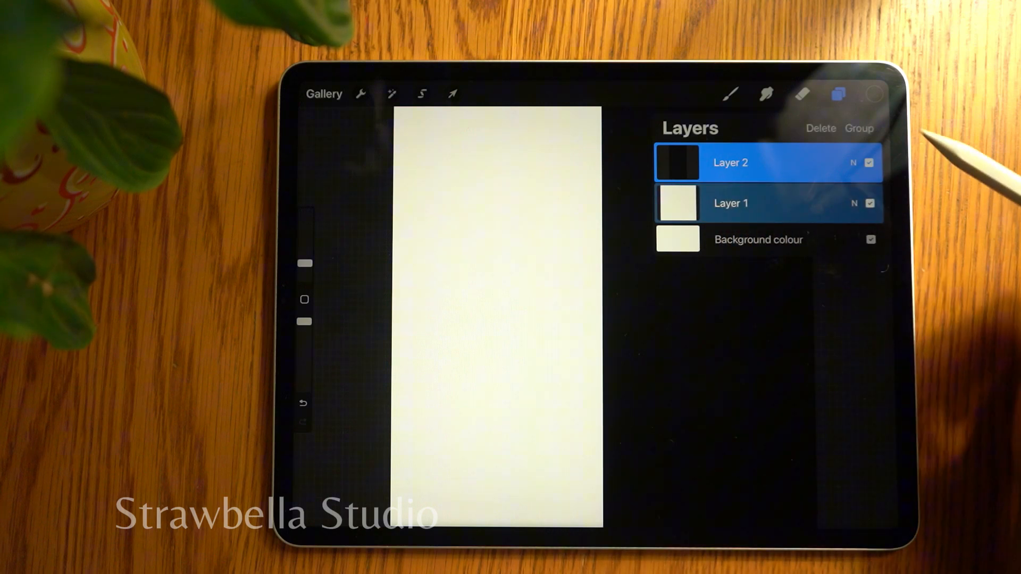
pyautogui.click(859, 128)
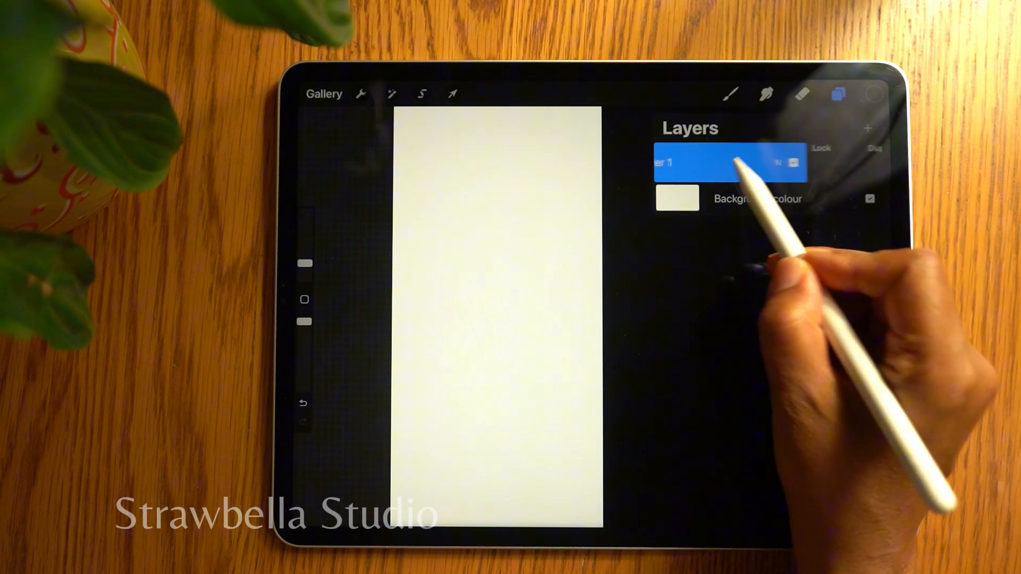
# Duplicate the half-and-half layer three times and select the top three copies
pyautogui.click(869, 129)
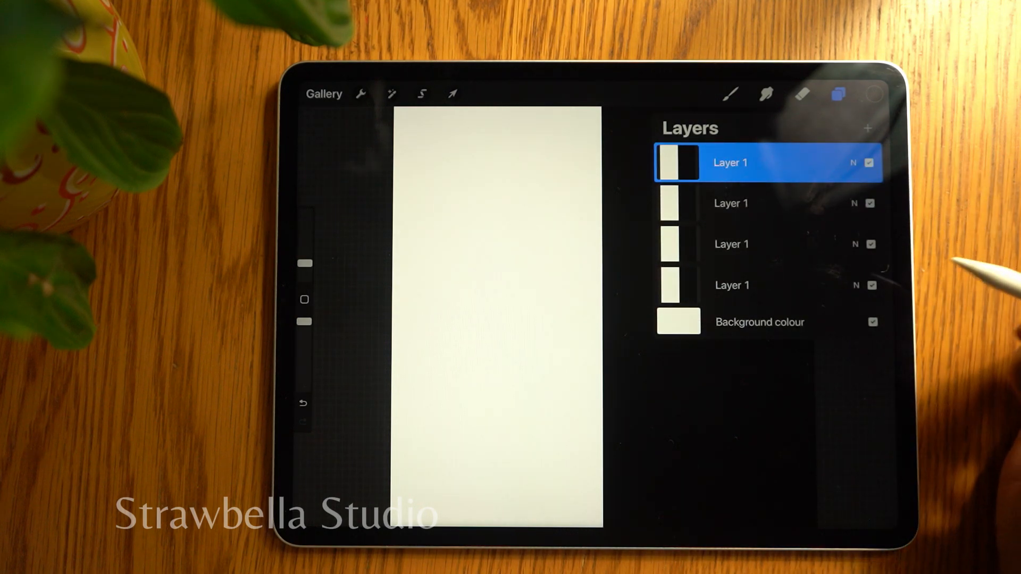
pyautogui.click(872, 285)
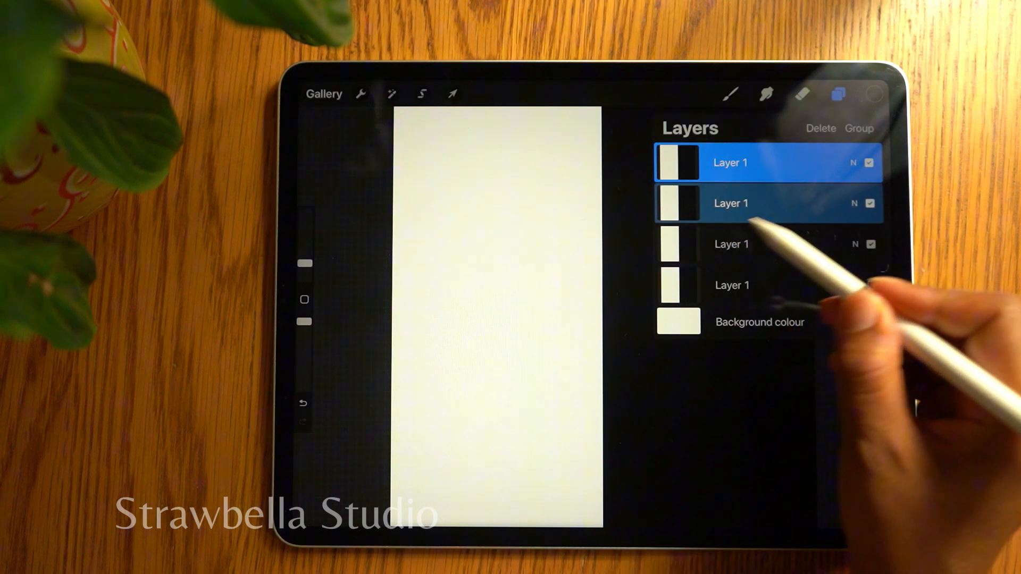
pyautogui.click(730, 245)
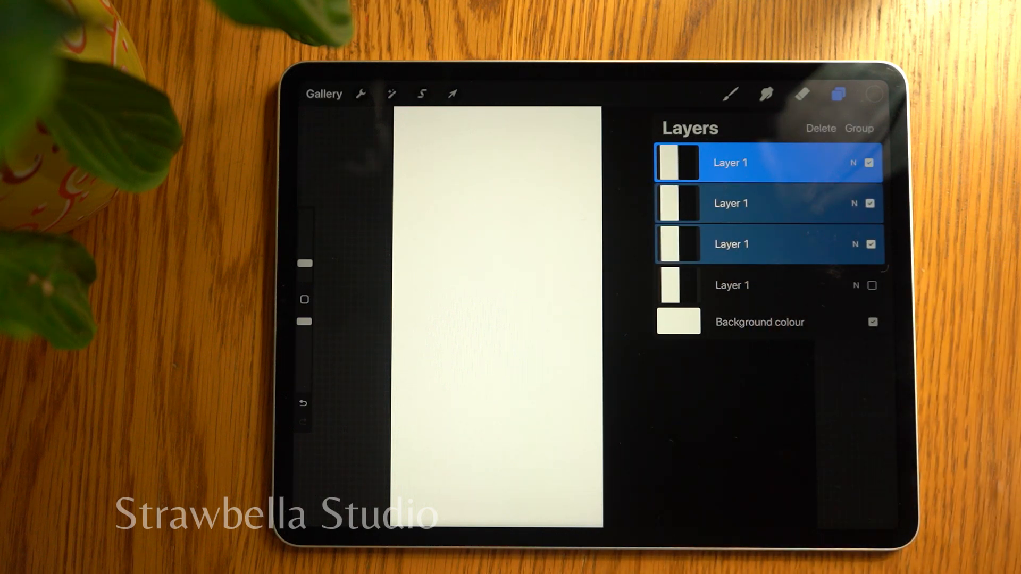
pyautogui.click(452, 94)
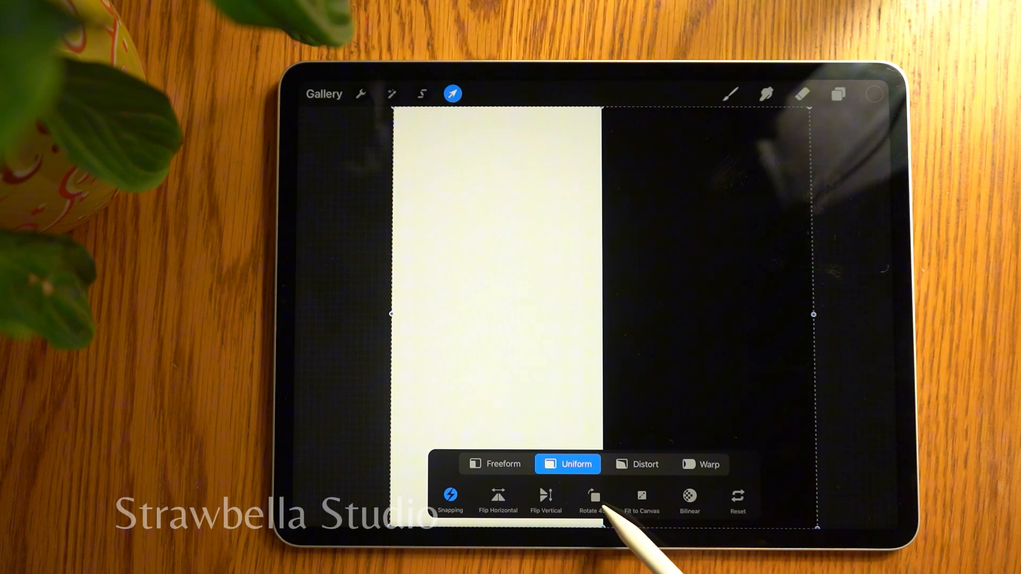
# Rotate the selection 45° and freeform-stretch it into one corner-to-corner black band
pyautogui.click(592, 495)
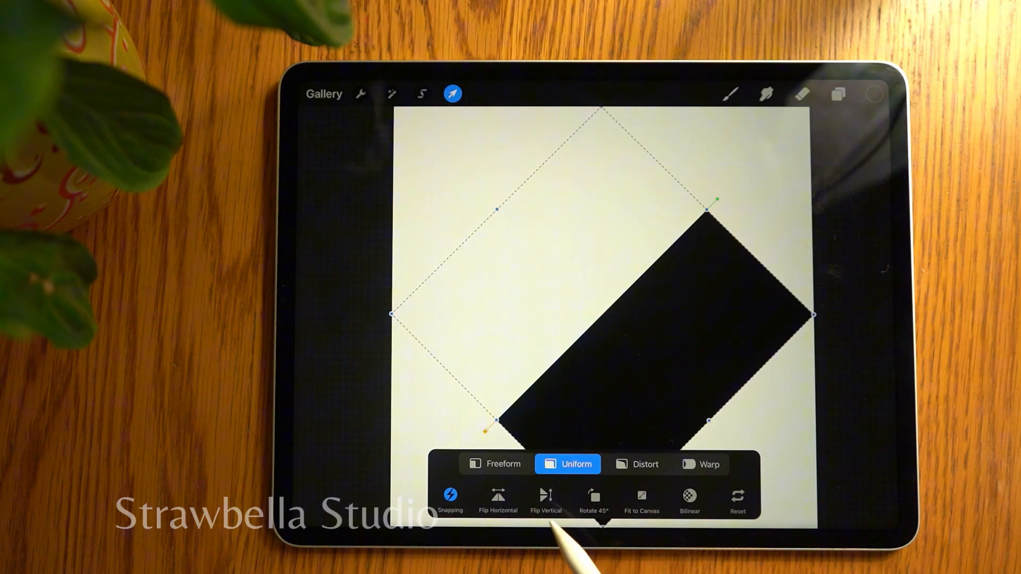
pyautogui.click(495, 463)
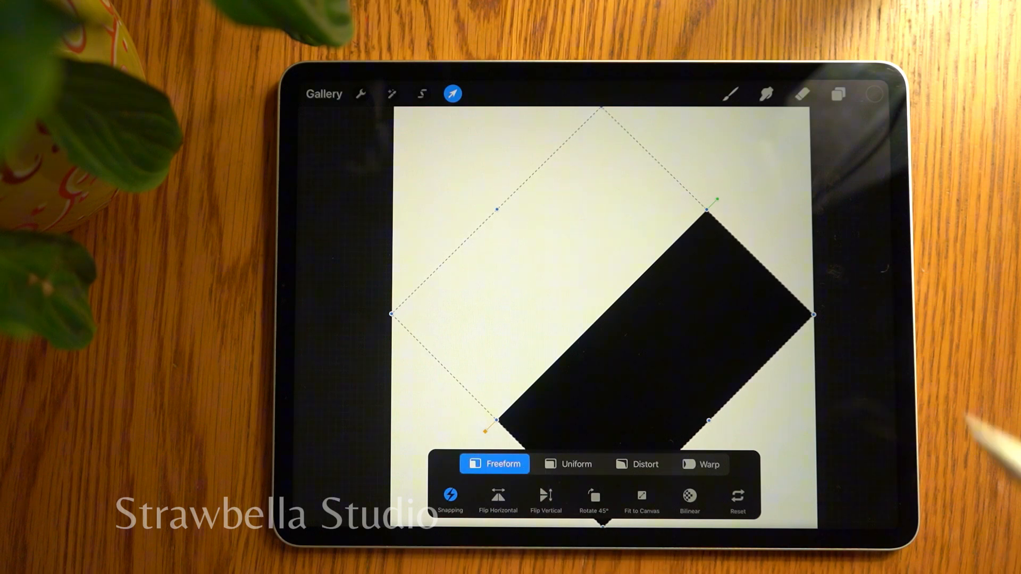
pyautogui.moveTo(713, 202); pyautogui.dragTo(712, 202)
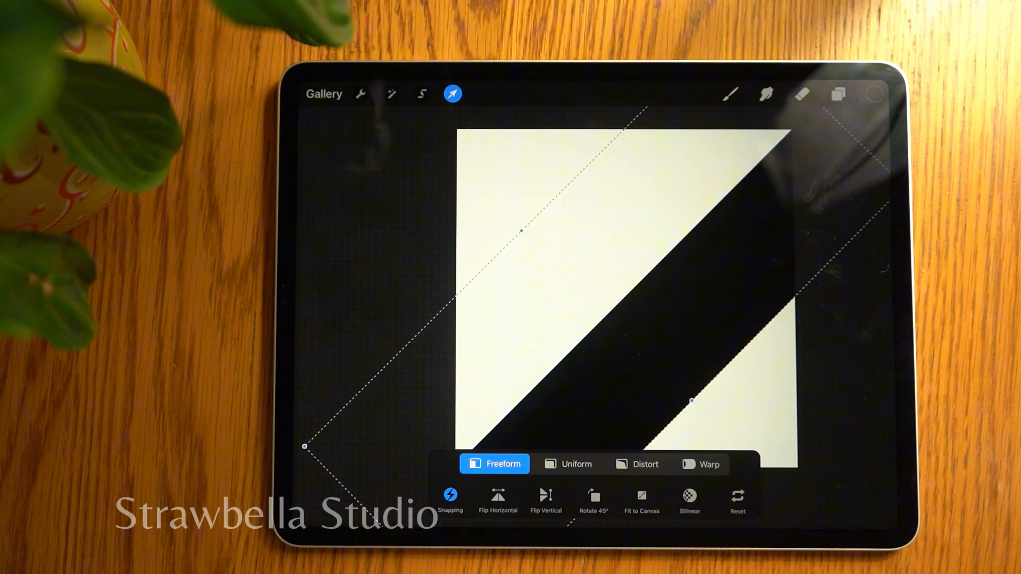
pyautogui.click(568, 464)
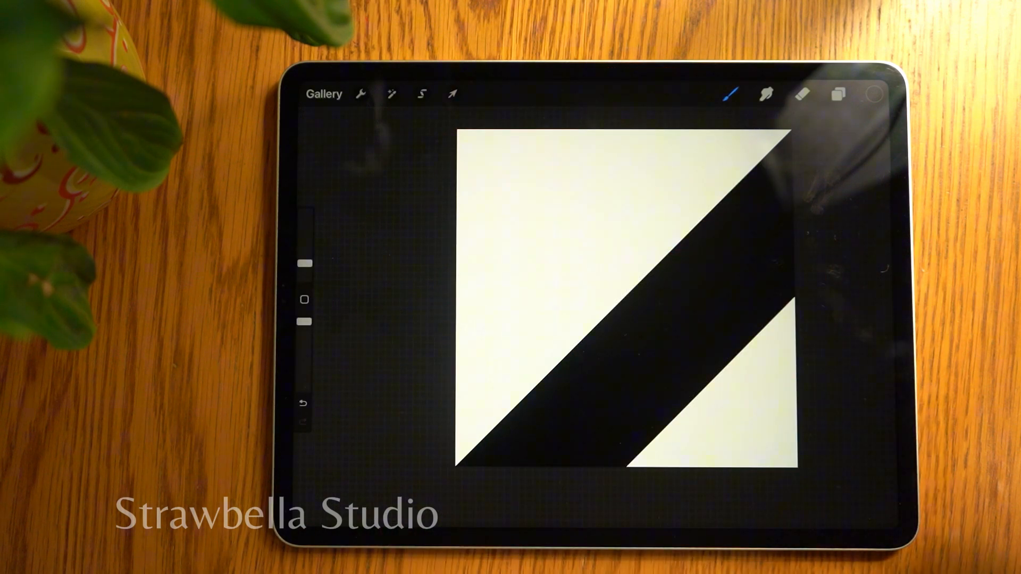
# Merge the three diagonal-band copies into a single stripe layer above the hidden original
pyautogui.click(838, 94)
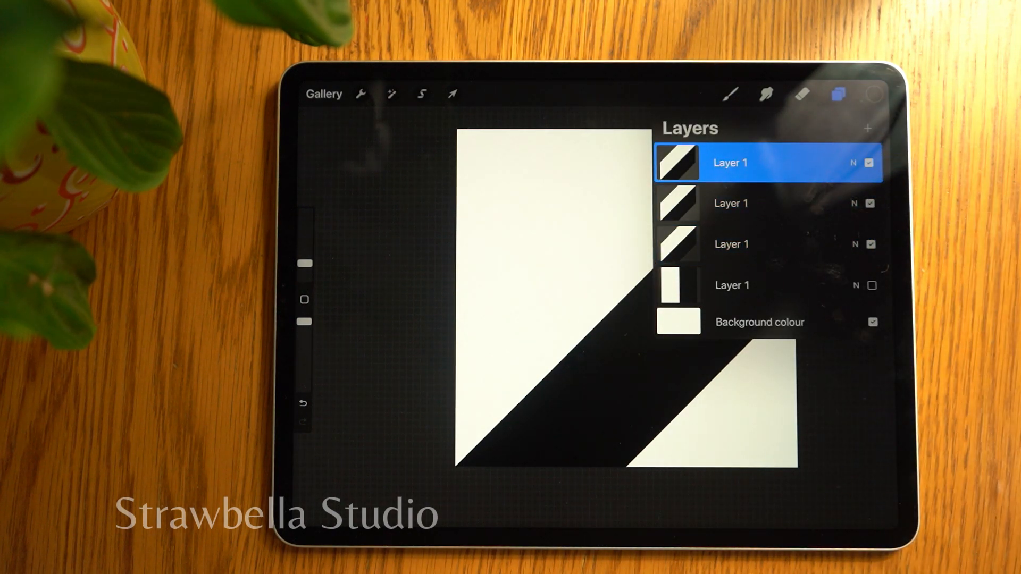
pyautogui.click(451, 95)
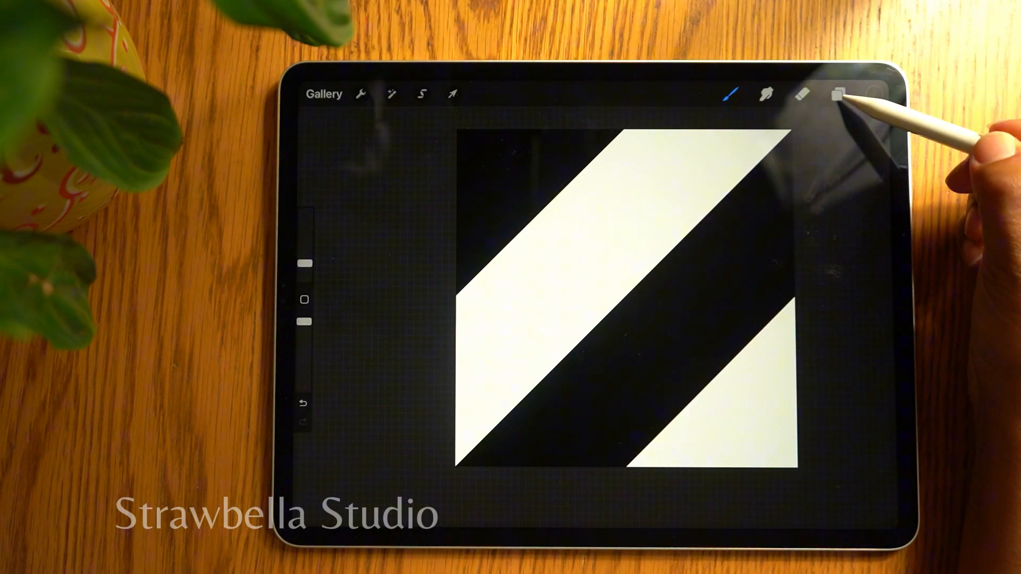
pyautogui.click(838, 95)
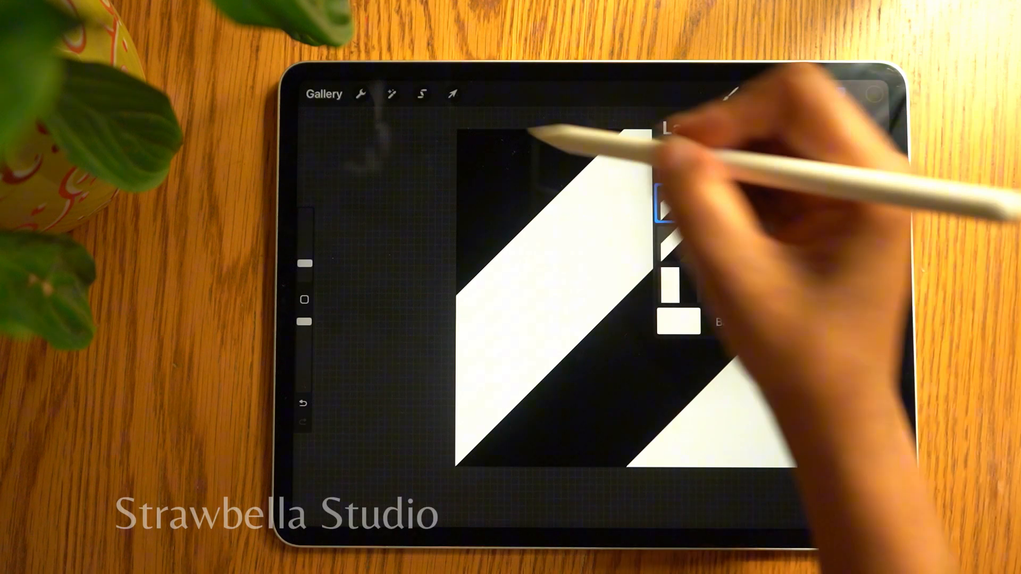
pyautogui.click(451, 95)
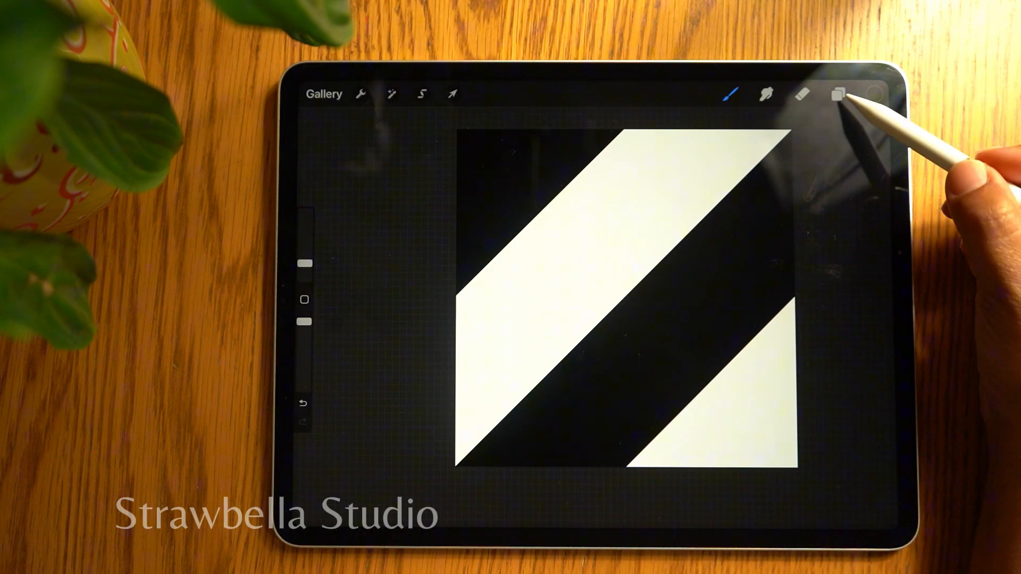
pyautogui.click(839, 95)
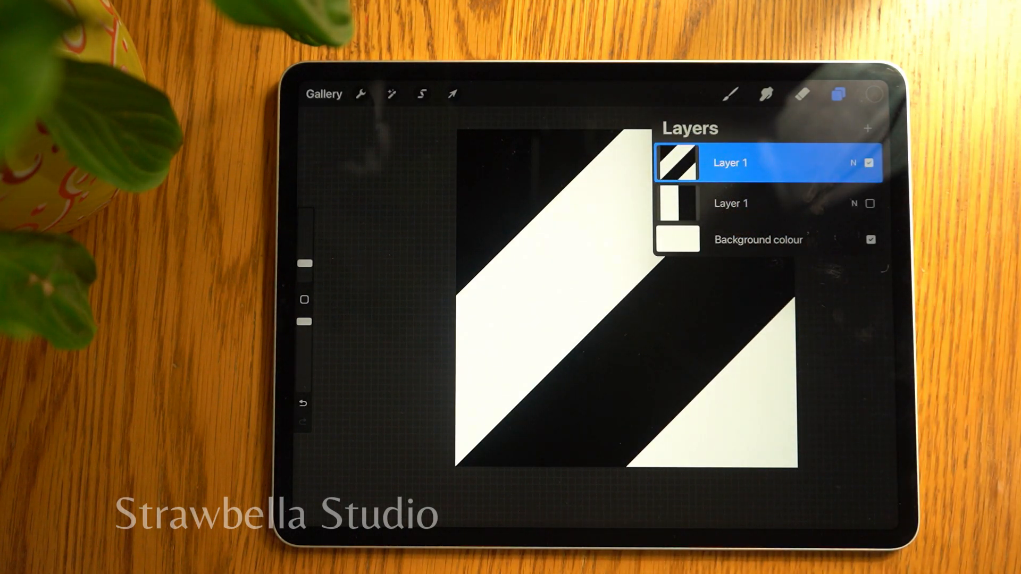
# Add a new set in the Brush Library and rename it Stripe Brushes
pyautogui.click(838, 95)
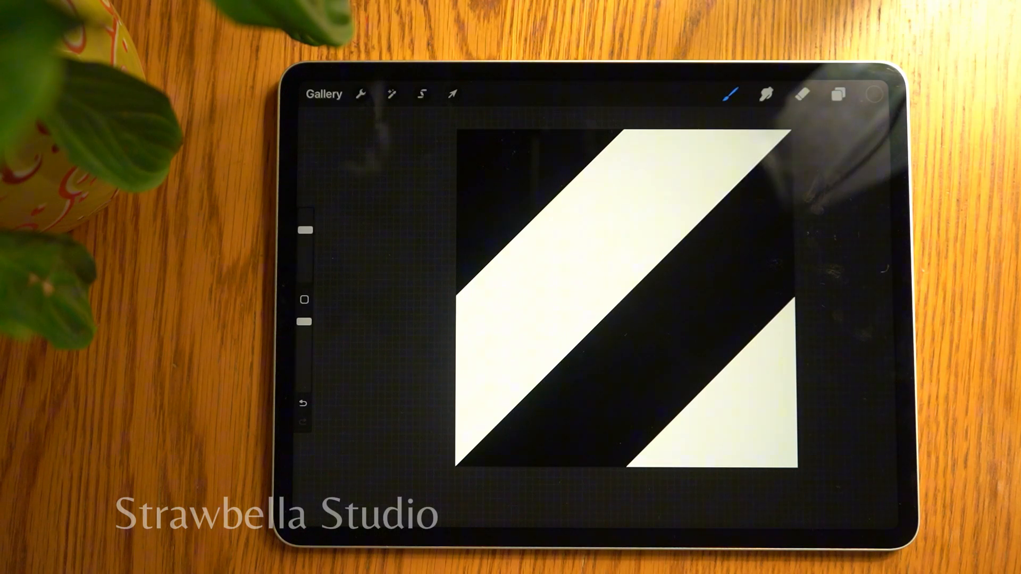
pyautogui.click(730, 94)
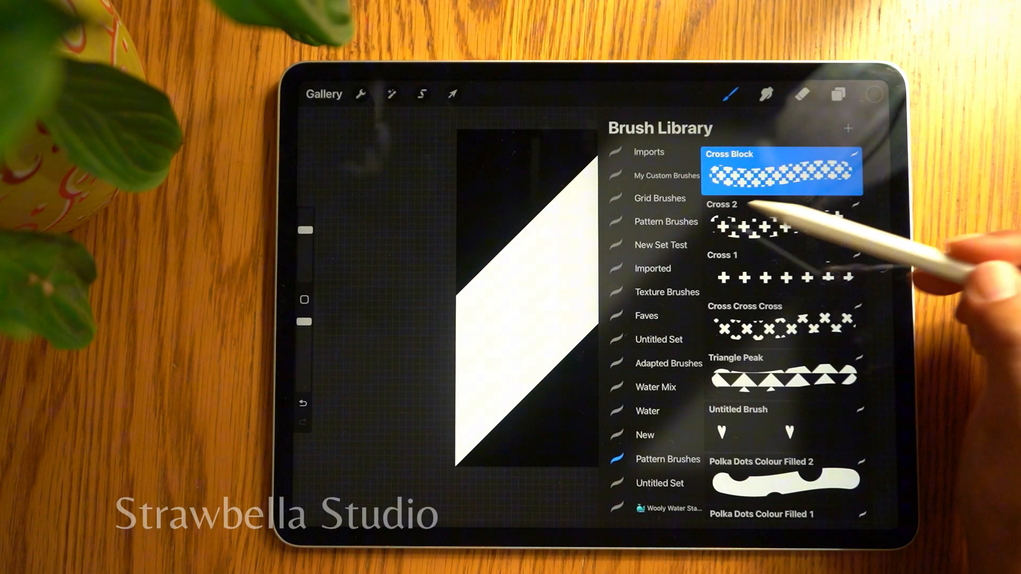
pyautogui.scroll(-3)
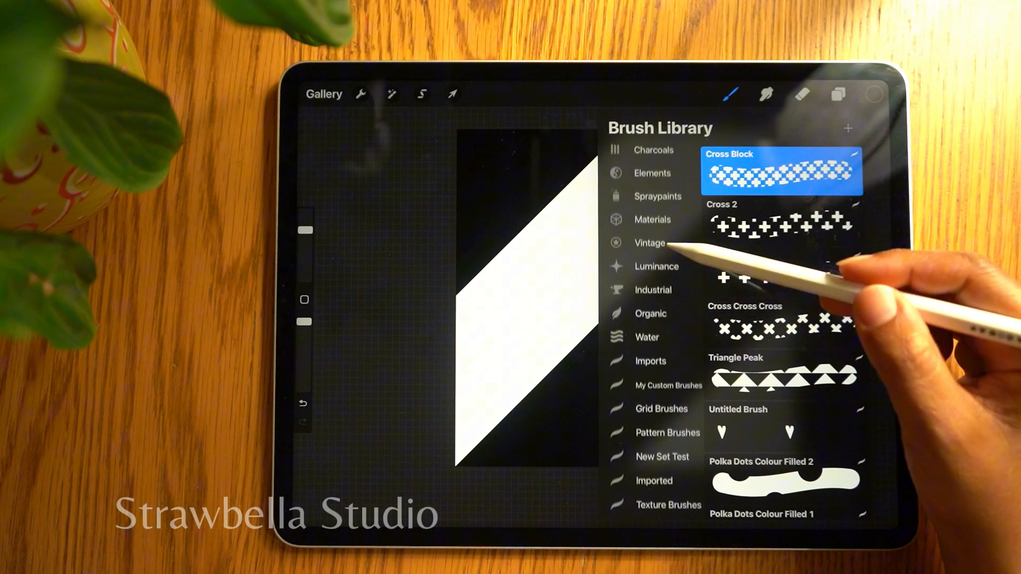
pyautogui.scroll(-3)
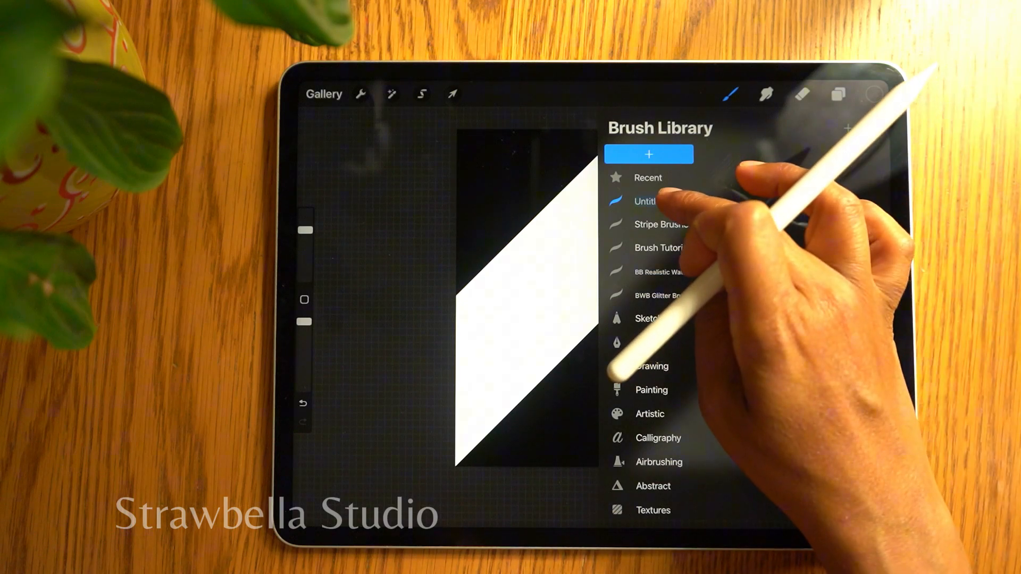
pyautogui.doubleClick(657, 201)
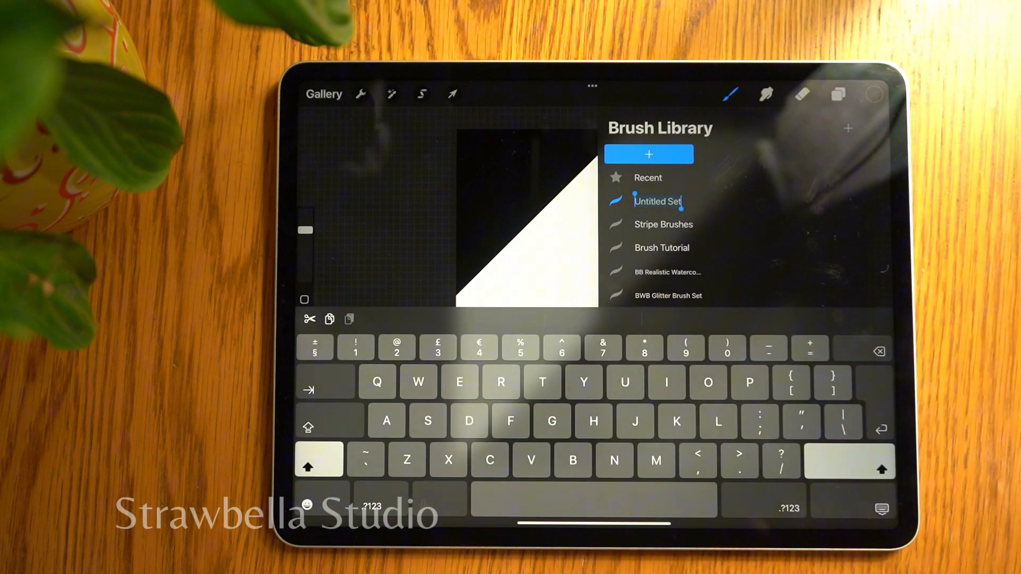
pyautogui.write('Stripe Brushes')
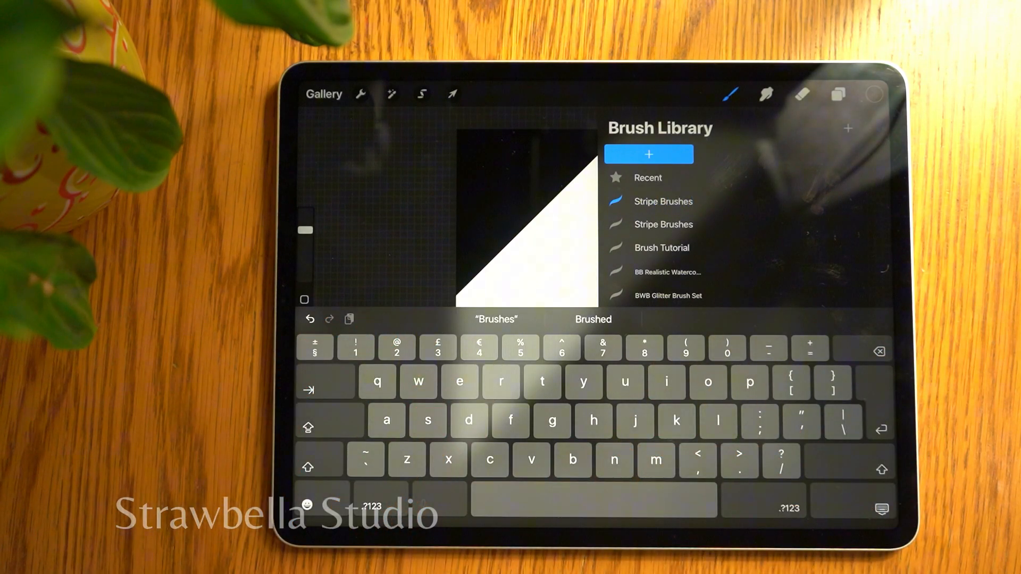
pyautogui.moveTo(846, 144)
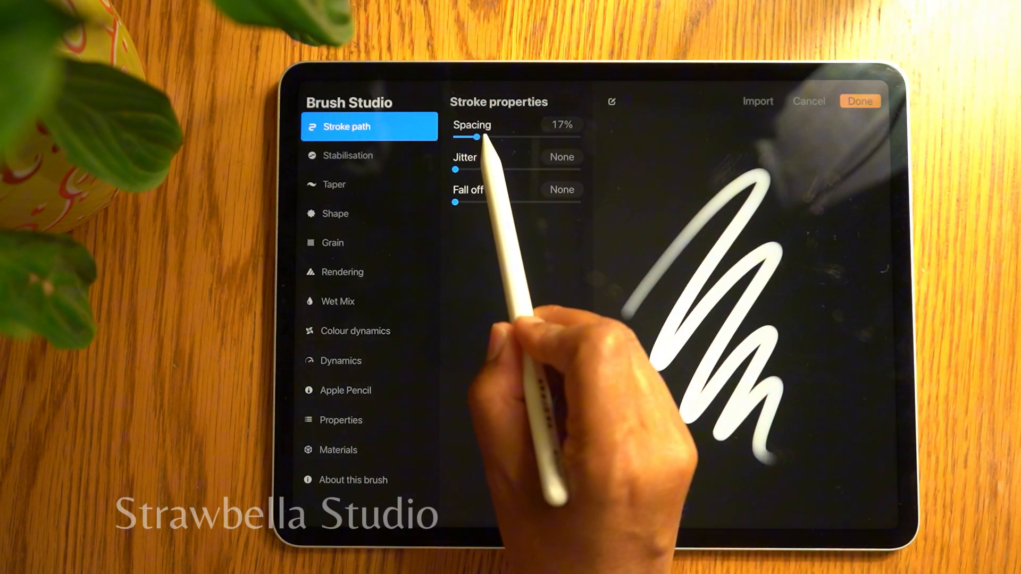
# Set stroke spacing to about 15% and import the diagonal stripe tile as a texturised grain
pyautogui.moveTo(484, 136); pyautogui.dragTo(473, 136)
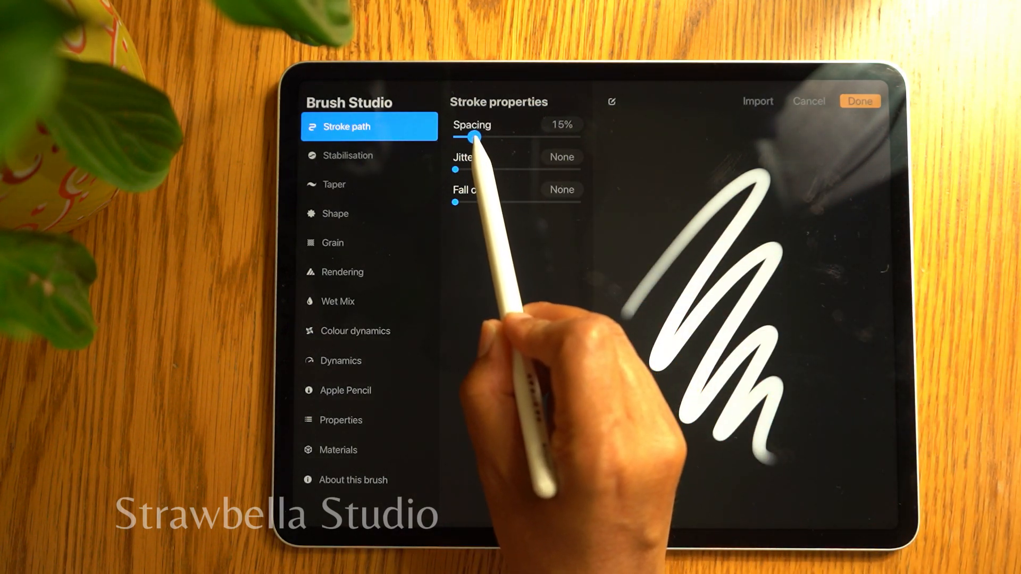
pyautogui.click(561, 124)
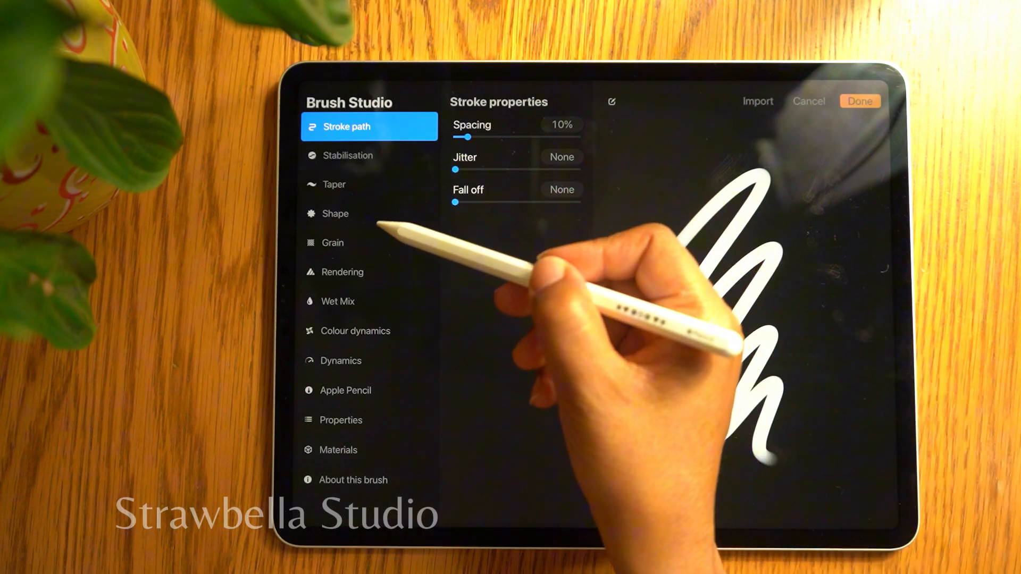
pyautogui.click(332, 243)
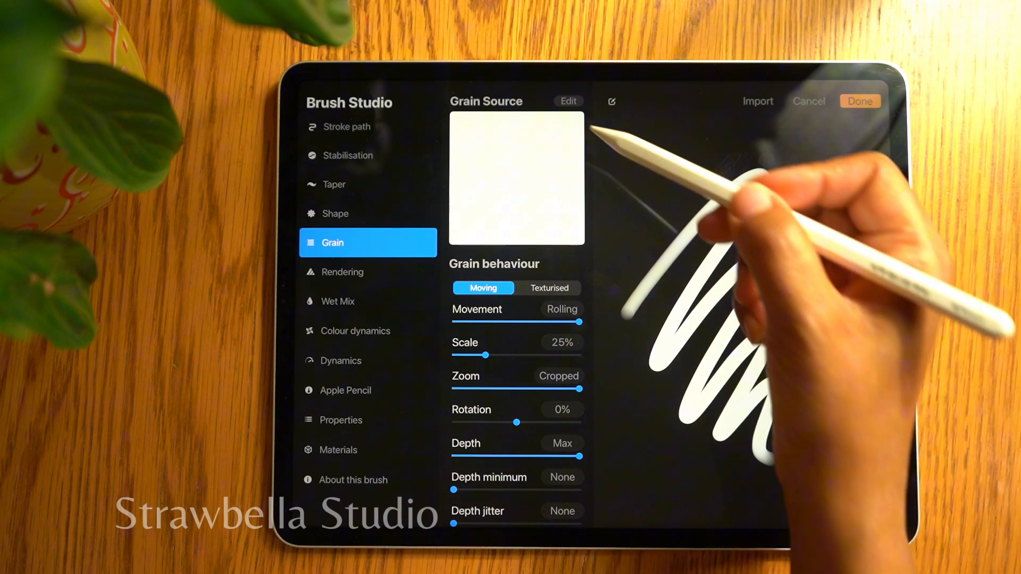
pyautogui.click(567, 101)
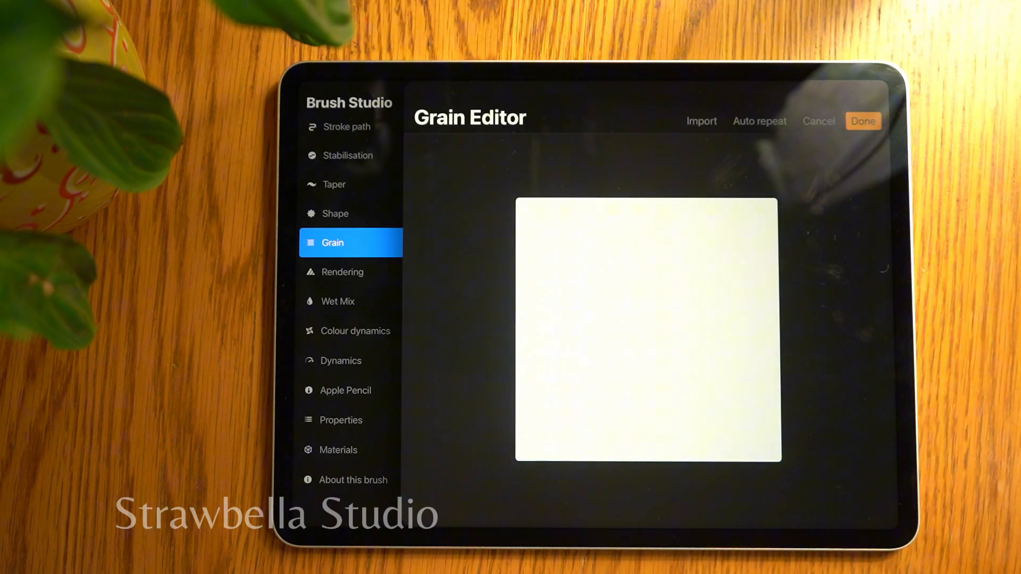
pyautogui.click(701, 122)
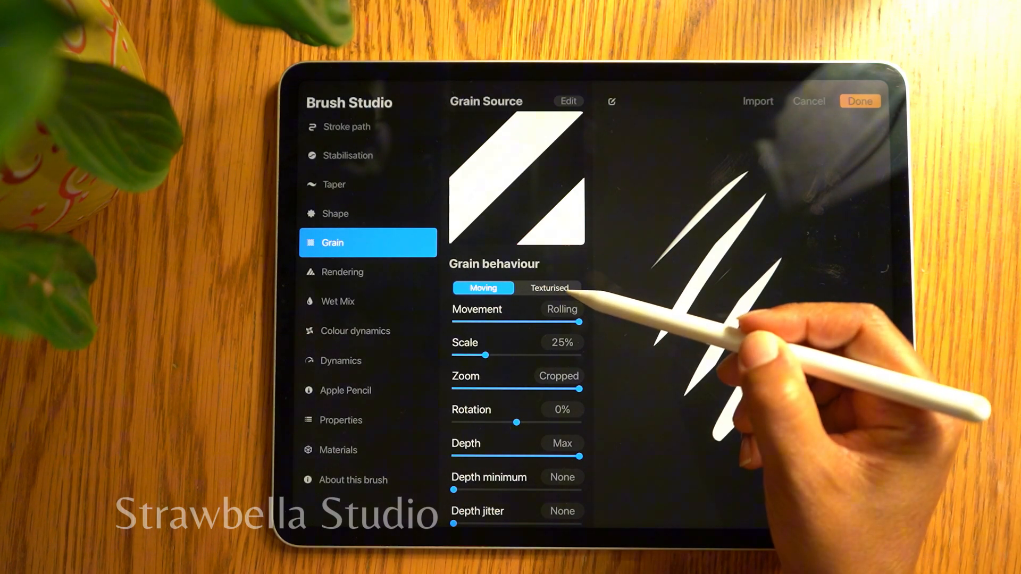
pyautogui.click(549, 288)
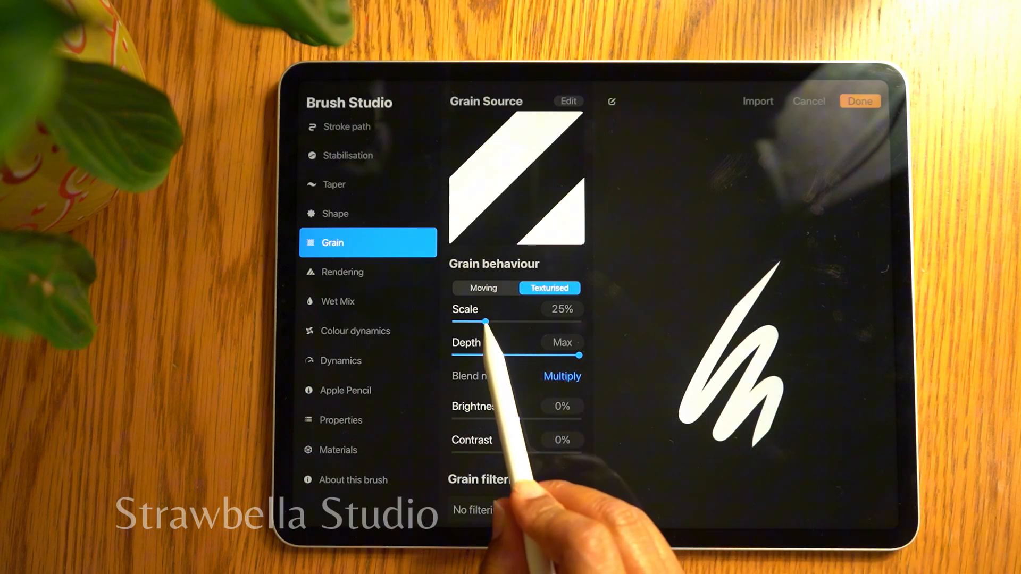
# Reduce the grain scale to 7% and stop pen pressure from affecting opacity
pyautogui.moveTo(486, 321); pyautogui.dragTo(465, 321)
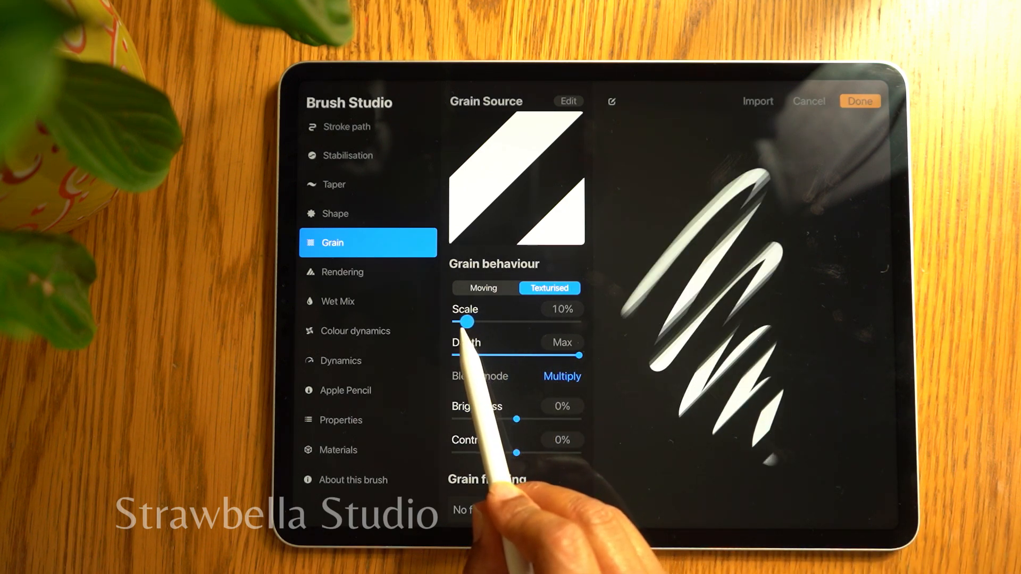
pyautogui.moveTo(468, 322); pyautogui.dragTo(460, 322)
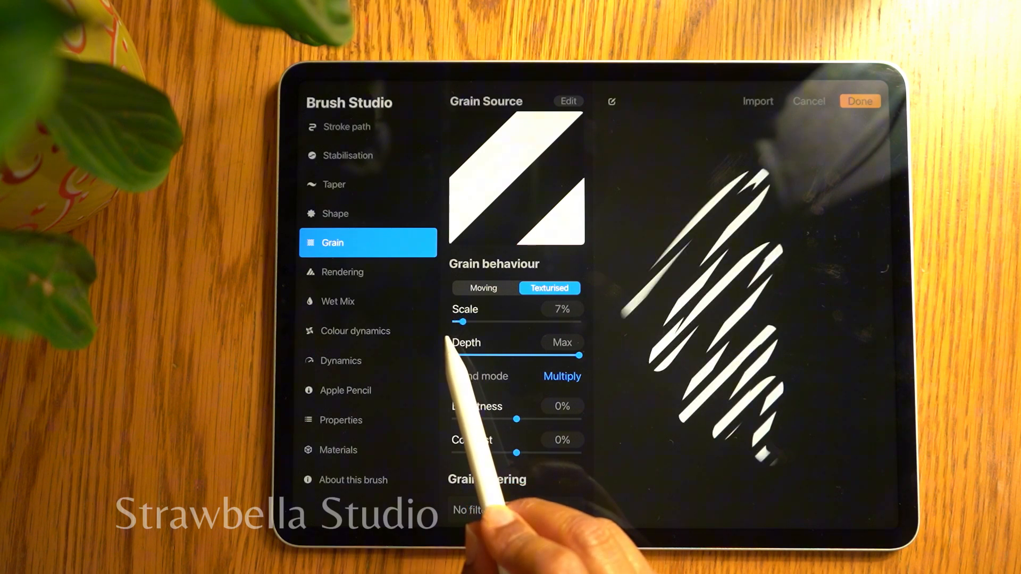
pyautogui.moveTo(460, 322); pyautogui.dragTo(465, 321)
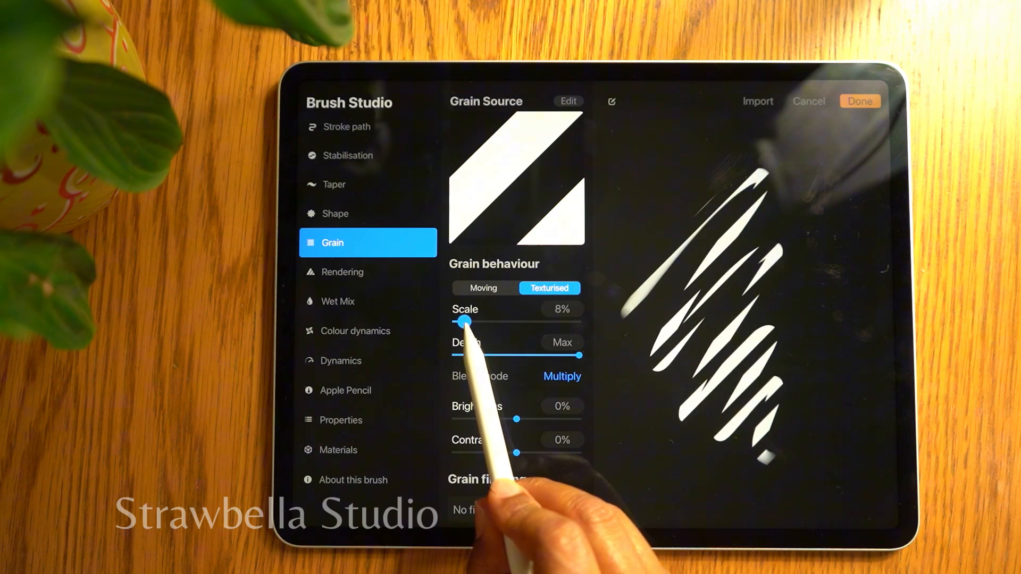
pyautogui.moveTo(463, 321); pyautogui.dragTo(461, 321)
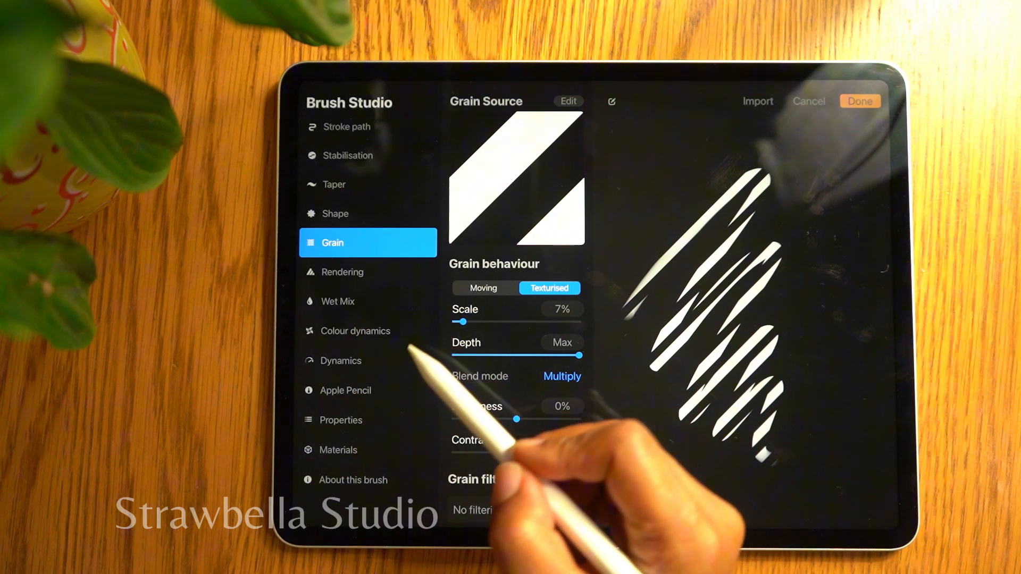
pyautogui.click(345, 390)
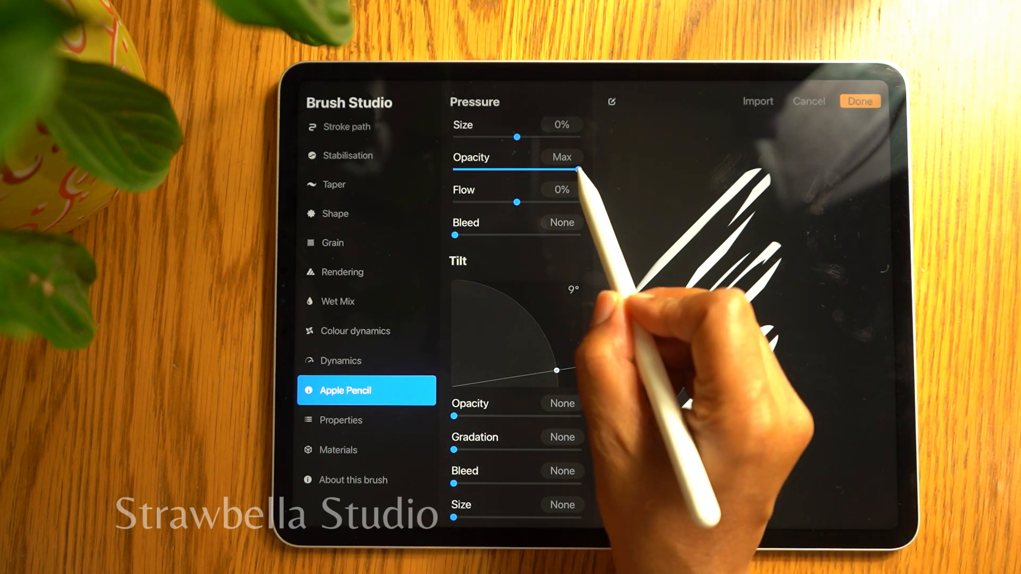
pyautogui.moveTo(579, 170); pyautogui.dragTo(456, 170)
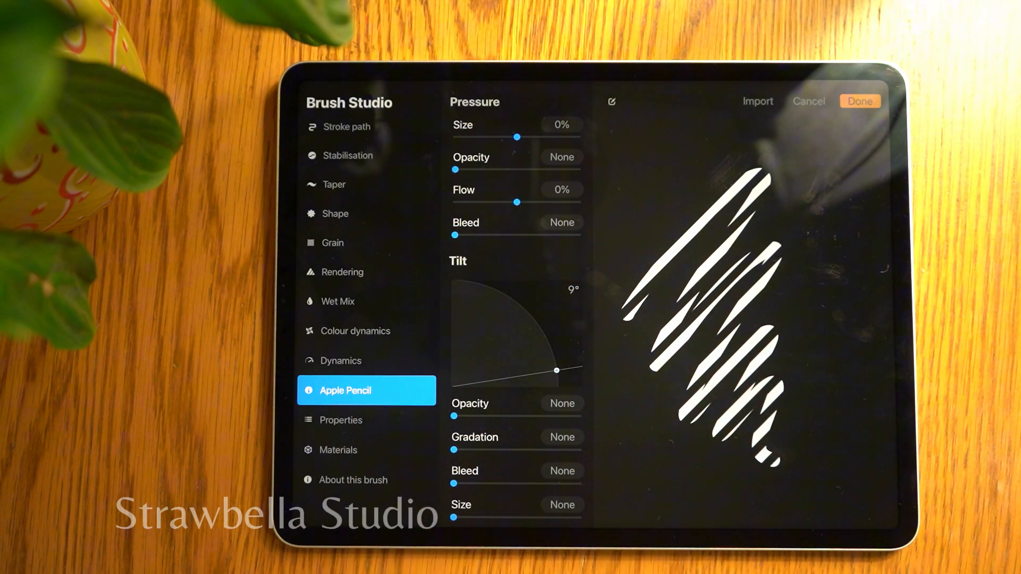
# In Properties keep minimum size at none and push maximum size to the top of the slider
pyautogui.click(340, 420)
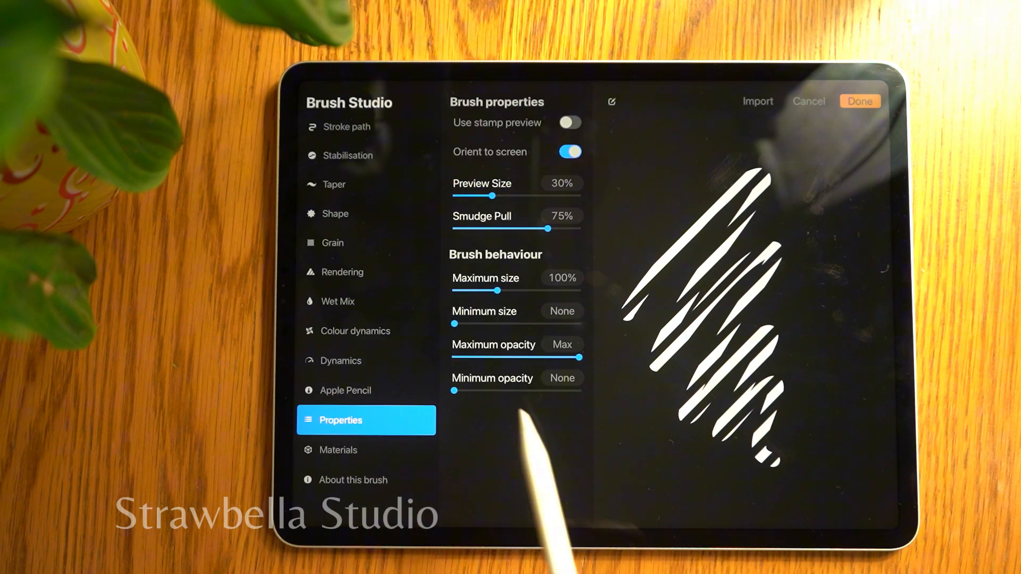
pyautogui.moveTo(454, 323); pyautogui.dragTo(508, 323)
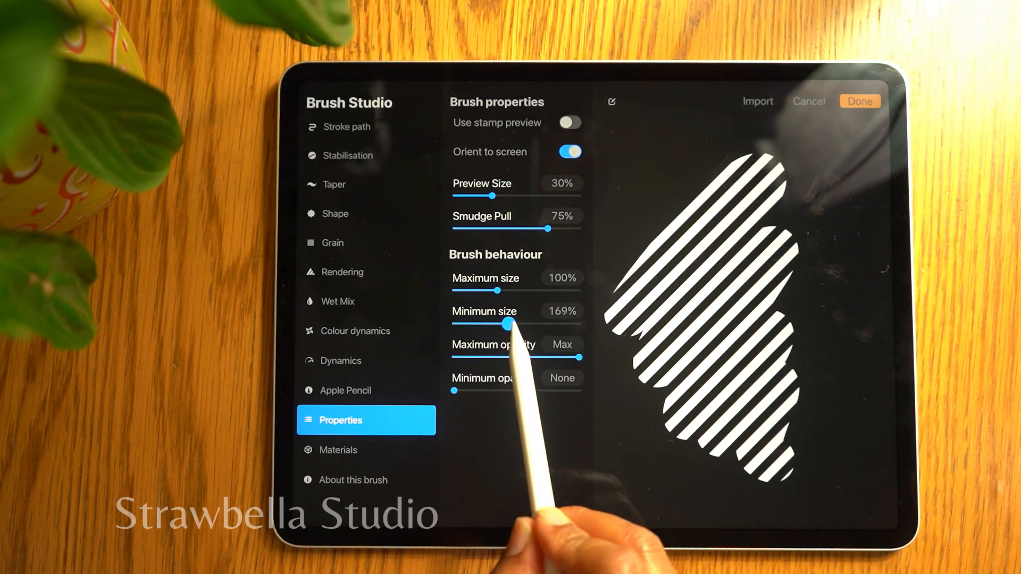
pyautogui.moveTo(509, 326); pyautogui.dragTo(490, 324)
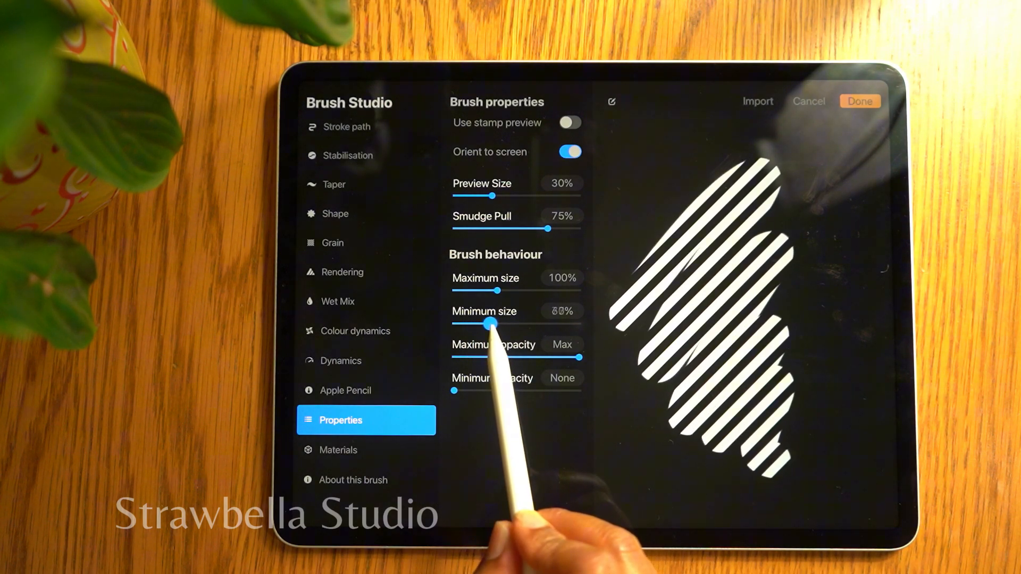
pyautogui.moveTo(491, 323); pyautogui.dragTo(454, 323)
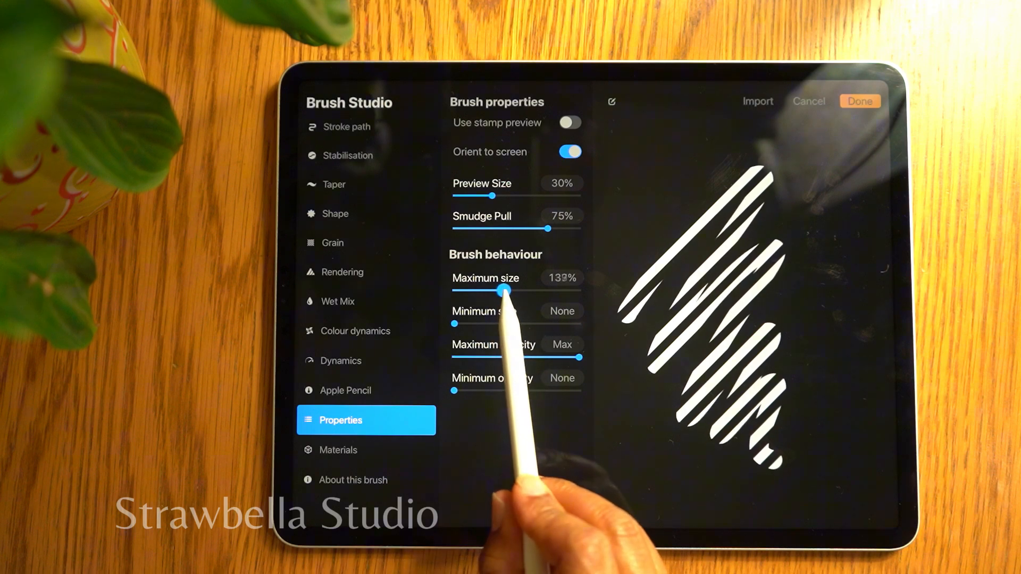
pyautogui.moveTo(505, 290); pyautogui.dragTo(564, 290)
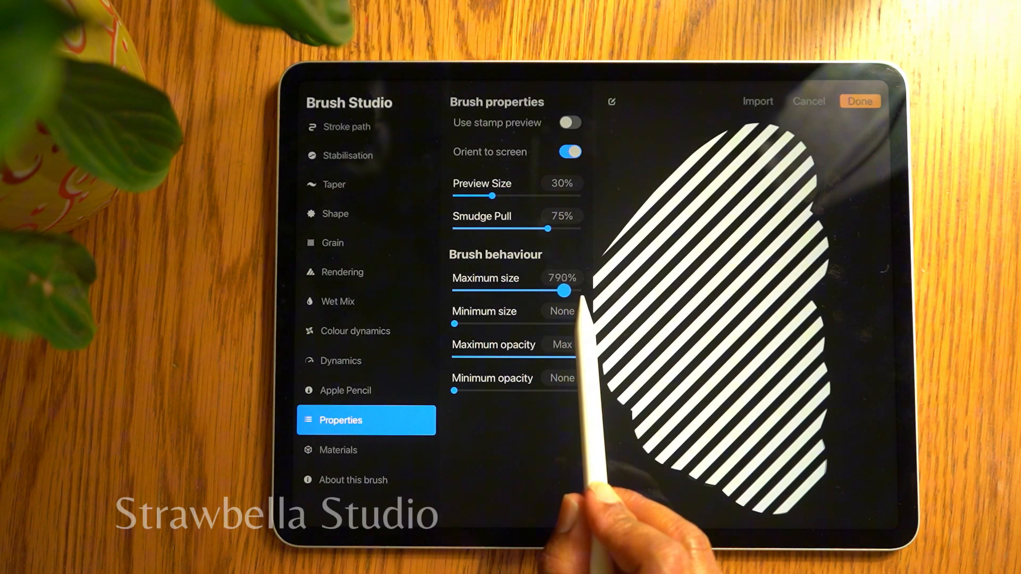
pyautogui.moveTo(563, 290); pyautogui.dragTo(586, 290)
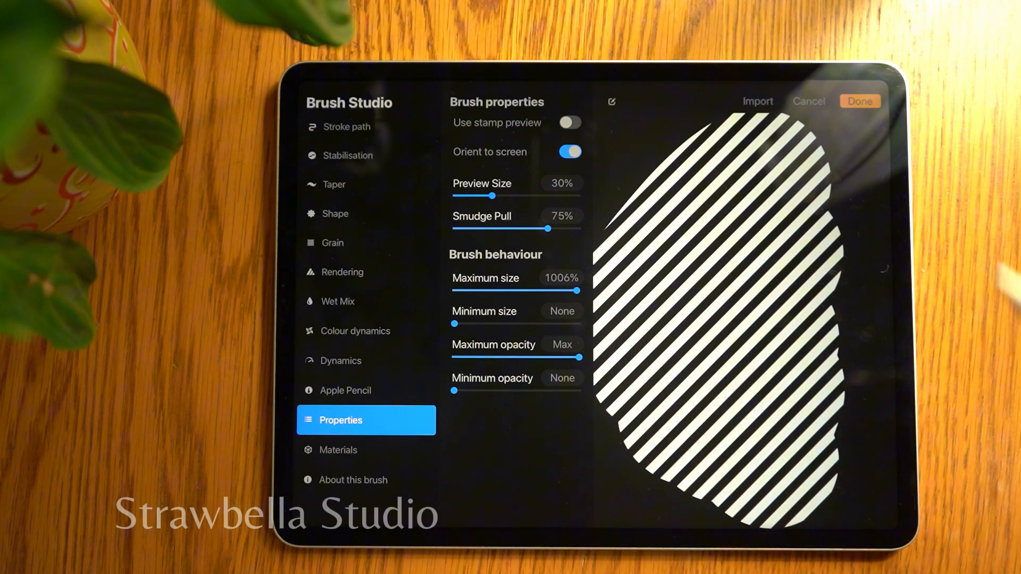
# Save the brush, hide the stripe source layer and add a fresh empty layer
pyautogui.click(860, 101)
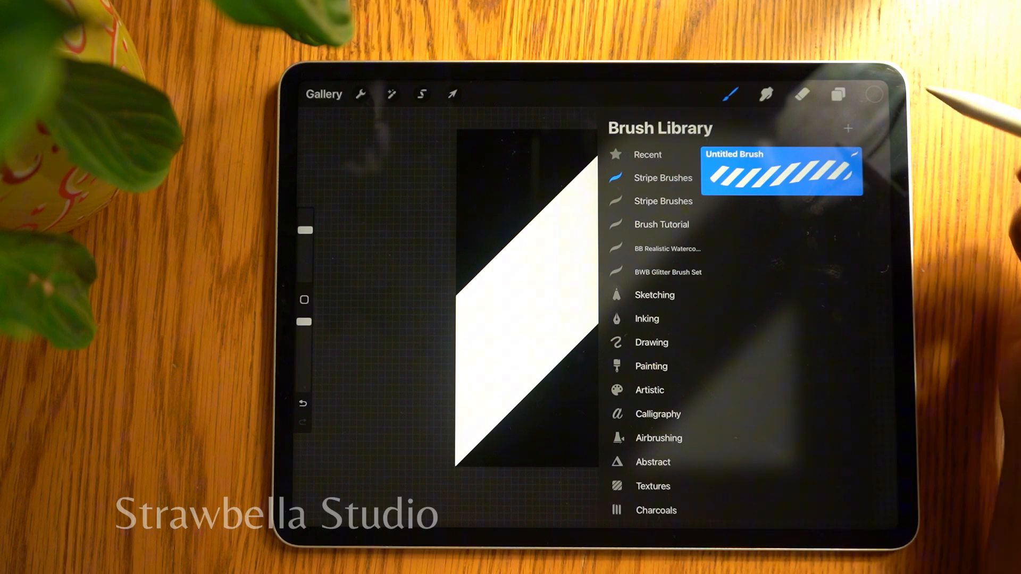
pyautogui.click(838, 95)
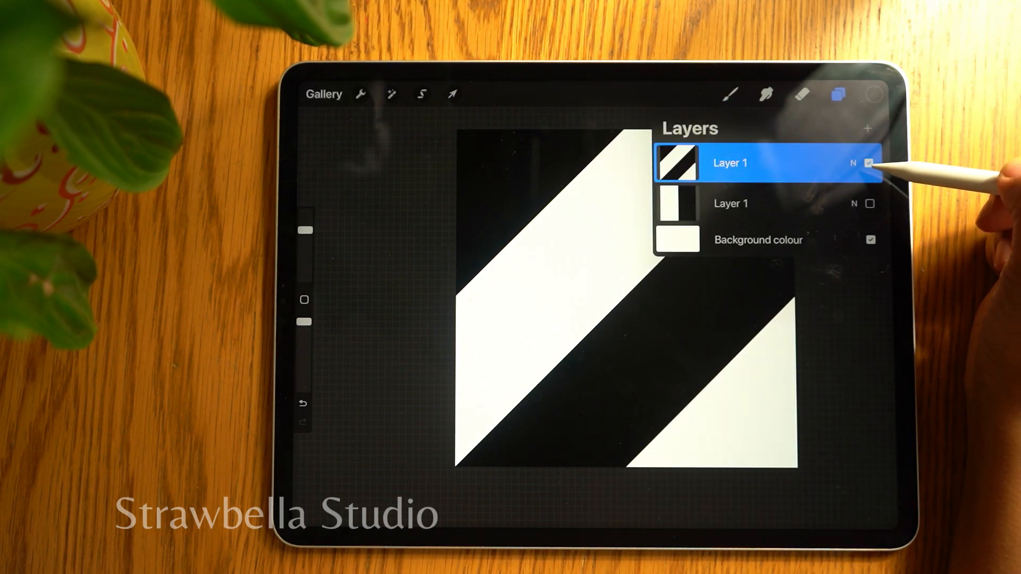
pyautogui.click(869, 163)
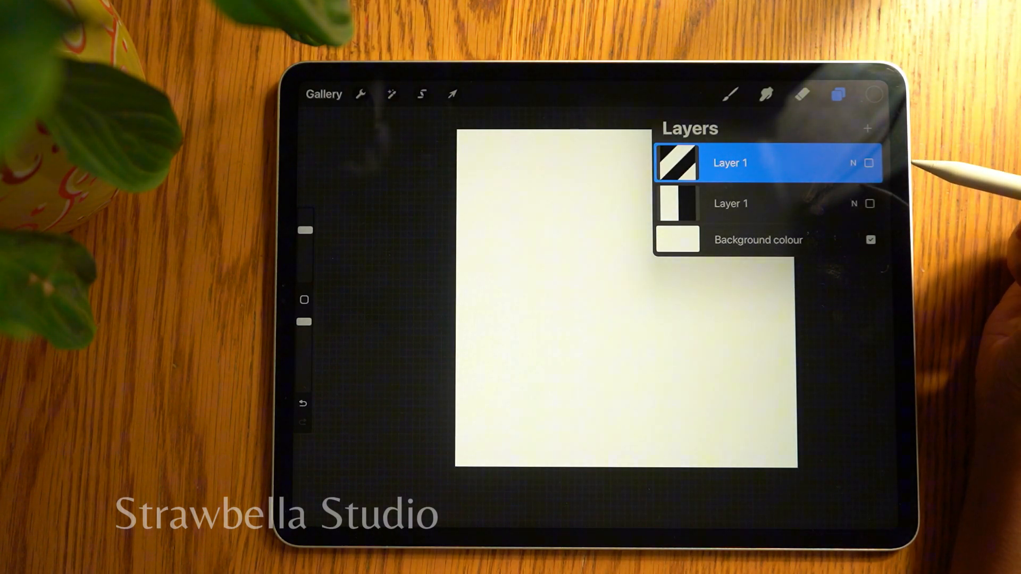
pyautogui.click(868, 129)
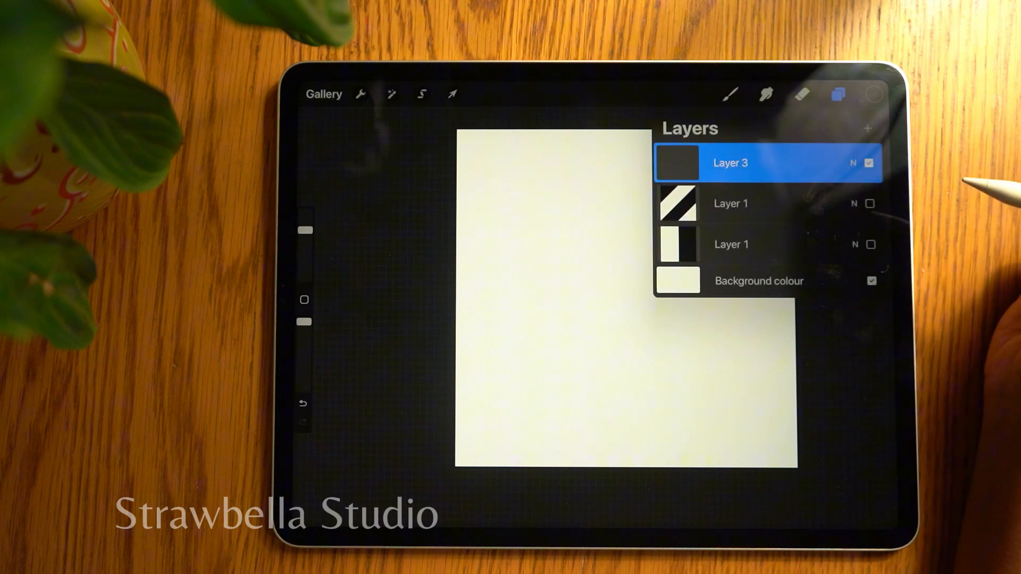
pyautogui.moveTo(872, 104)
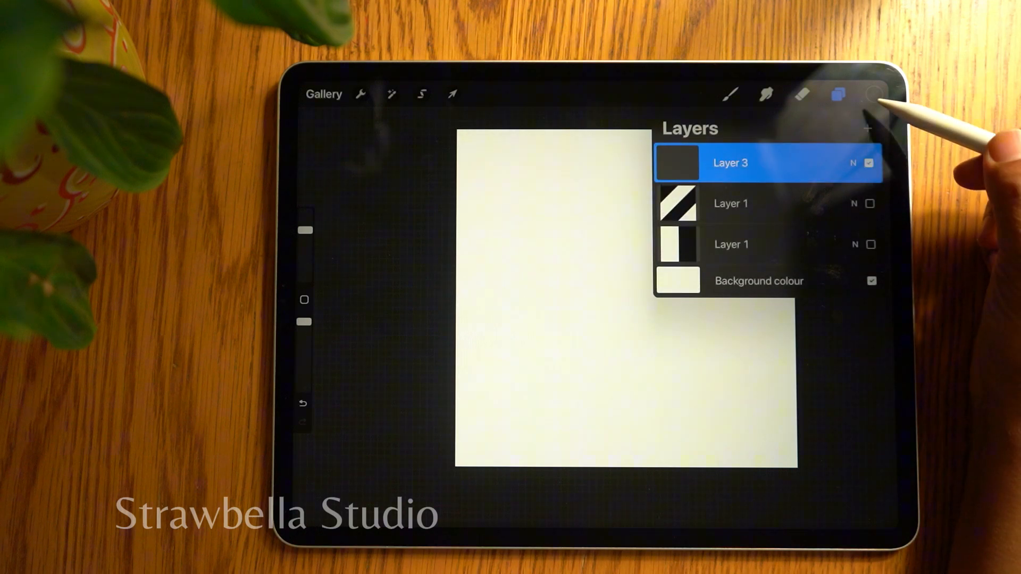
# Paint the diagonal stripes and recolour them pink, yellow, blue and finally green
pyautogui.click(869, 94)
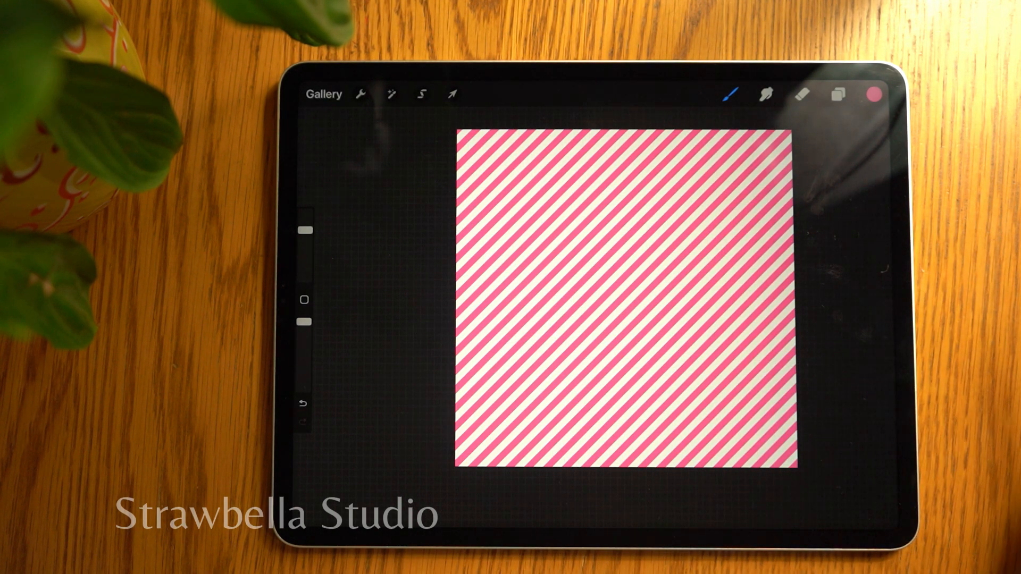
pyautogui.click(838, 95)
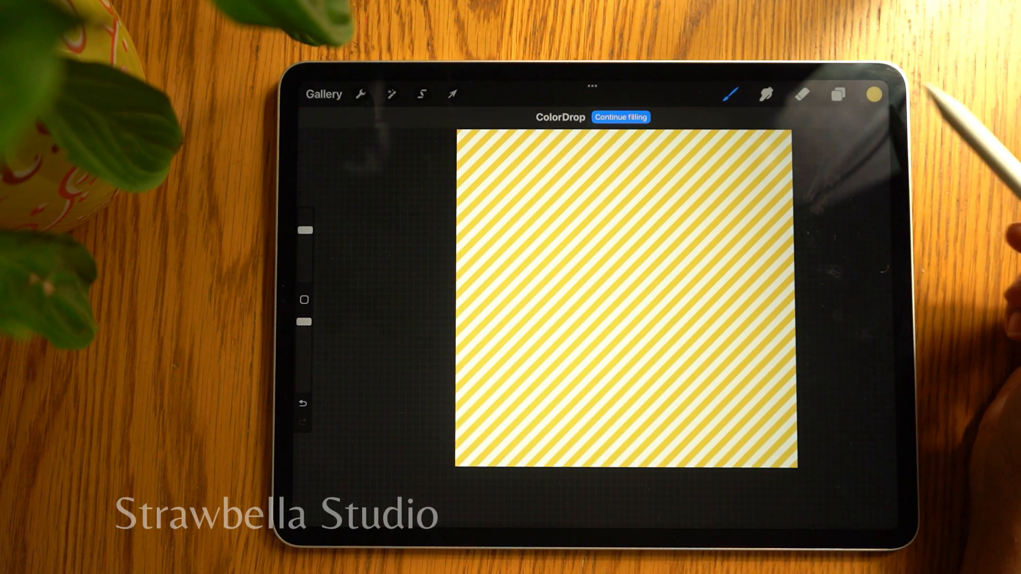
pyautogui.click(874, 93)
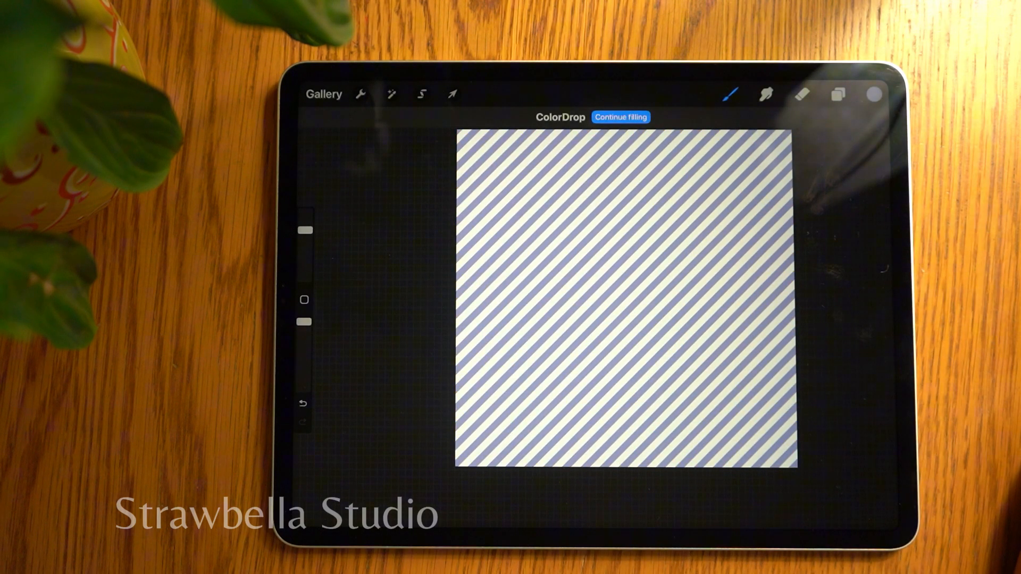
pyautogui.click(874, 93)
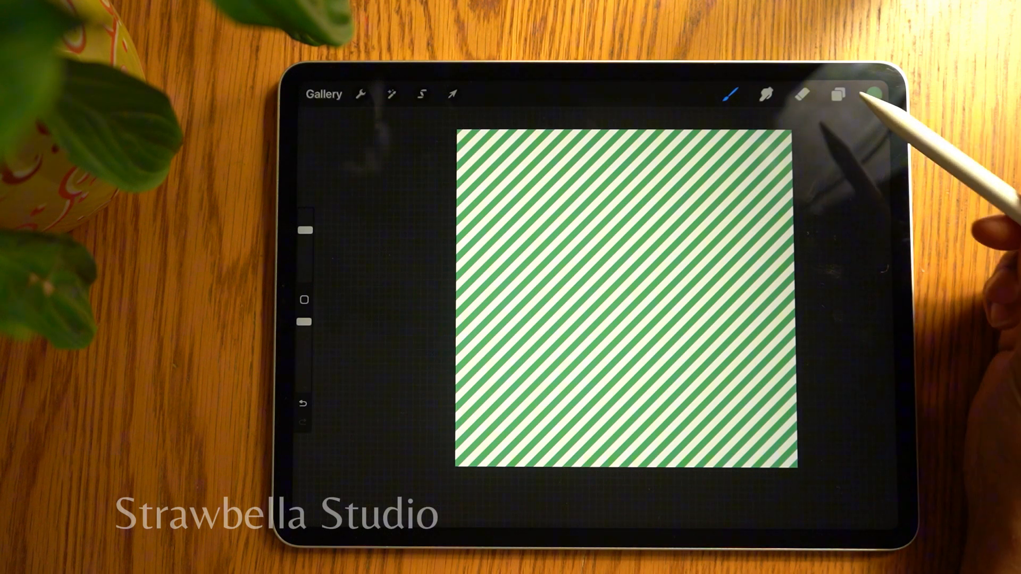
# Select the straight half-and-half stripe source layer in the Layers list
pyautogui.click(838, 93)
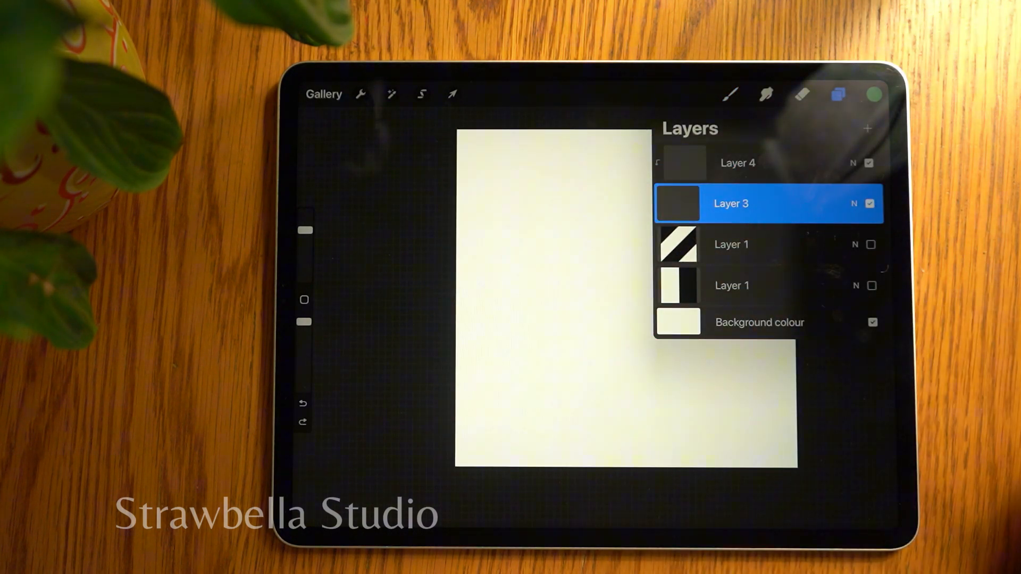
pyautogui.click(732, 285)
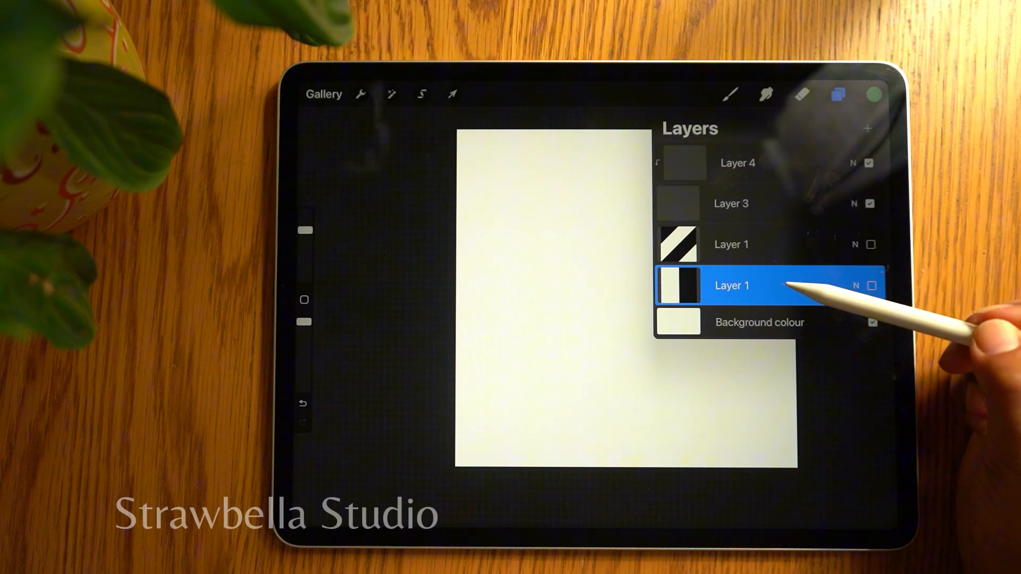
pyautogui.click(732, 285)
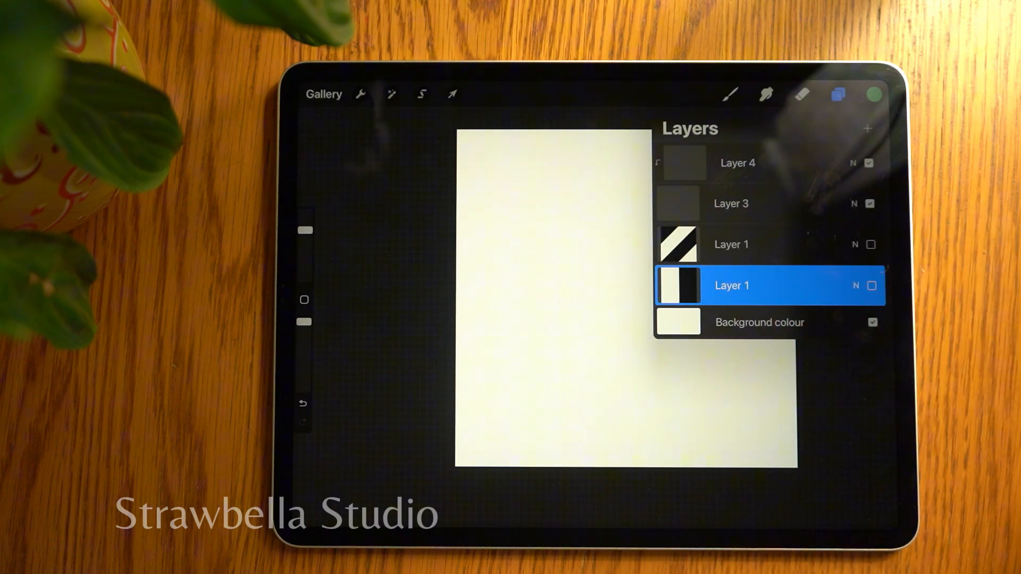
# Duplicate the diagonal stripe brush and open the copy in Brush Studio
pyautogui.click(729, 94)
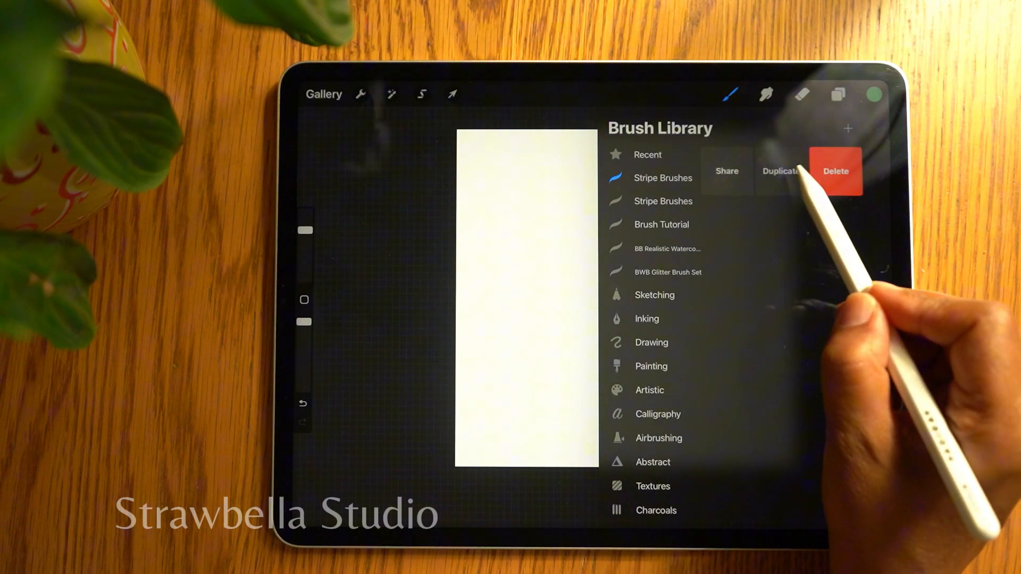
pyautogui.click(781, 170)
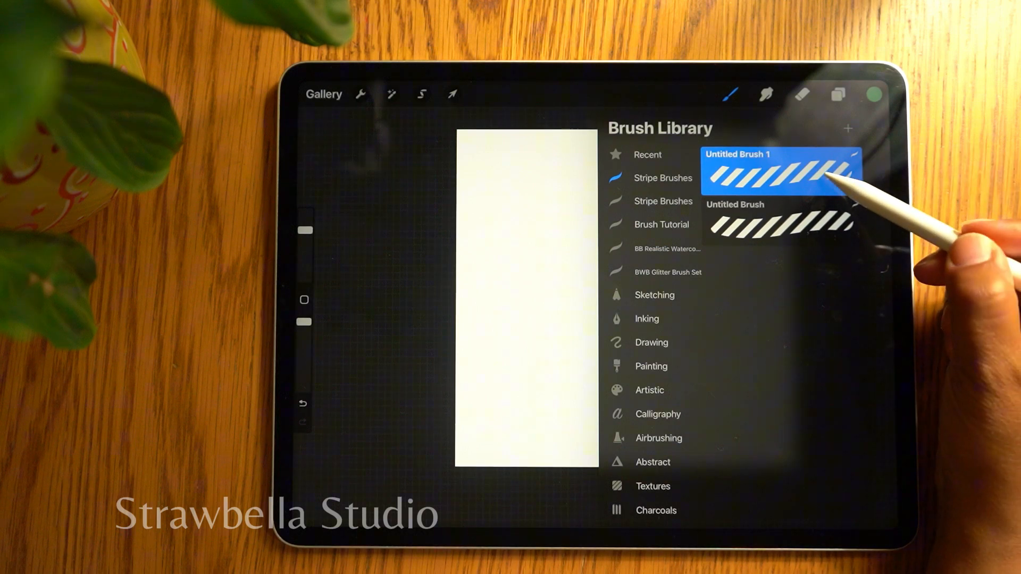
pyautogui.click(780, 171)
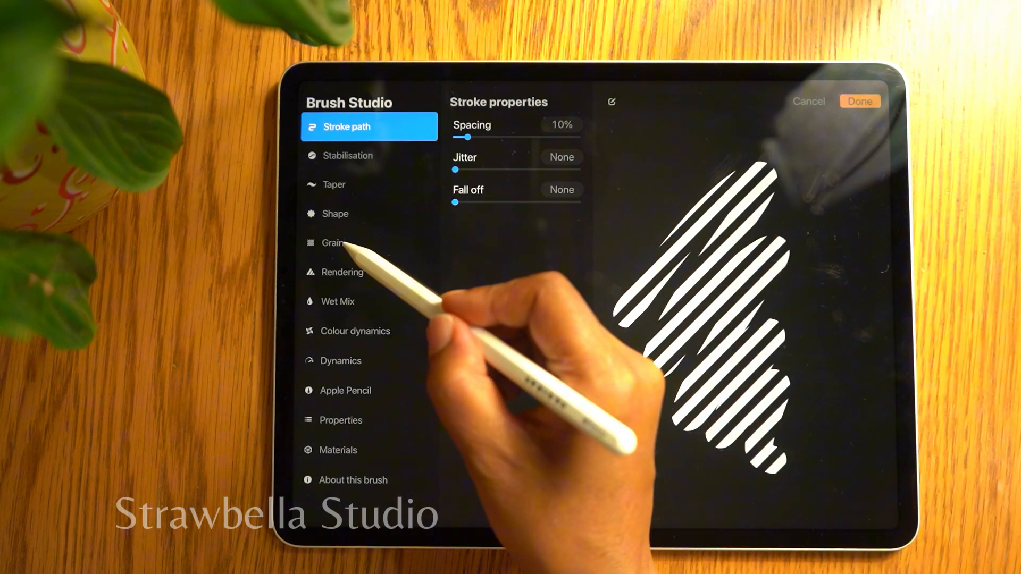
# Import the straight stripe tile as the grain at 6% scale and save the vertical stripe brush
pyautogui.click(332, 243)
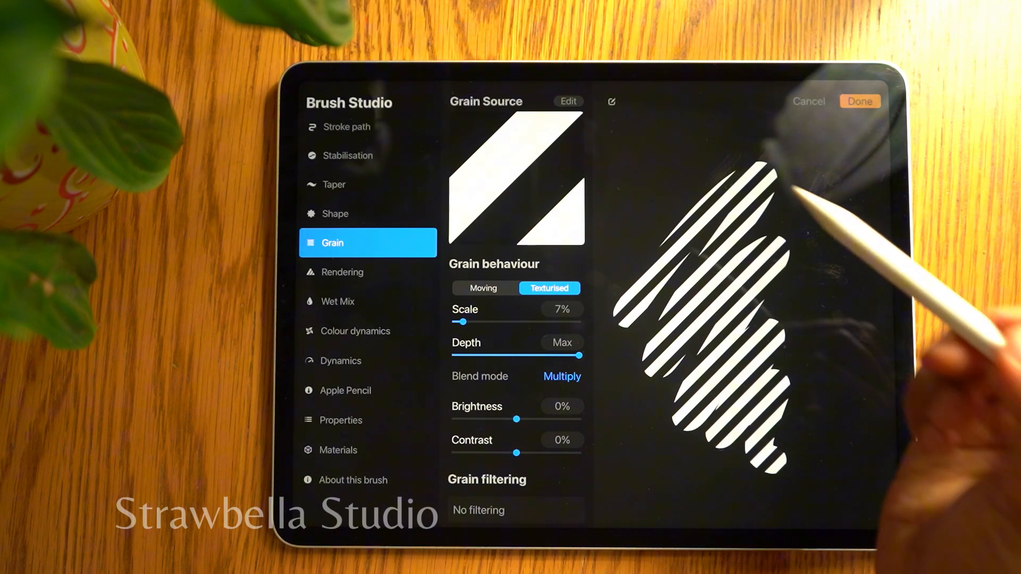
pyautogui.click(567, 101)
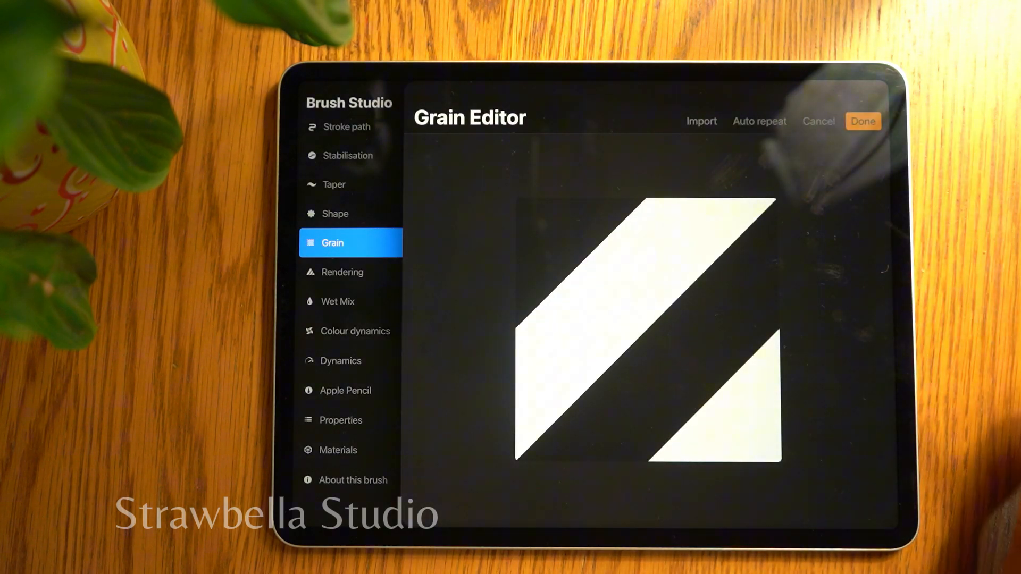
pyautogui.click(701, 121)
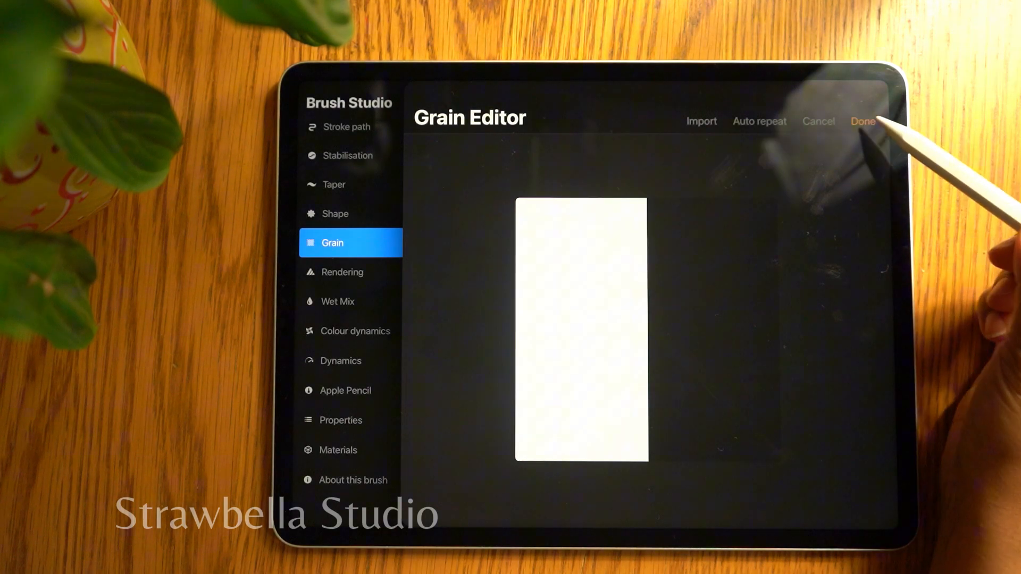
pyautogui.click(863, 121)
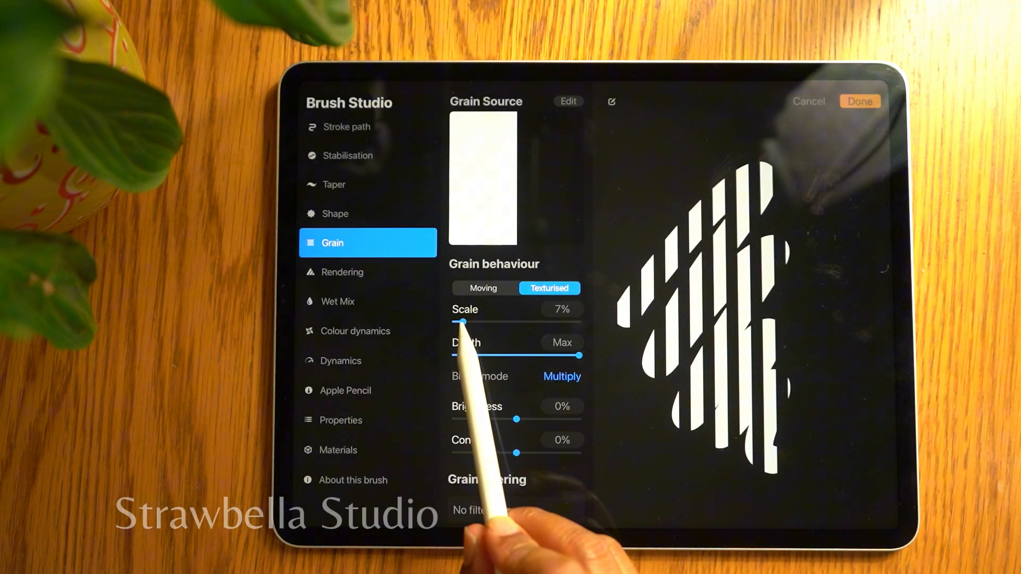
pyautogui.moveTo(463, 321); pyautogui.dragTo(461, 321)
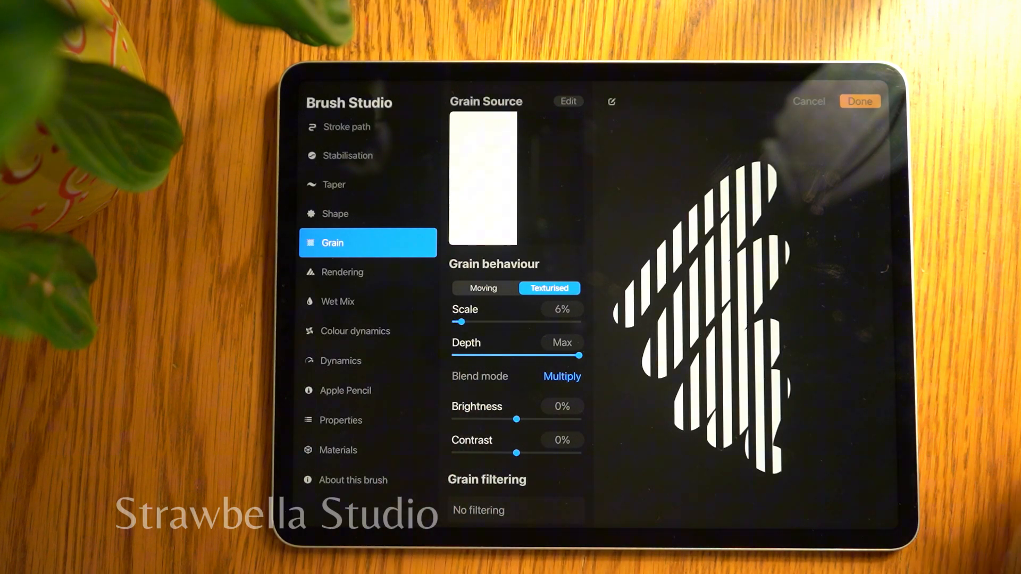
pyautogui.click(859, 101)
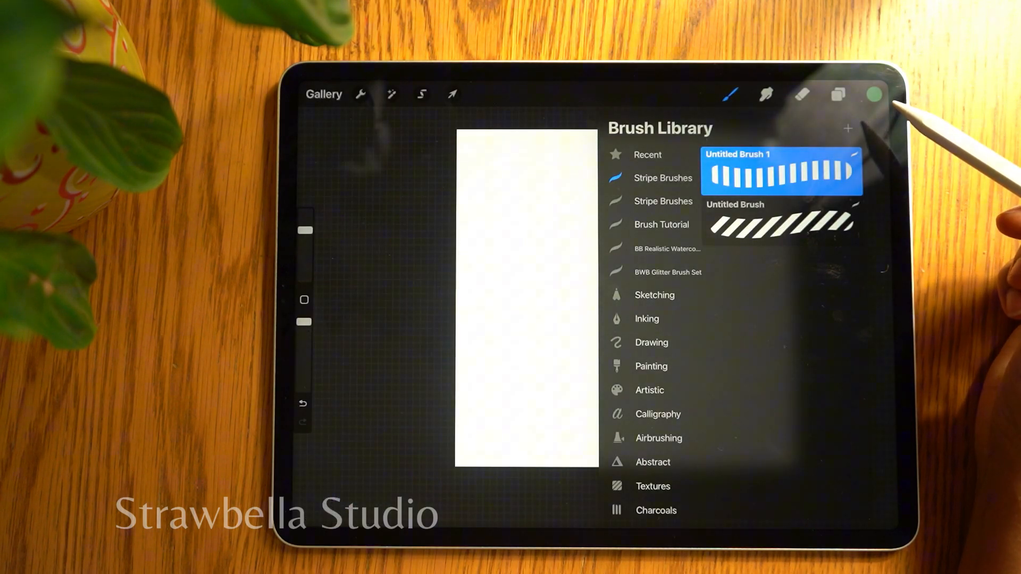
# Recolour the vertical stripe fill through green, pink and orange, ending on black stripes over white
pyautogui.click(838, 95)
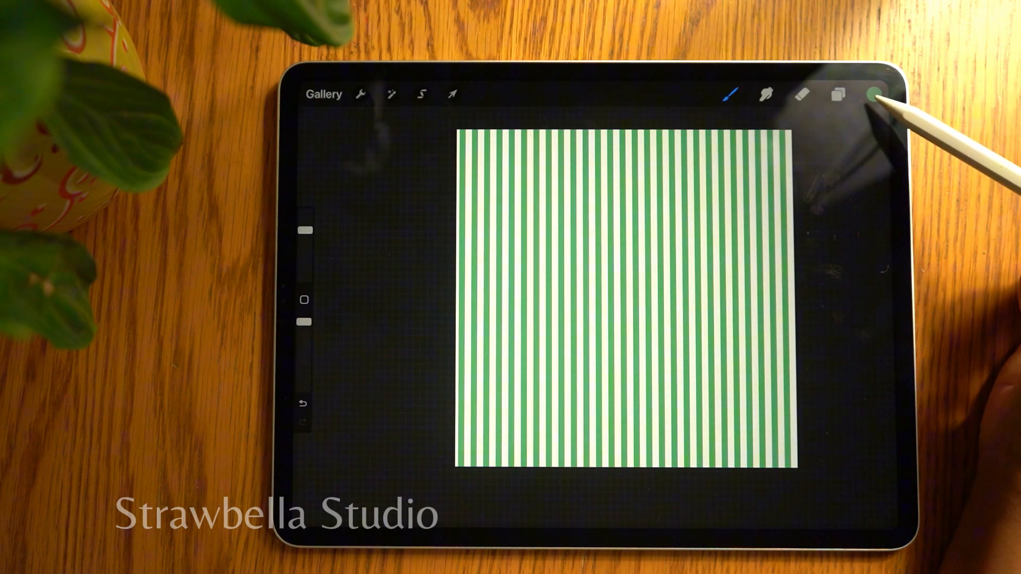
pyautogui.click(837, 95)
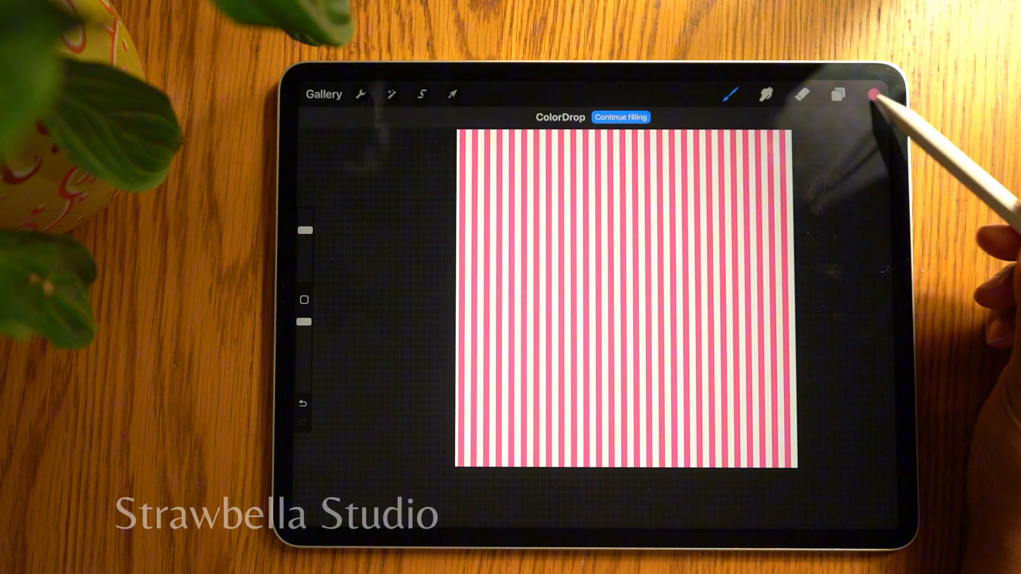
pyautogui.click(874, 94)
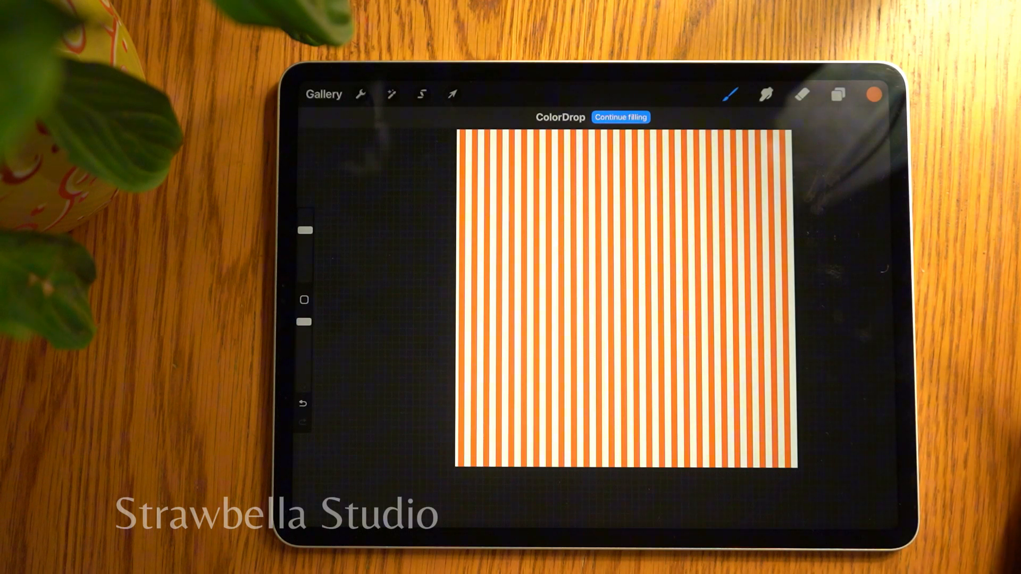
pyautogui.click(875, 95)
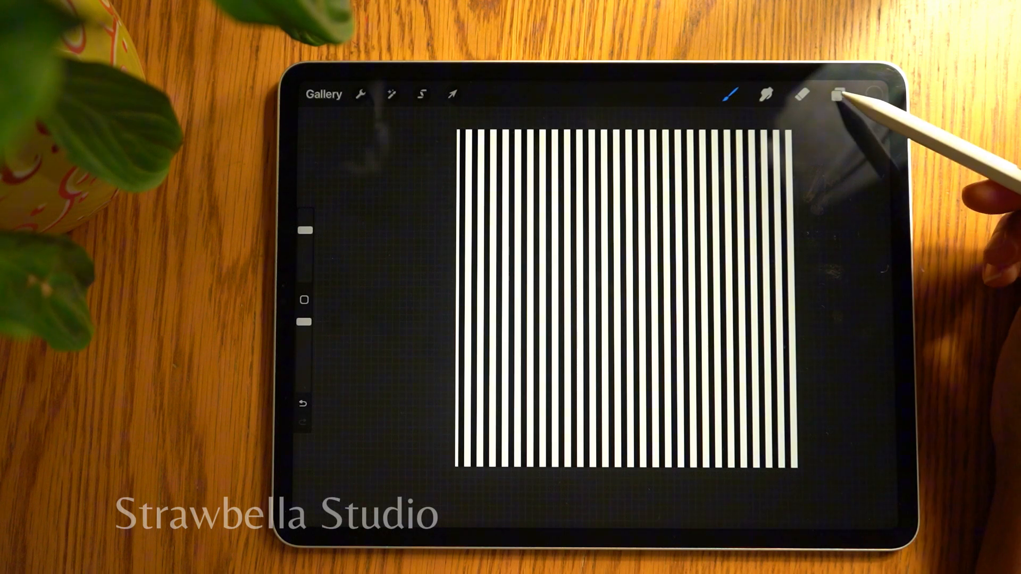
# Rename the top source layer to 'Diagonal stripes' and Layer 1 to 'Classic stripes'
pyautogui.click(837, 94)
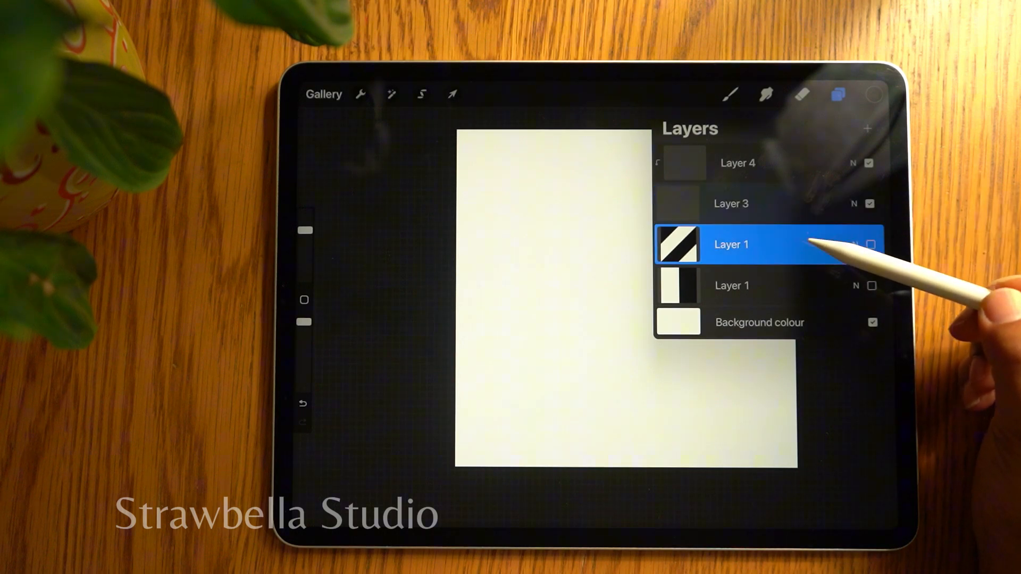
pyautogui.click(729, 245)
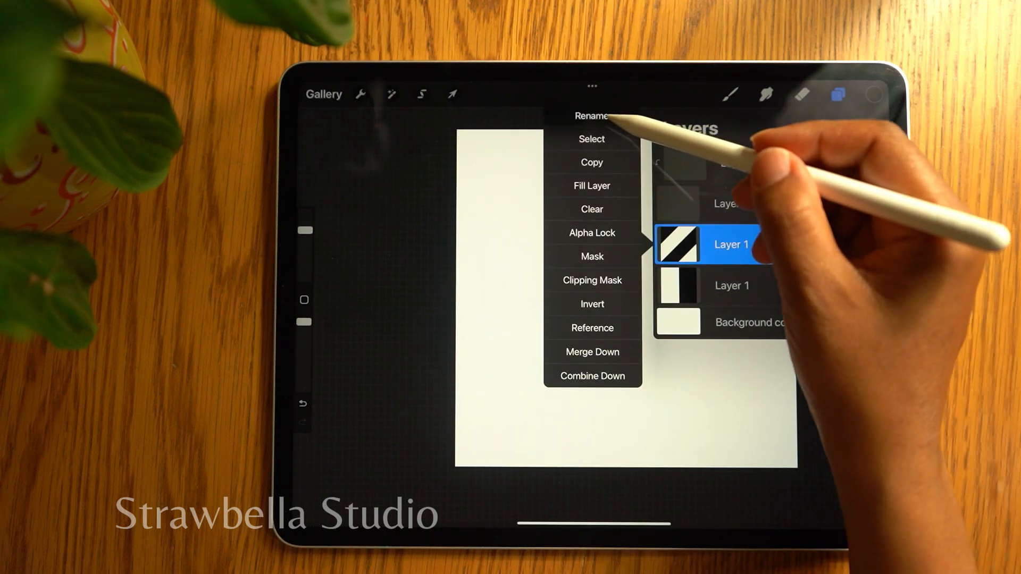
pyautogui.click(591, 116)
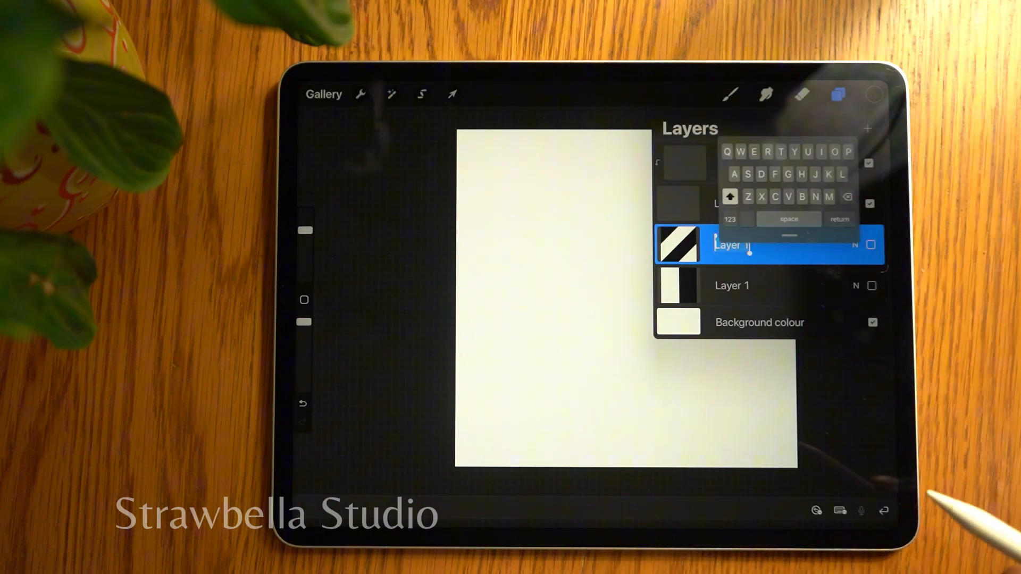
pyautogui.write('Diagonal stripes')
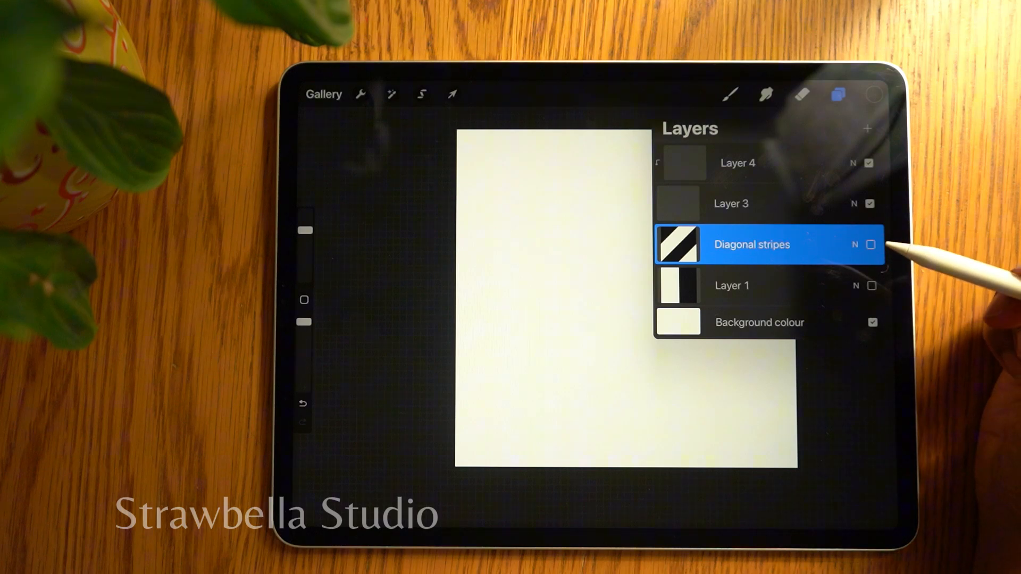
pyautogui.click(731, 285)
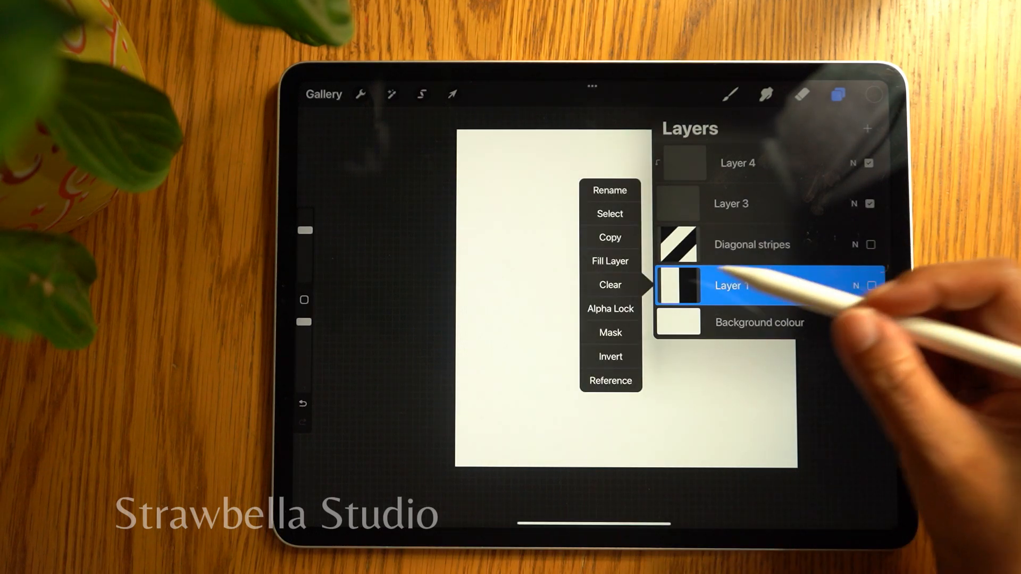
pyautogui.click(609, 190)
pyautogui.write('Classic stripes')
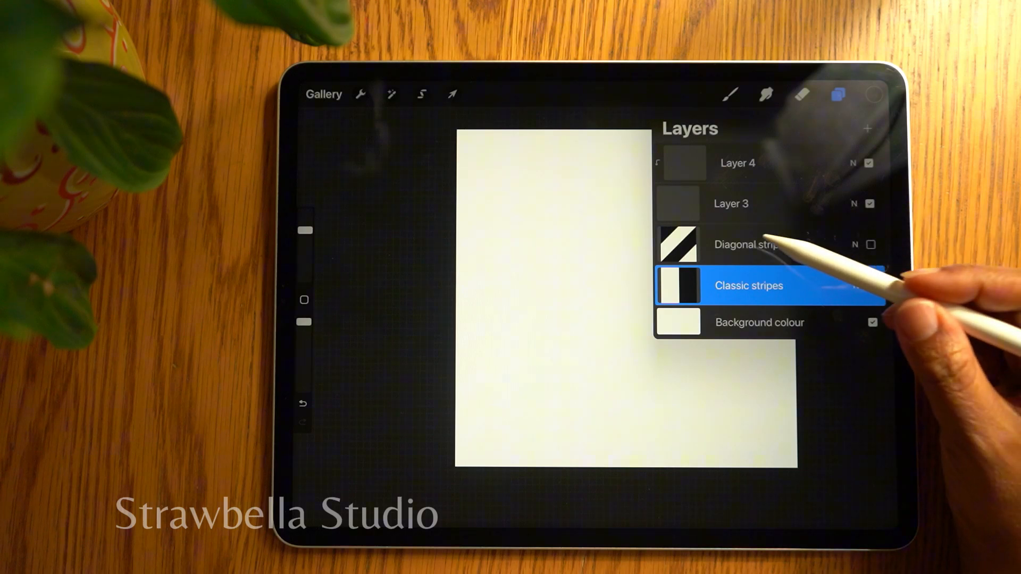
# Group the two stripe layers, name the group 'Stripes' and show the Diagonal stripes layer
pyautogui.click(749, 244)
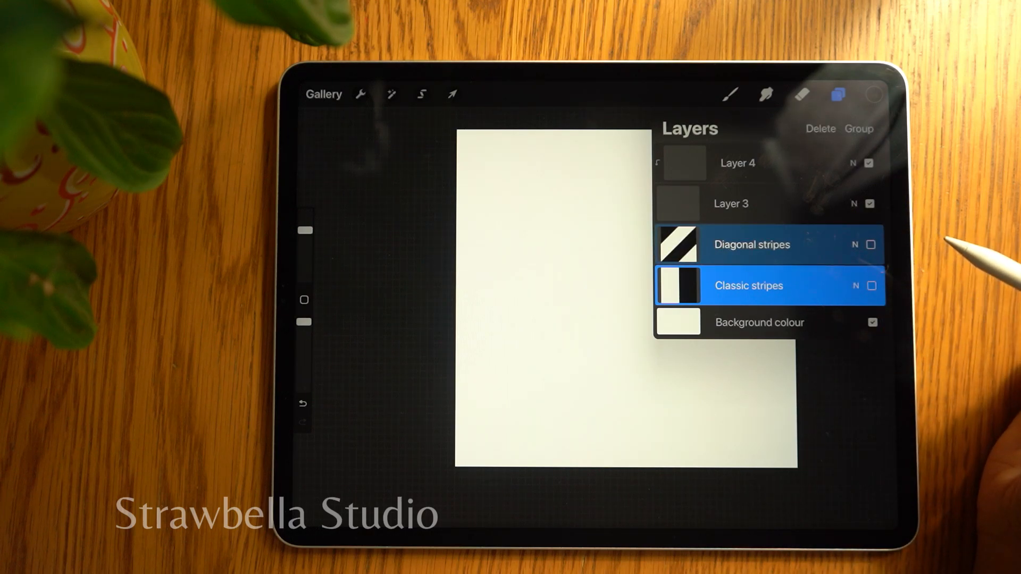
pyautogui.click(858, 128)
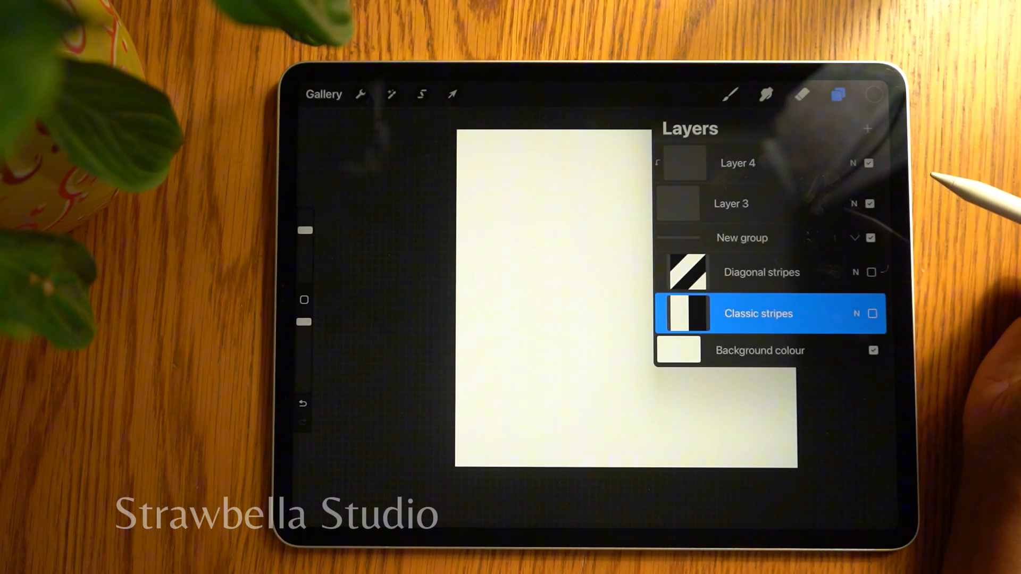
pyautogui.click(742, 237)
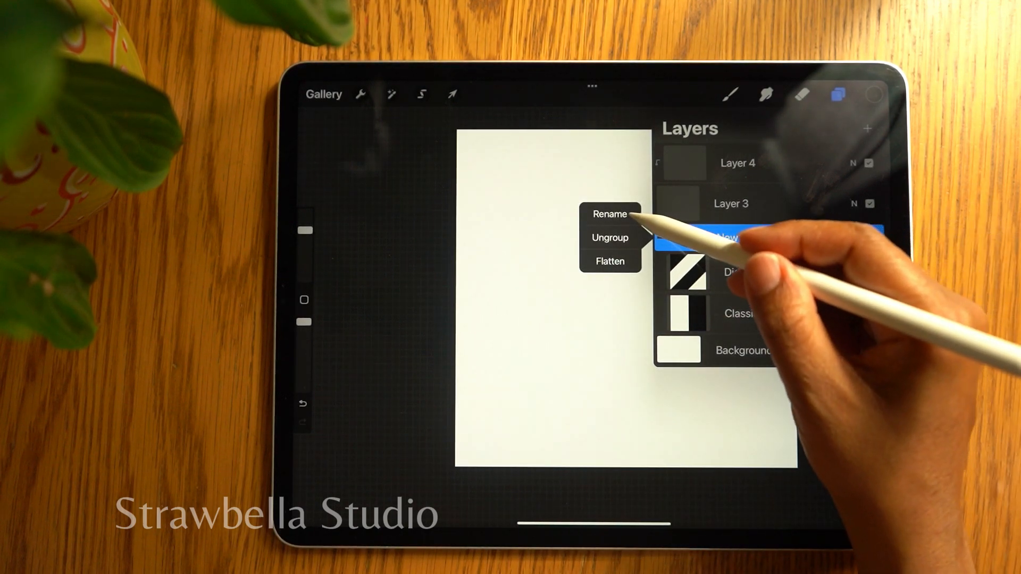
pyautogui.click(608, 214)
pyautogui.write('Stripes')
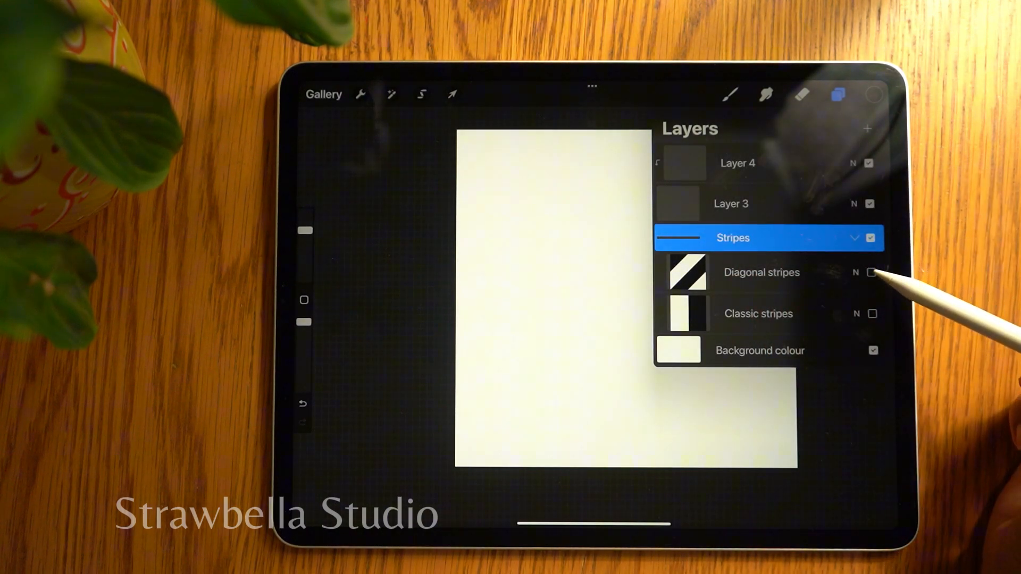
pyautogui.click(871, 272)
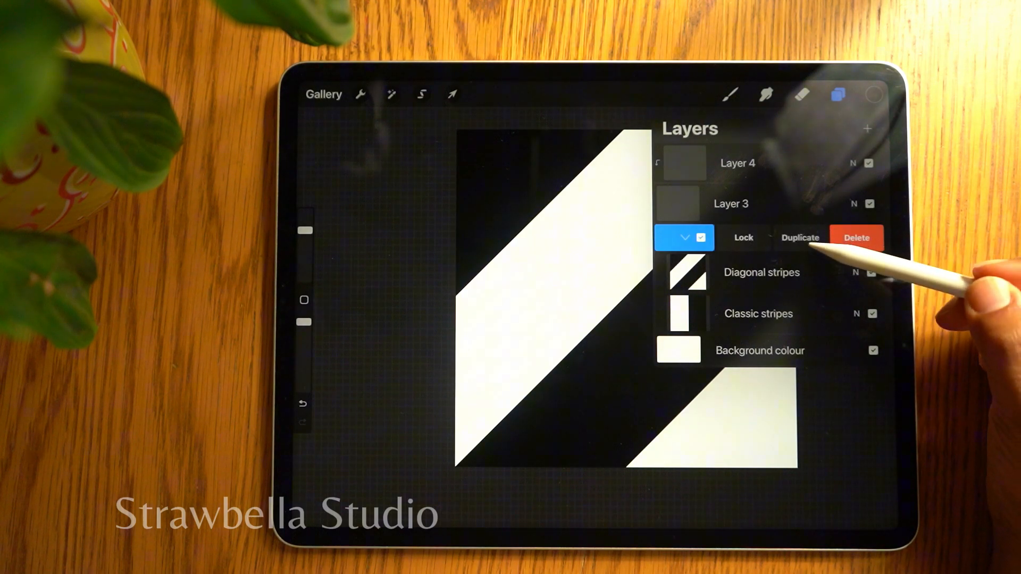
# Duplicate the Stripes group as a hidden backup, duplicate each layer and flip one diagonal copy horizontally
pyautogui.click(800, 237)
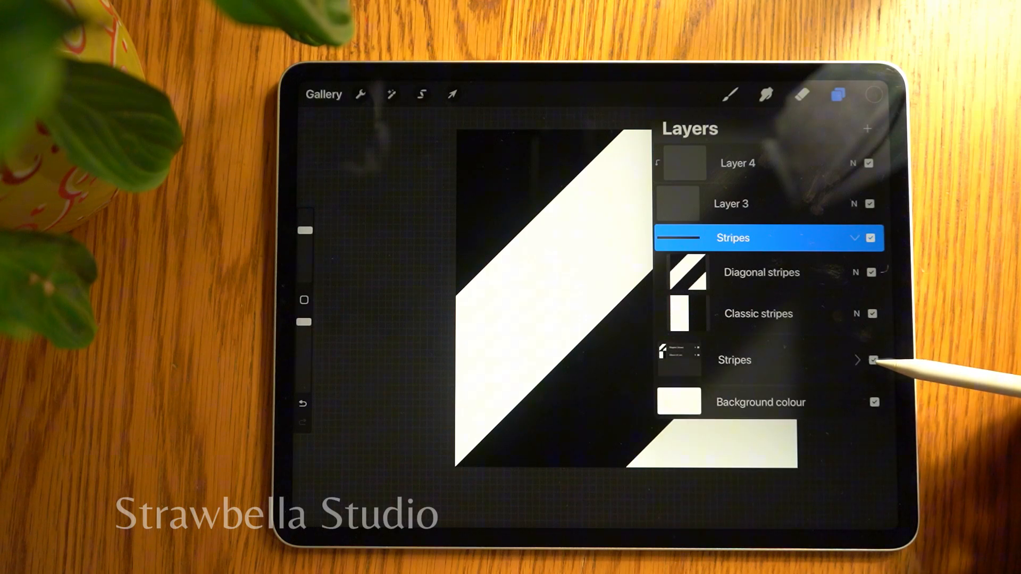
pyautogui.click(874, 361)
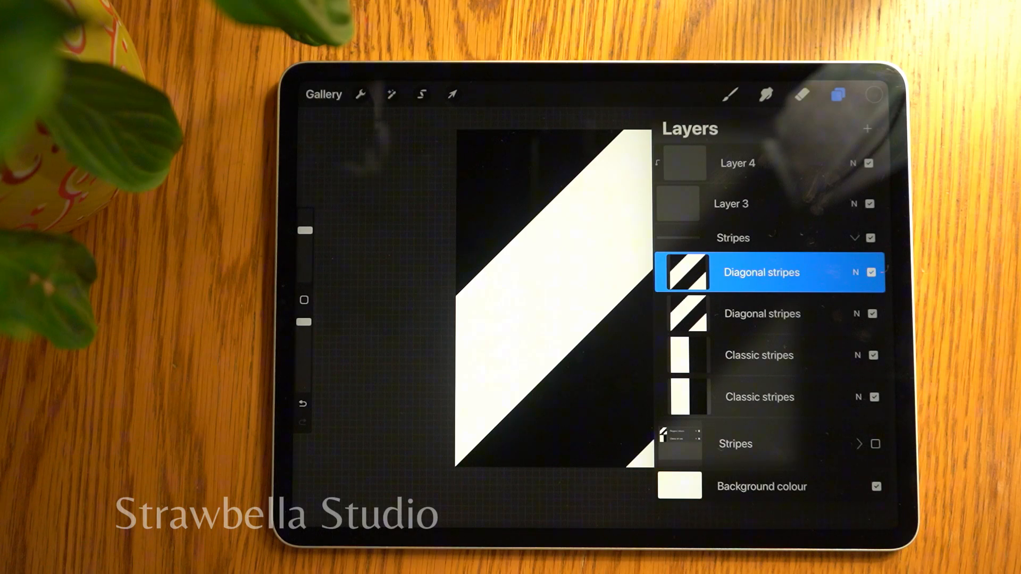
pyautogui.click(758, 355)
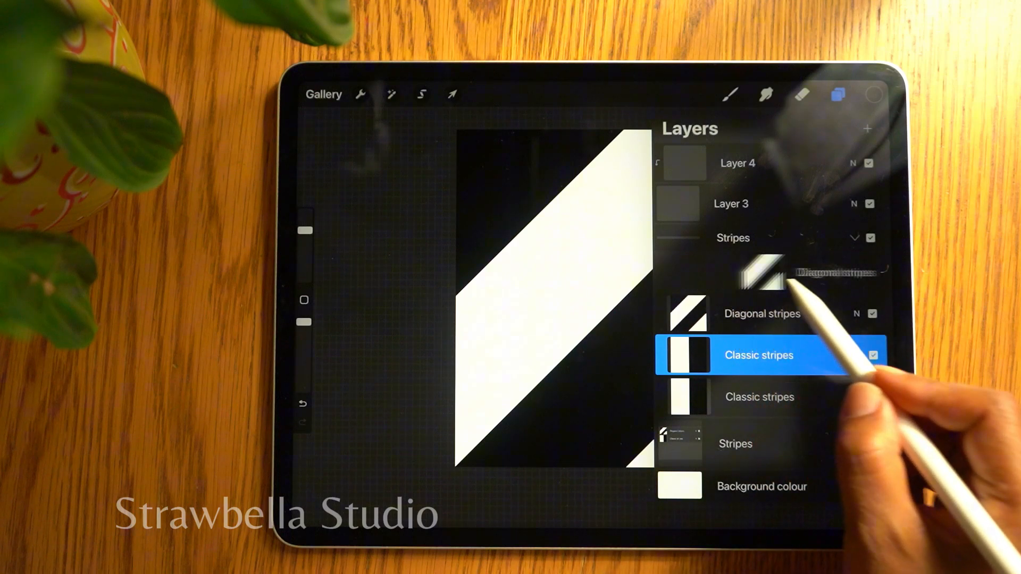
pyautogui.click(761, 272)
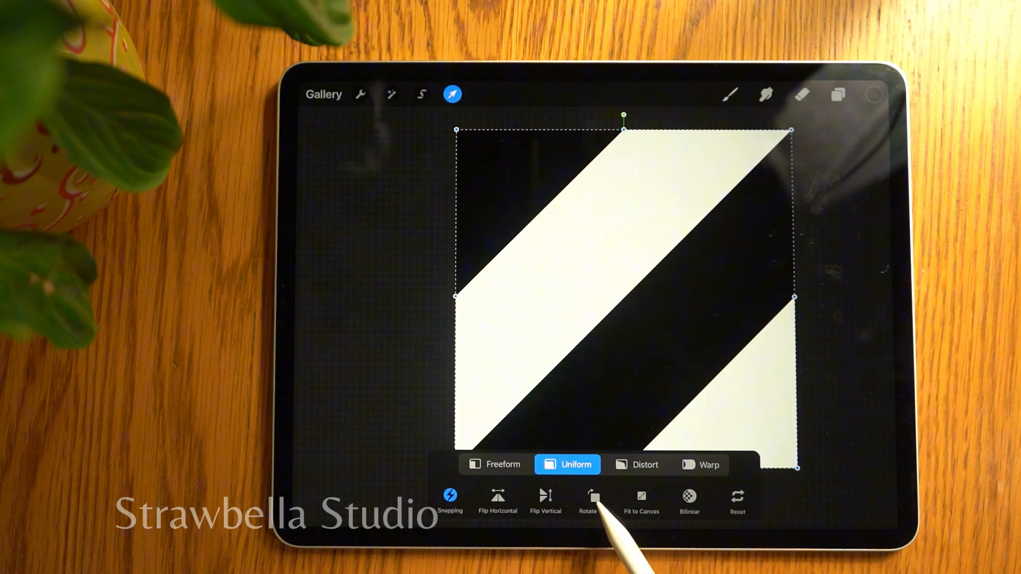
pyautogui.click(592, 500)
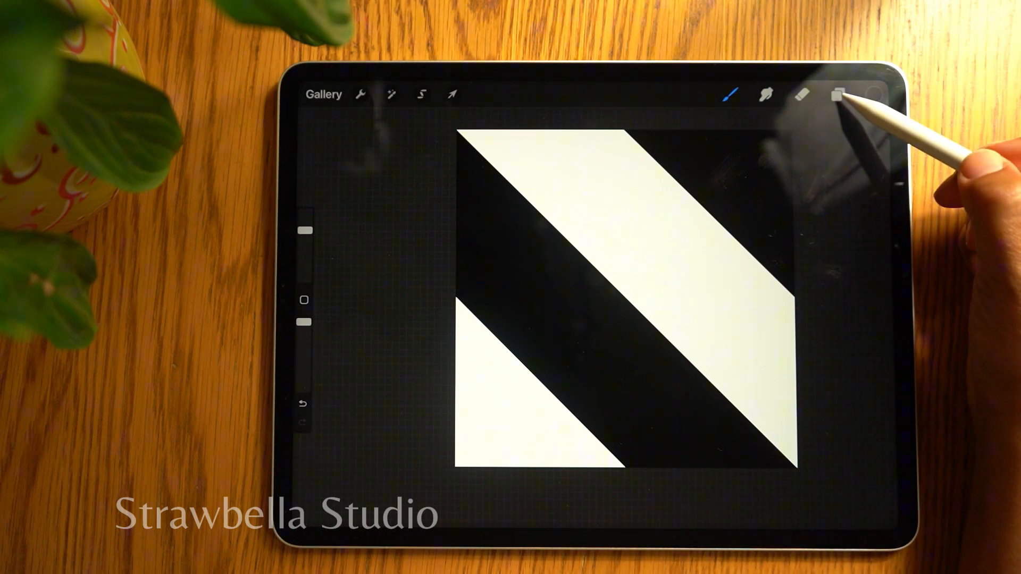
# Lower the top diagonal copy to about 50% opacity, merge the pair into crisscross gingham and hide it
pyautogui.click(839, 95)
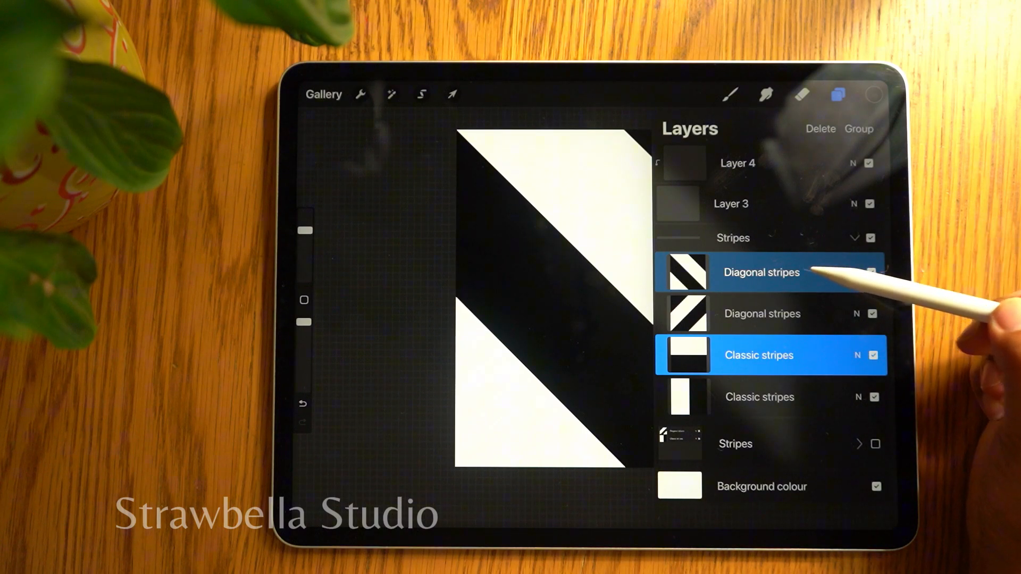
pyautogui.click(761, 272)
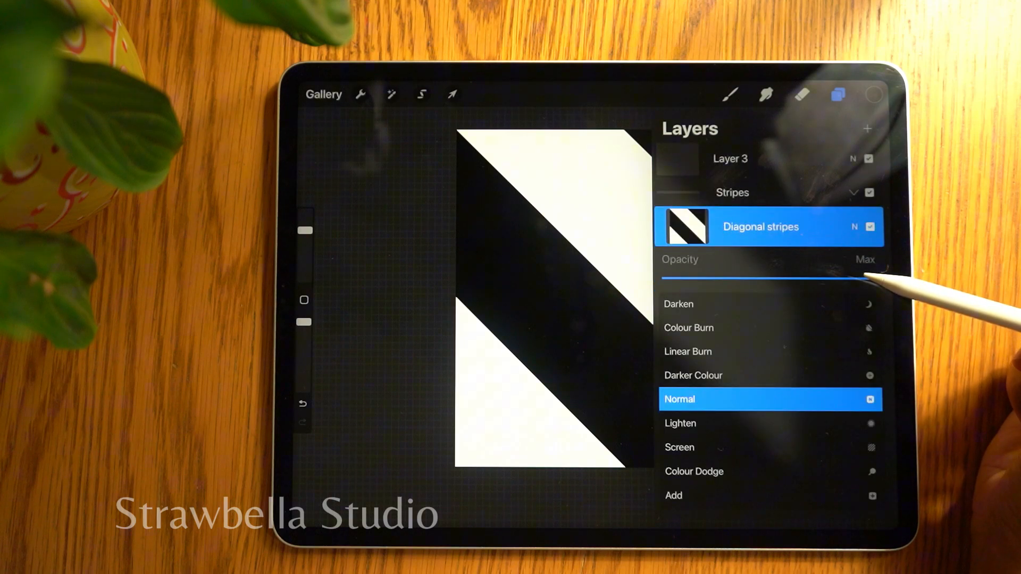
pyautogui.moveTo(866, 280); pyautogui.dragTo(875, 279)
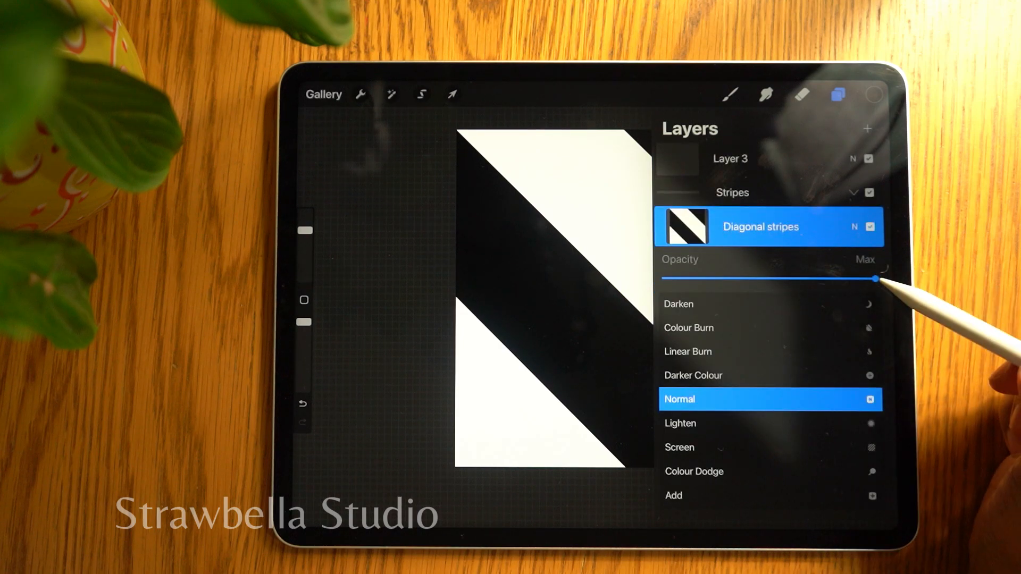
pyautogui.moveTo(875, 280); pyautogui.dragTo(791, 279)
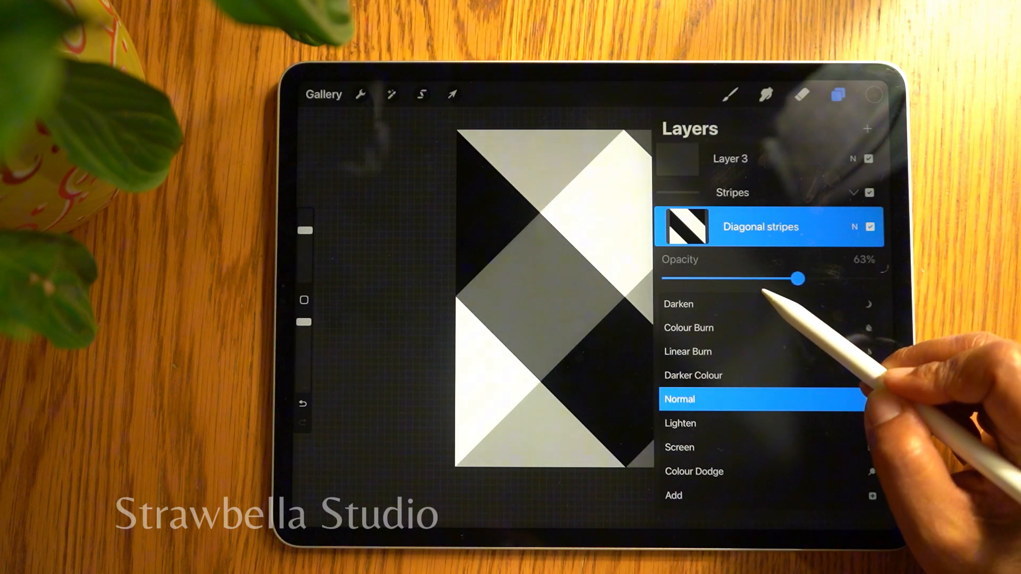
pyautogui.moveTo(799, 279); pyautogui.dragTo(781, 278)
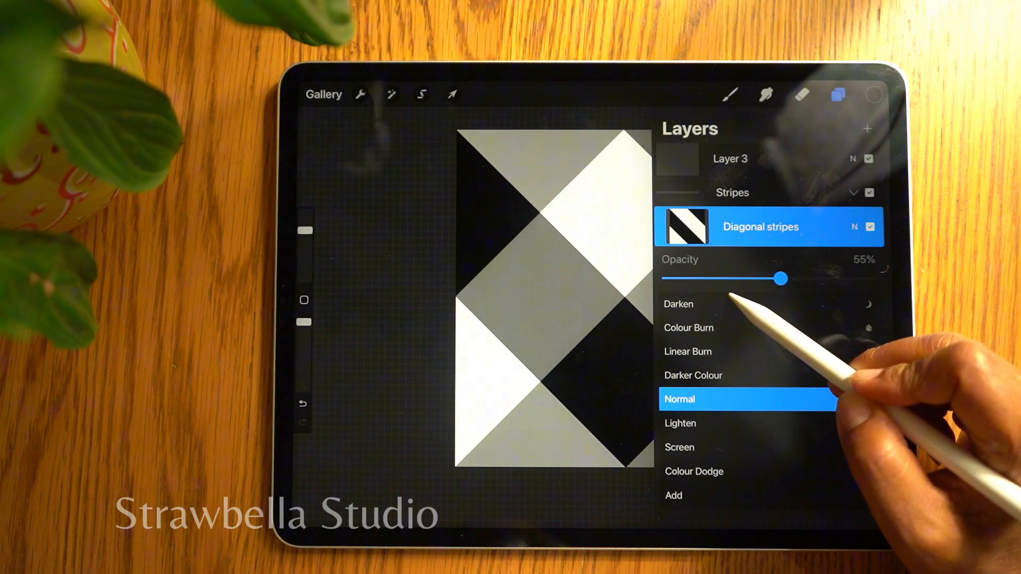
pyautogui.moveTo(781, 277); pyautogui.dragTo(772, 278)
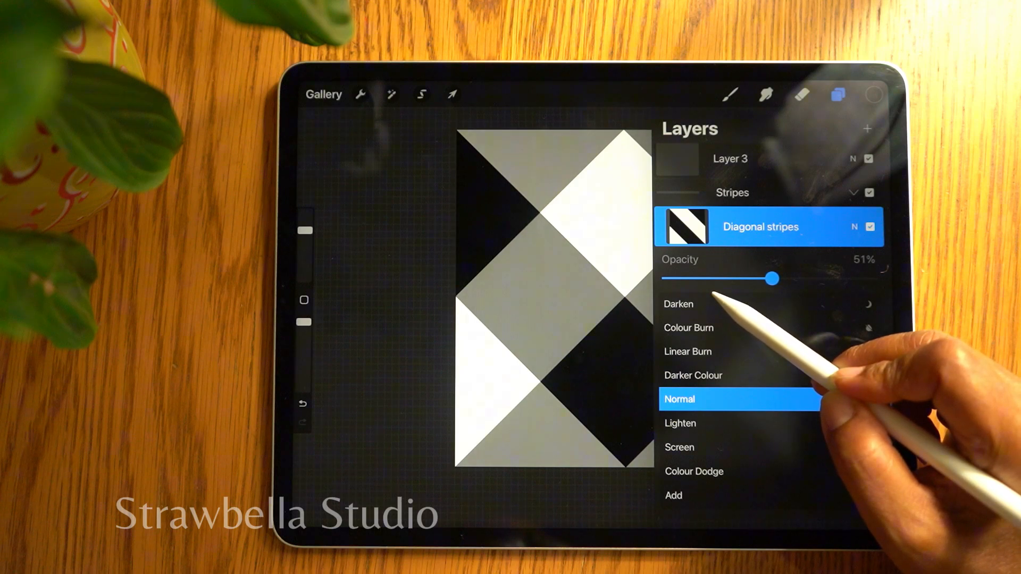
pyautogui.moveTo(773, 279); pyautogui.dragTo(761, 279)
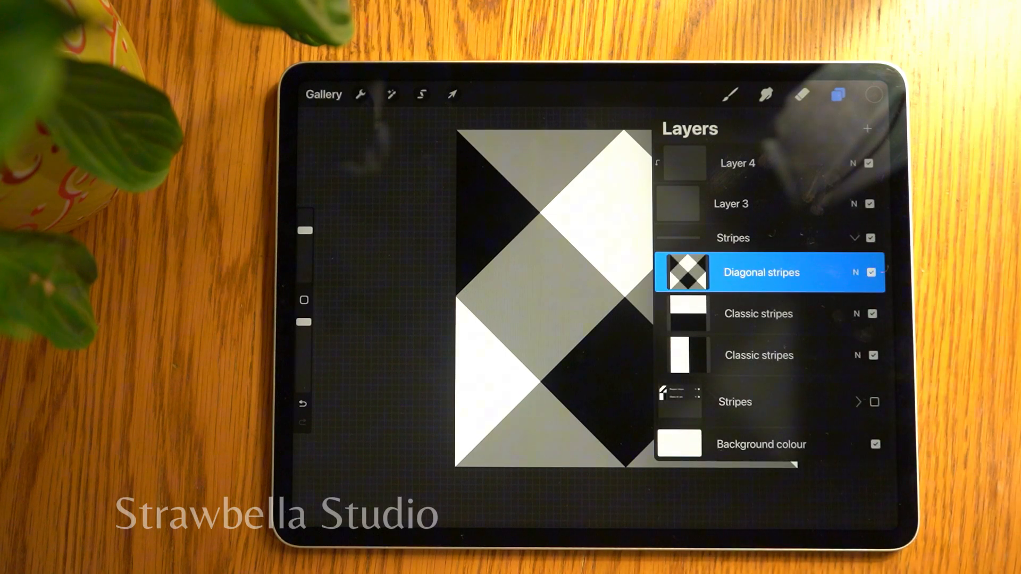
pyautogui.click(869, 272)
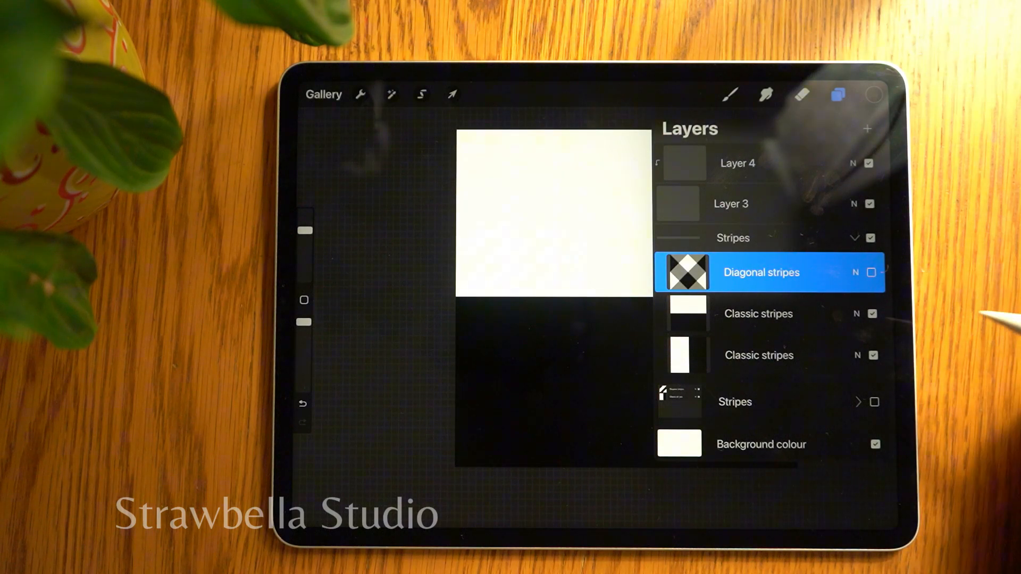
# Lower the top classic copy to about half opacity for the classic gingham merge
pyautogui.click(757, 313)
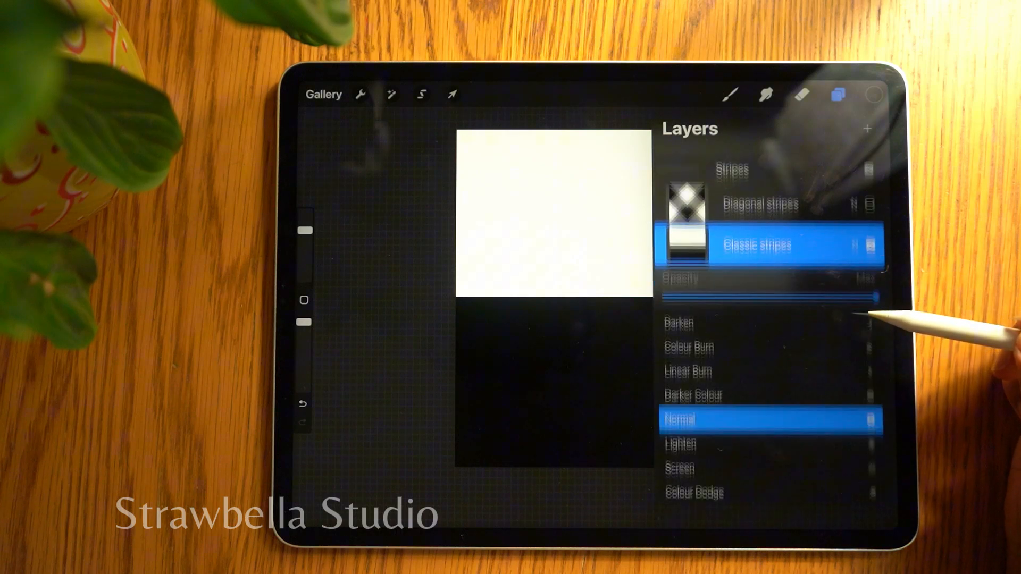
pyautogui.moveTo(883, 297); pyautogui.dragTo(872, 278)
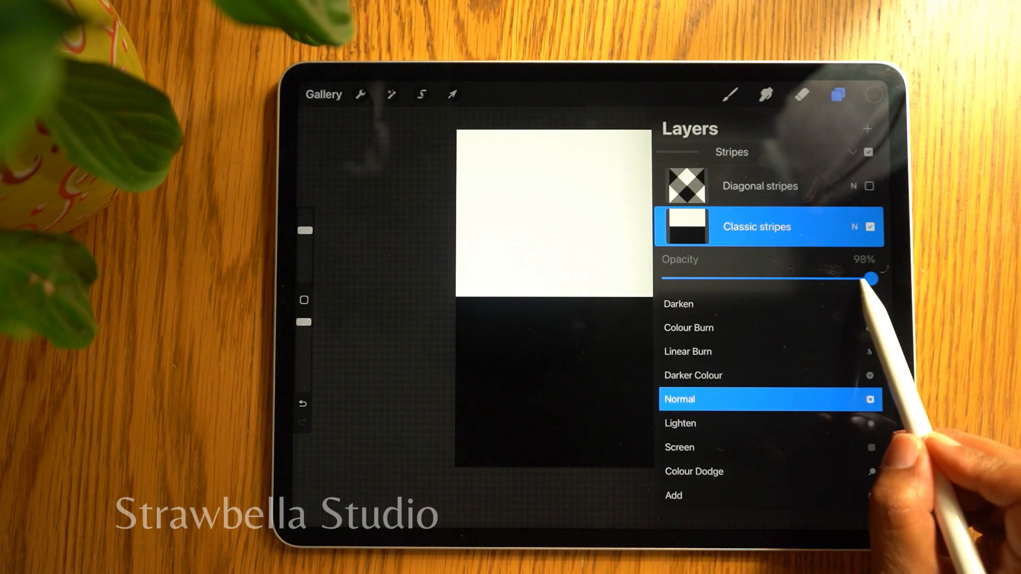
pyautogui.moveTo(875, 279); pyautogui.dragTo(773, 278)
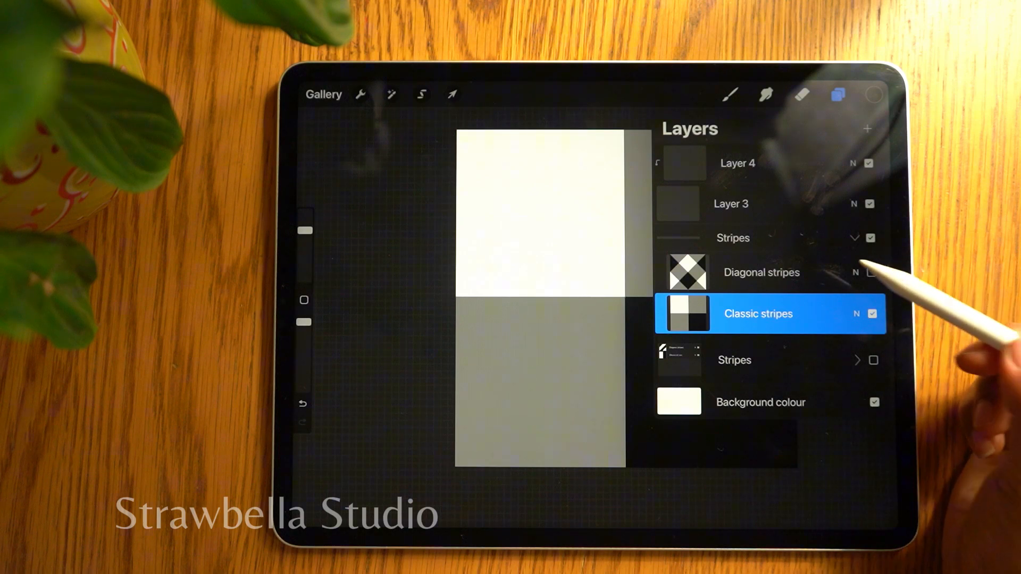
# Rename the merged layers 'Gingham cross cross' and 'Gingham classic', then copy the Gingham classic tile
pyautogui.click(757, 312)
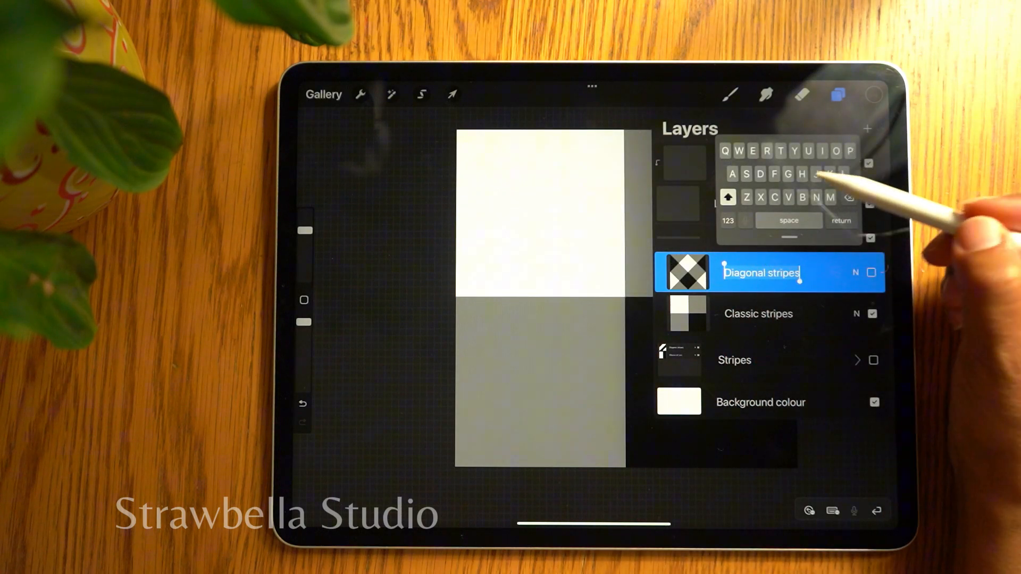
pyautogui.write('Gingham cross cross')
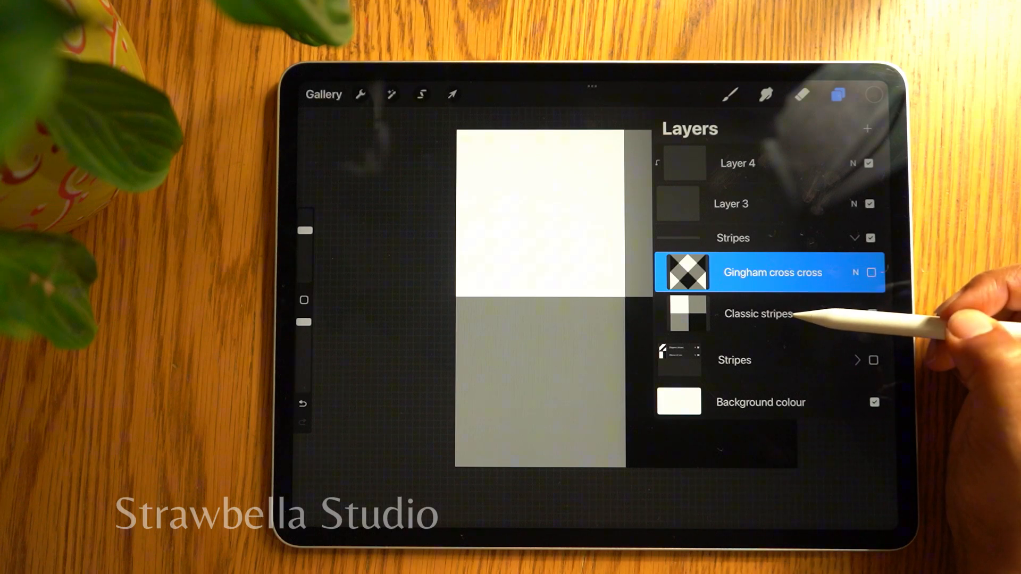
pyautogui.click(756, 312)
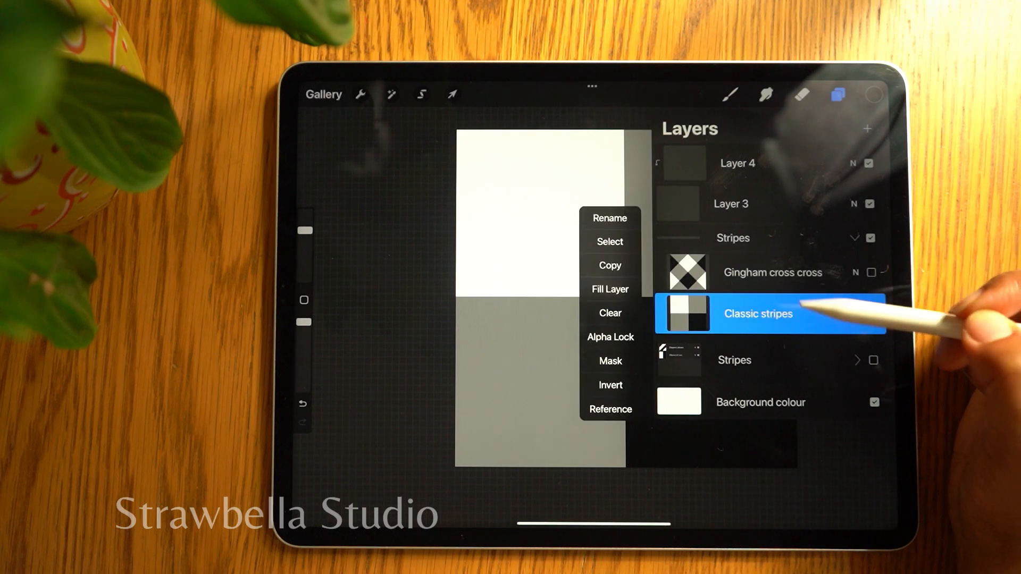
pyautogui.click(609, 217)
pyautogui.write('Gingham classic')
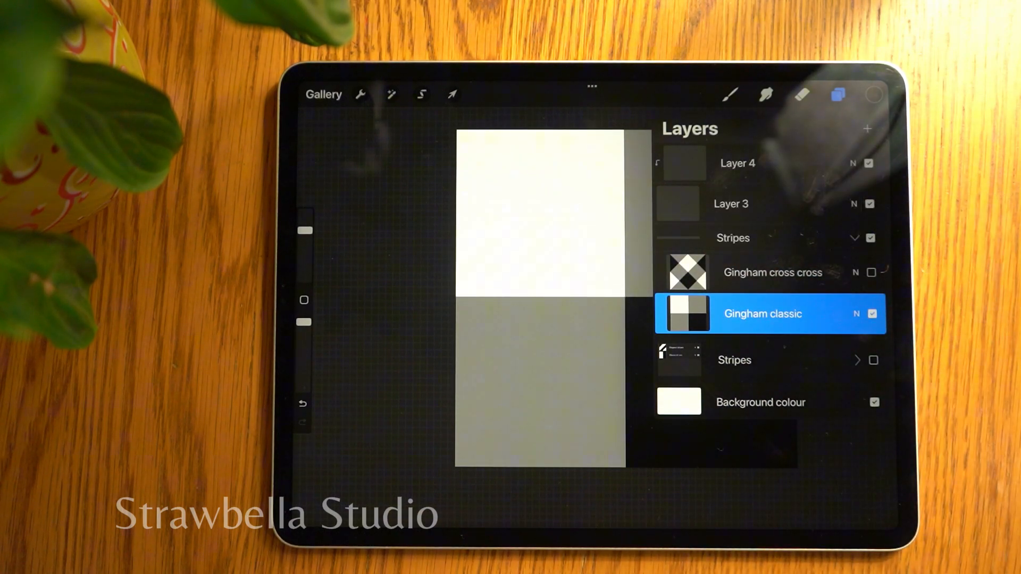
pyautogui.click(763, 313)
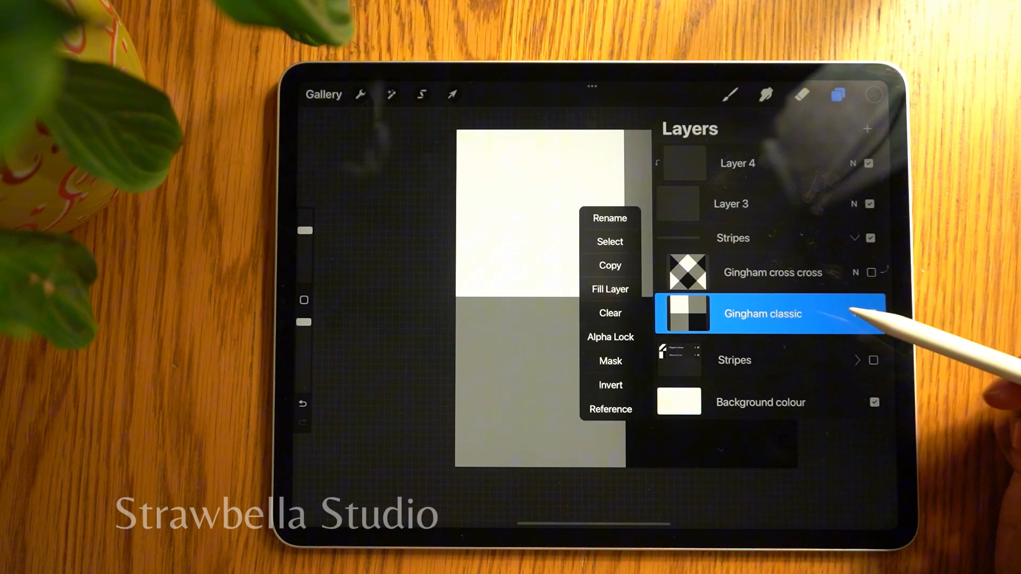
pyautogui.click(610, 265)
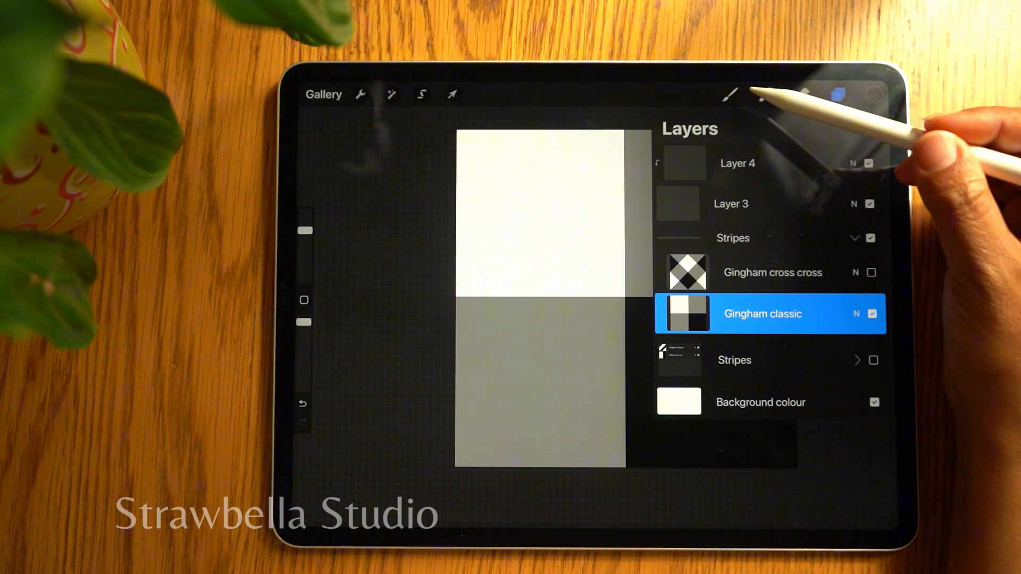
# Import the Gingham classic tile as the brush grain at about 8% scale and confirm
pyautogui.click(730, 95)
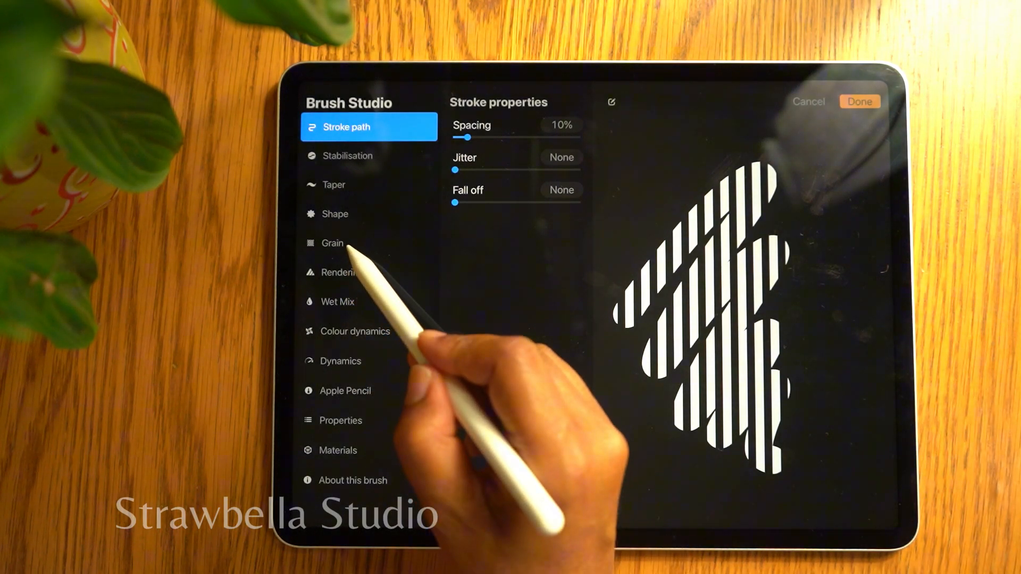
pyautogui.click(333, 242)
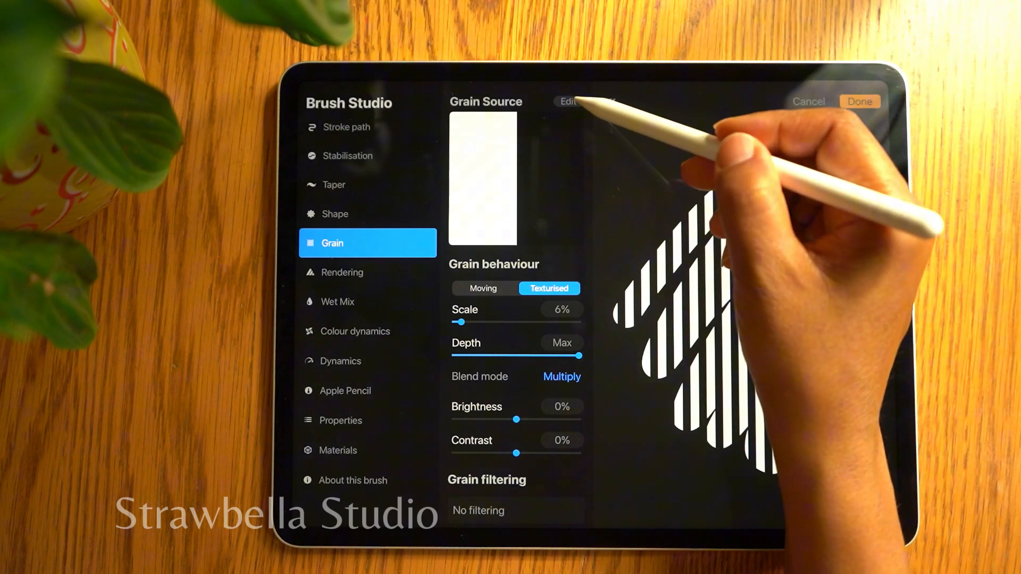
pyautogui.click(567, 102)
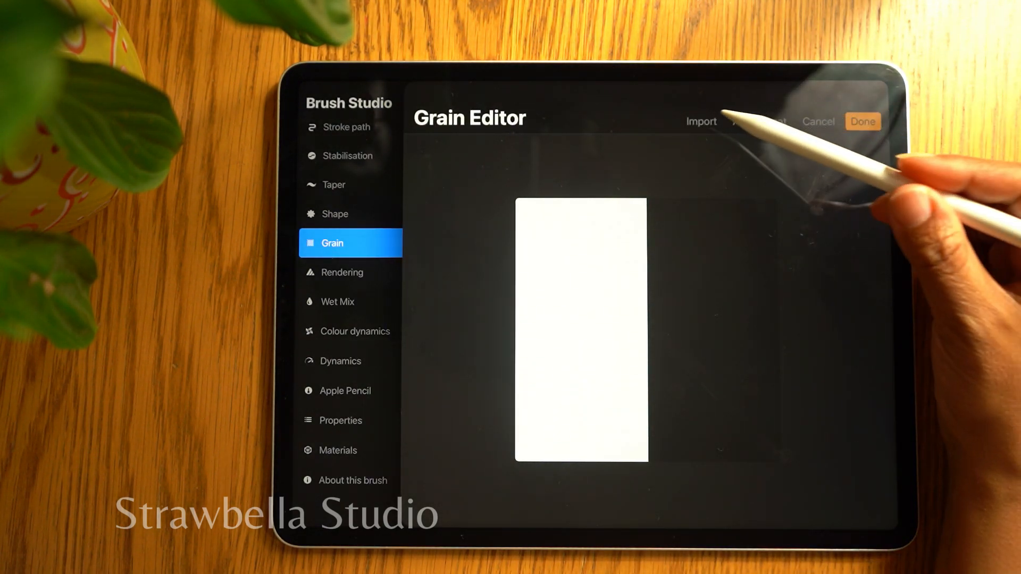
pyautogui.click(701, 121)
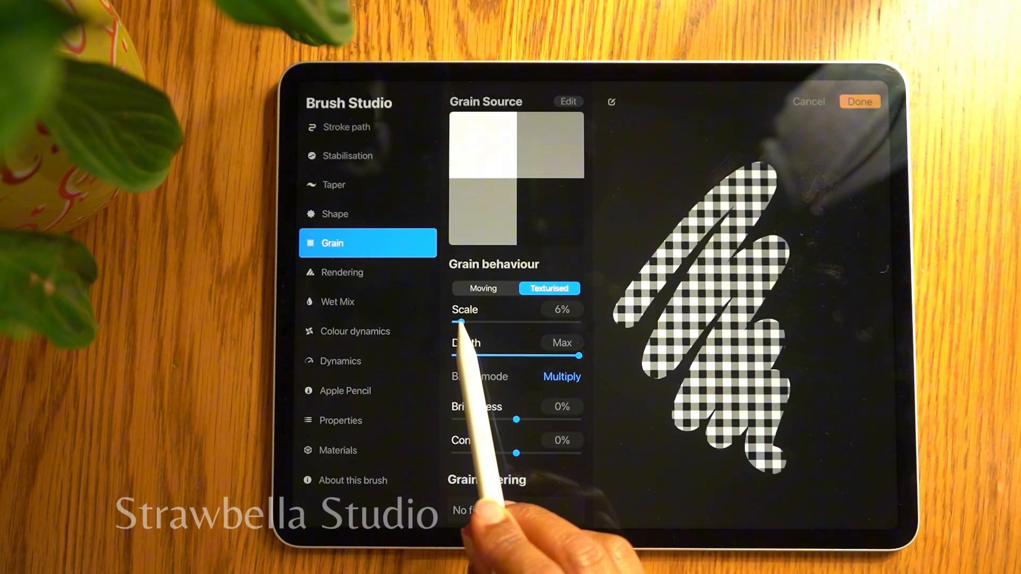
pyautogui.moveTo(461, 321); pyautogui.dragTo(473, 321)
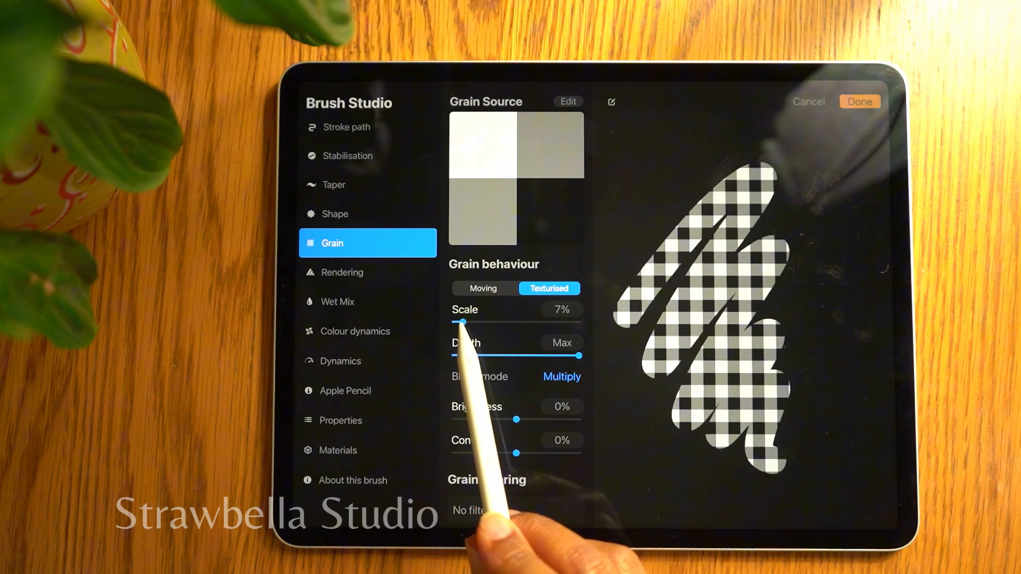
pyautogui.moveTo(460, 321); pyautogui.dragTo(468, 321)
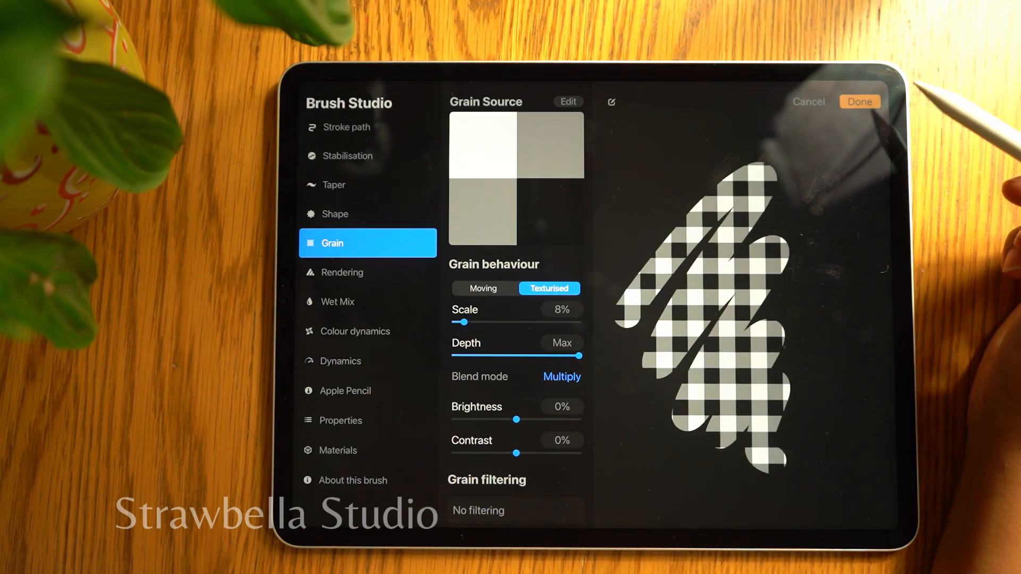
pyautogui.click(859, 102)
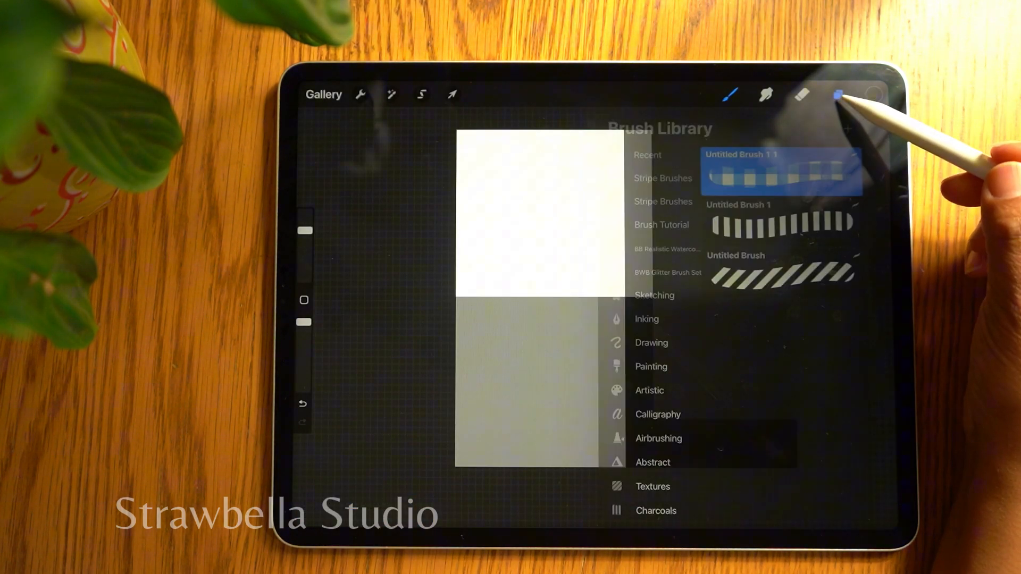
# Make the Gingham cross cross layer active and copy its tile
pyautogui.click(837, 95)
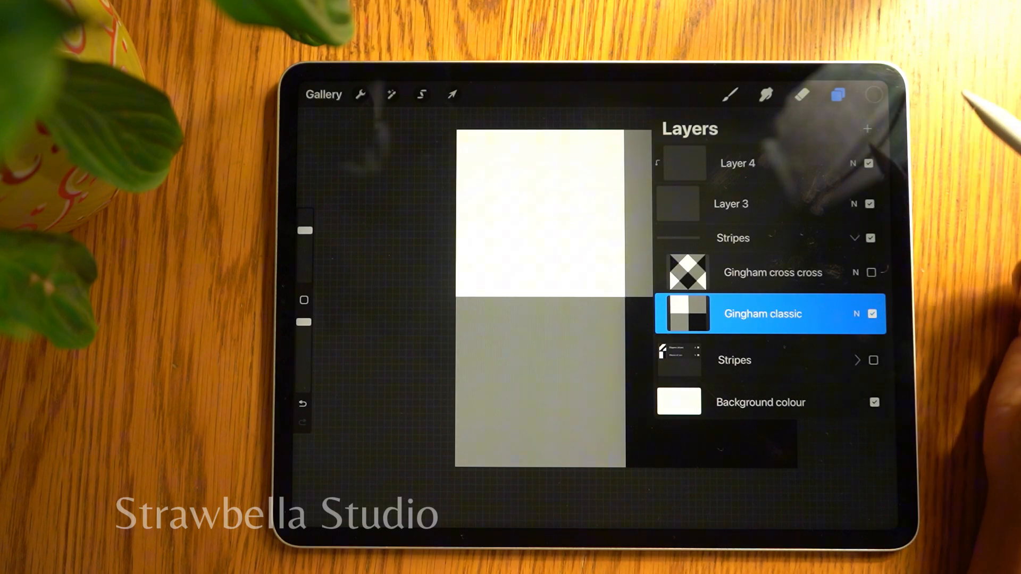
pyautogui.click(772, 273)
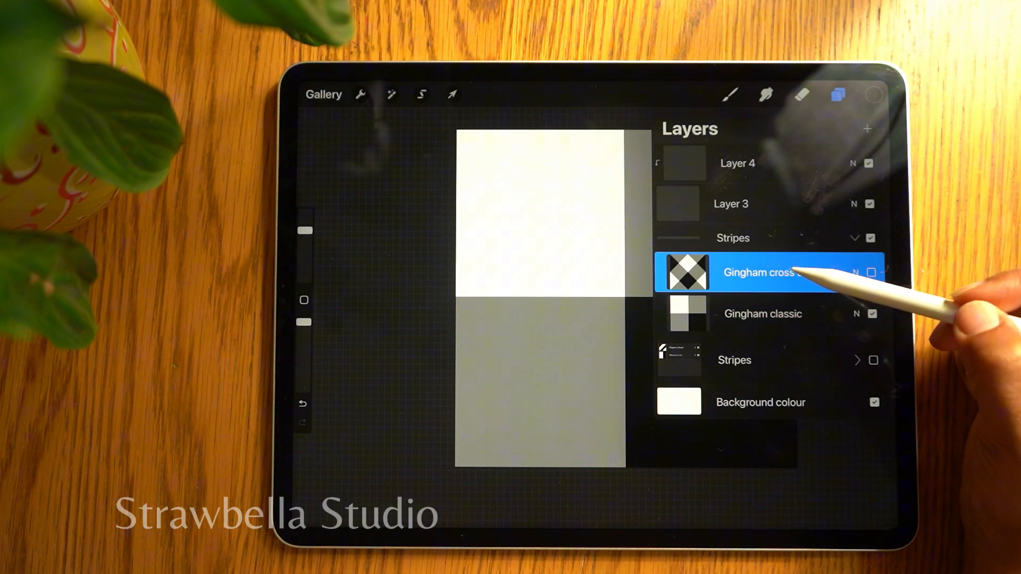
pyautogui.click(768, 272)
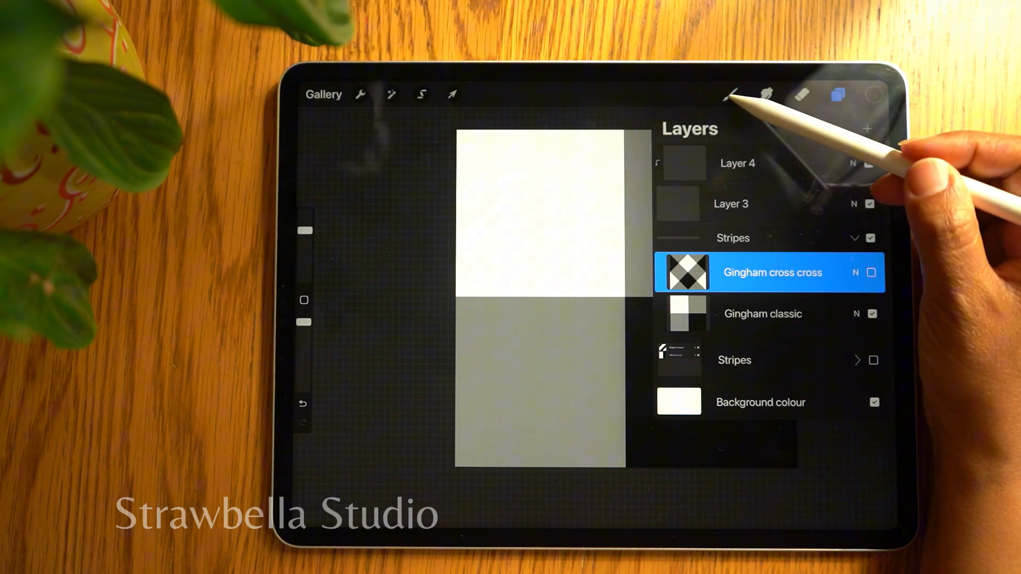
# Import the Gingham cross cross tile as the brush grain at about 9% scale and confirm
pyautogui.click(729, 95)
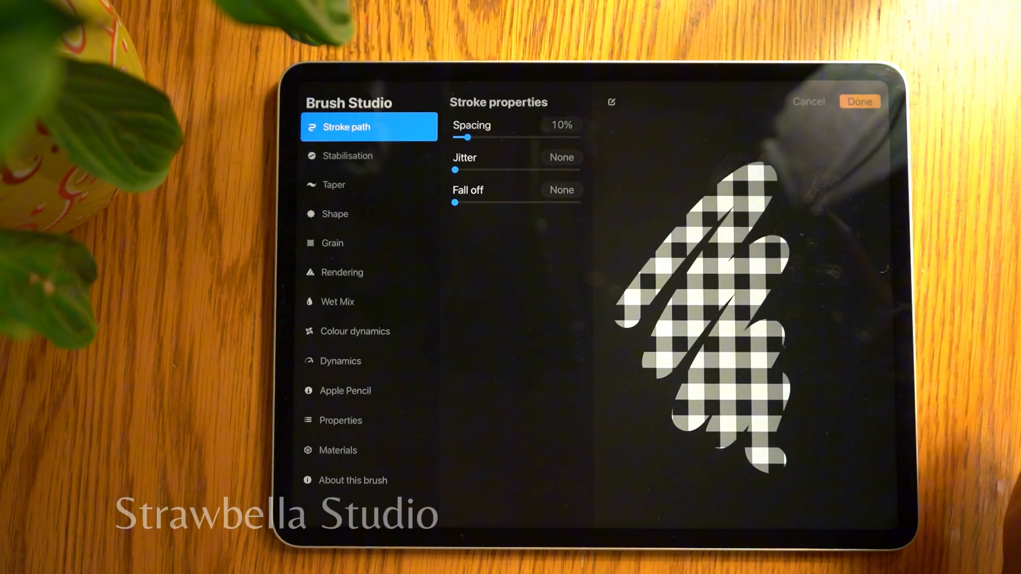
pyautogui.click(332, 242)
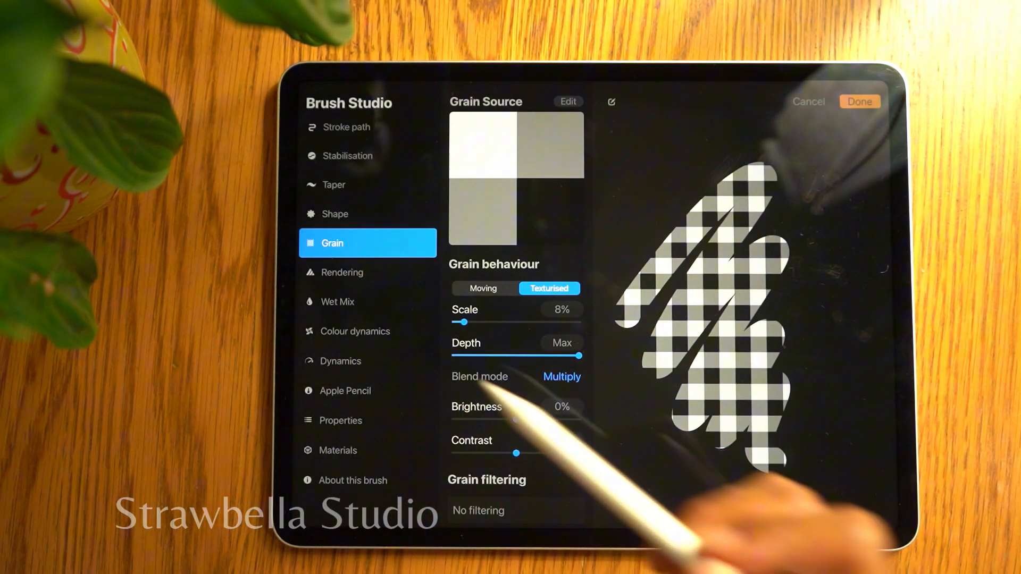
pyautogui.click(566, 102)
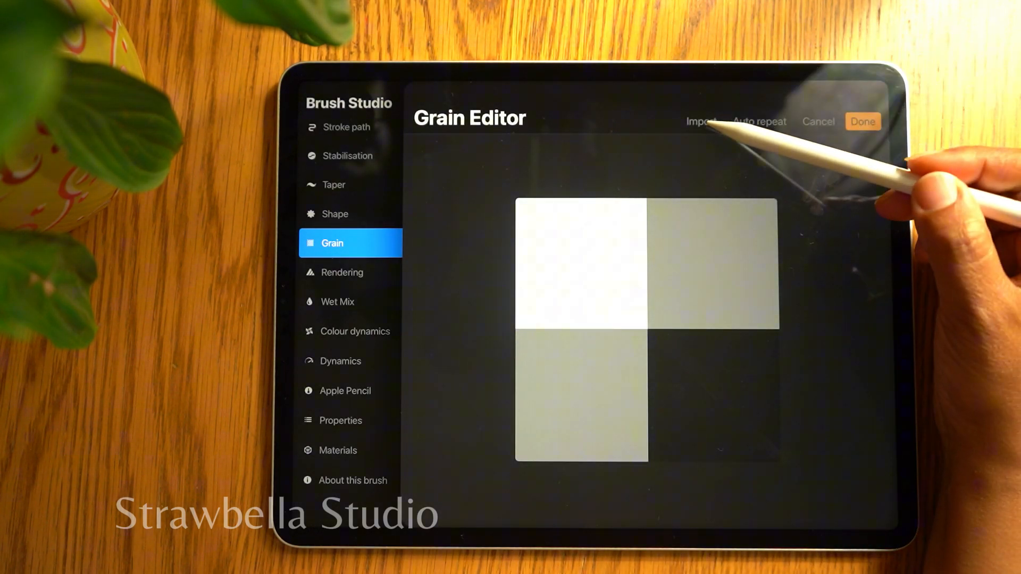
pyautogui.click(701, 121)
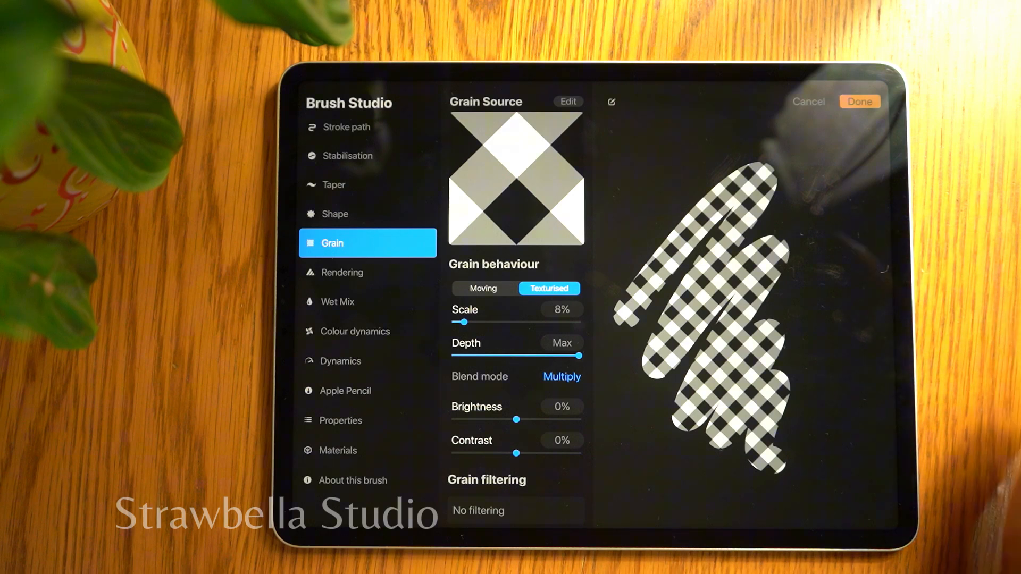
pyautogui.moveTo(463, 322); pyautogui.dragTo(461, 321)
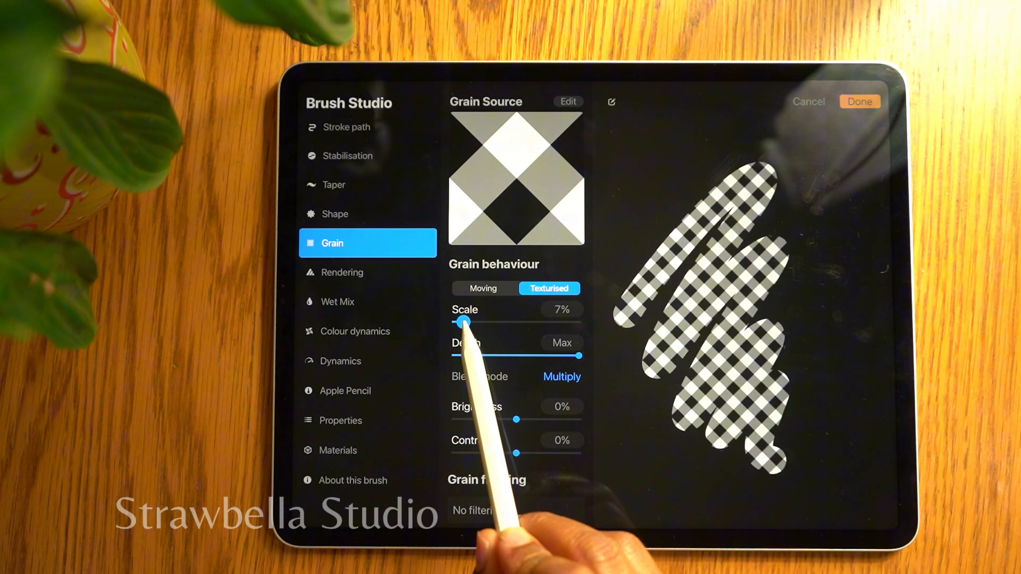
pyautogui.moveTo(463, 322); pyautogui.dragTo(475, 321)
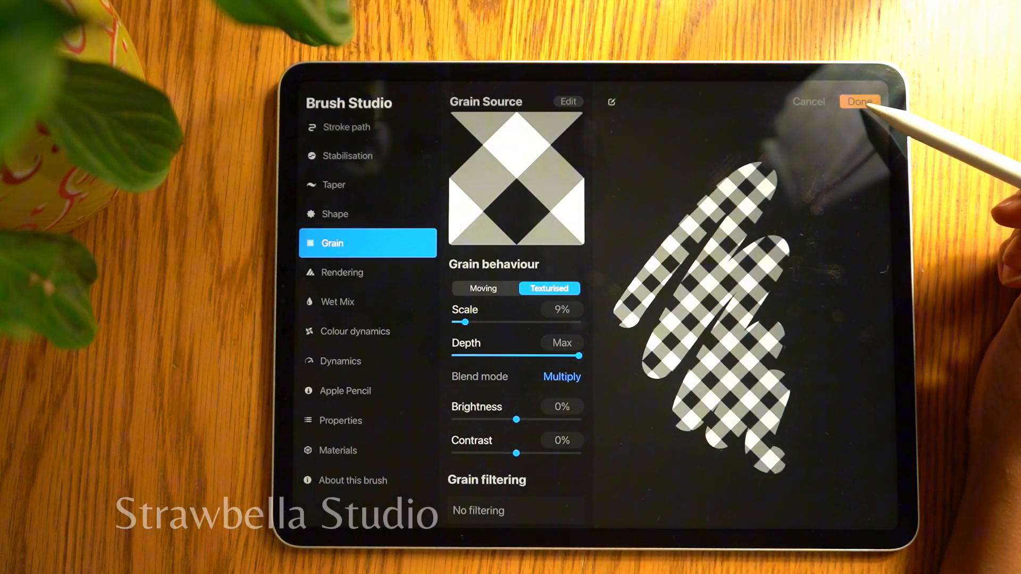
pyautogui.click(860, 102)
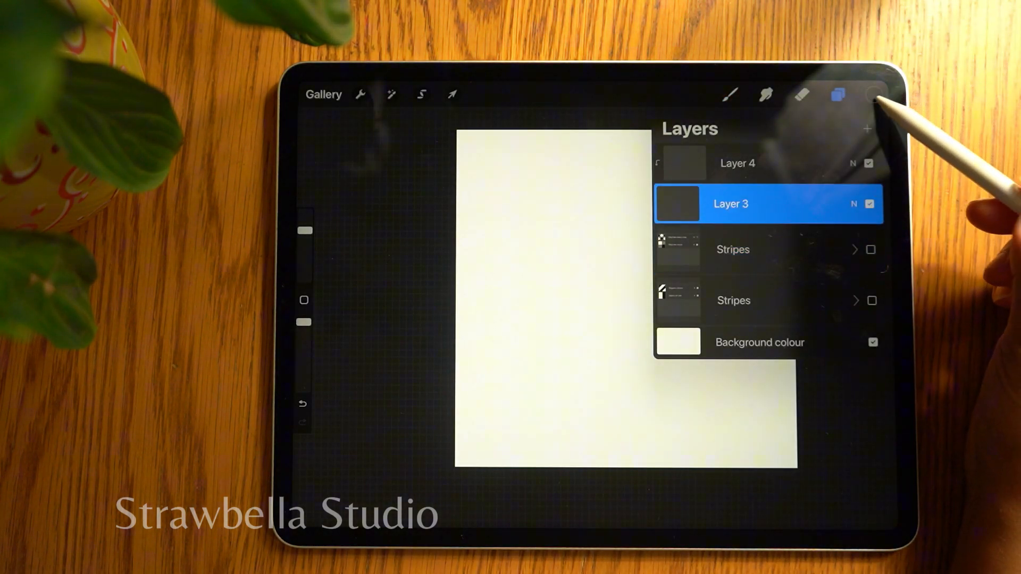
# ColorDrop Layer 4 with yellow, then orange and finally green over the pink gingham on Layer 3
pyautogui.click(874, 95)
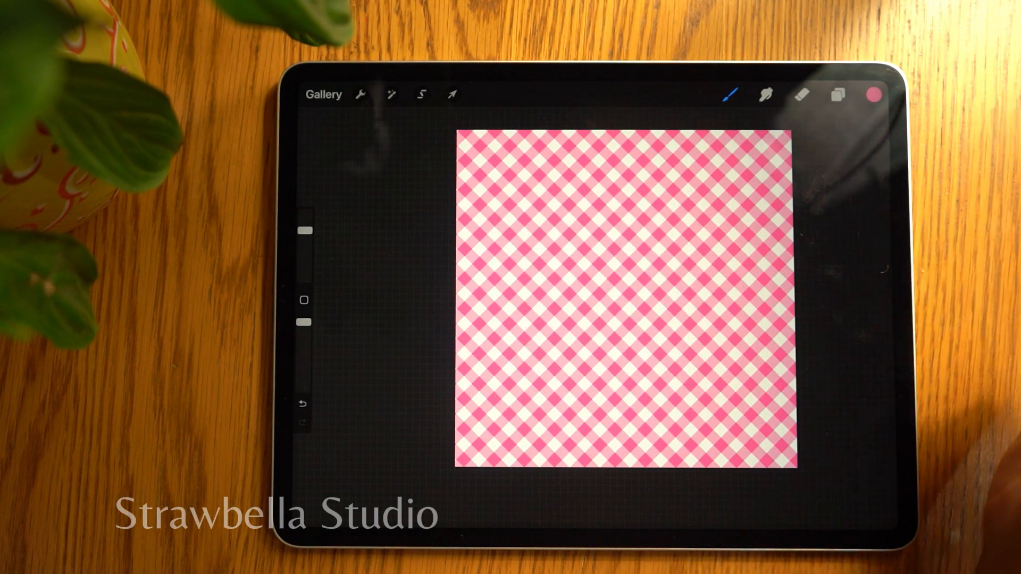
pyautogui.click(874, 95)
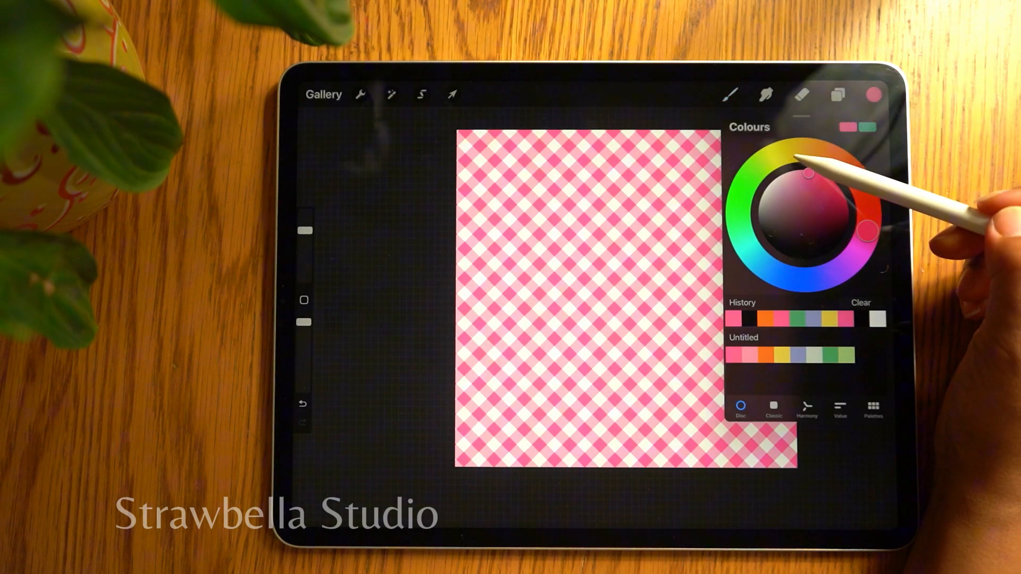
pyautogui.click(838, 95)
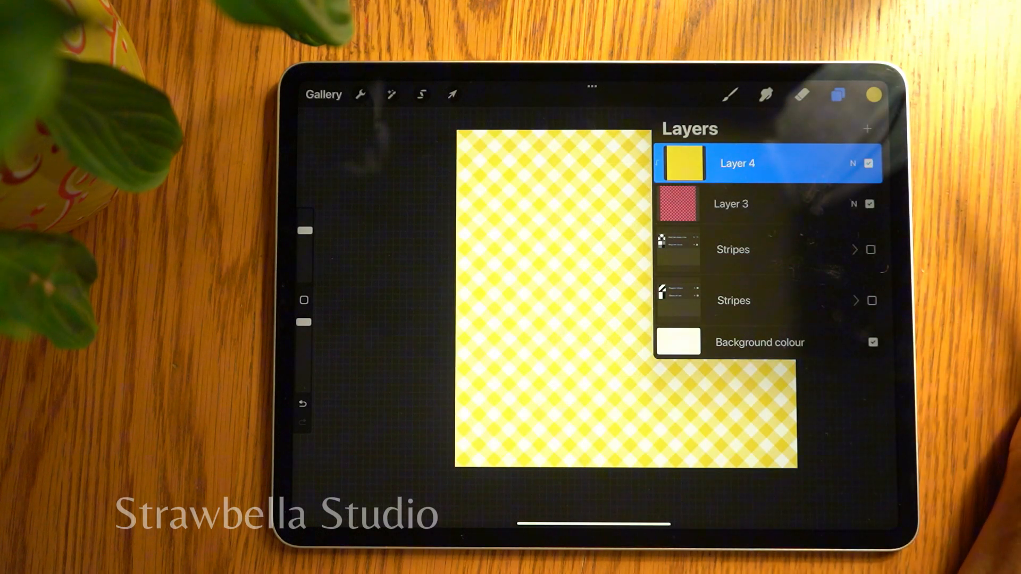
pyautogui.click(874, 94)
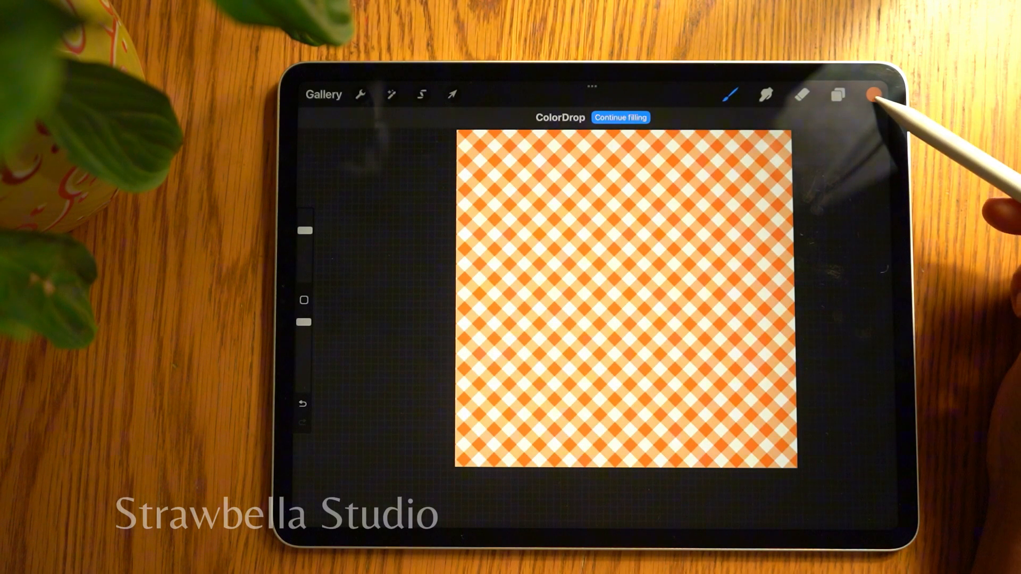
pyautogui.click(874, 95)
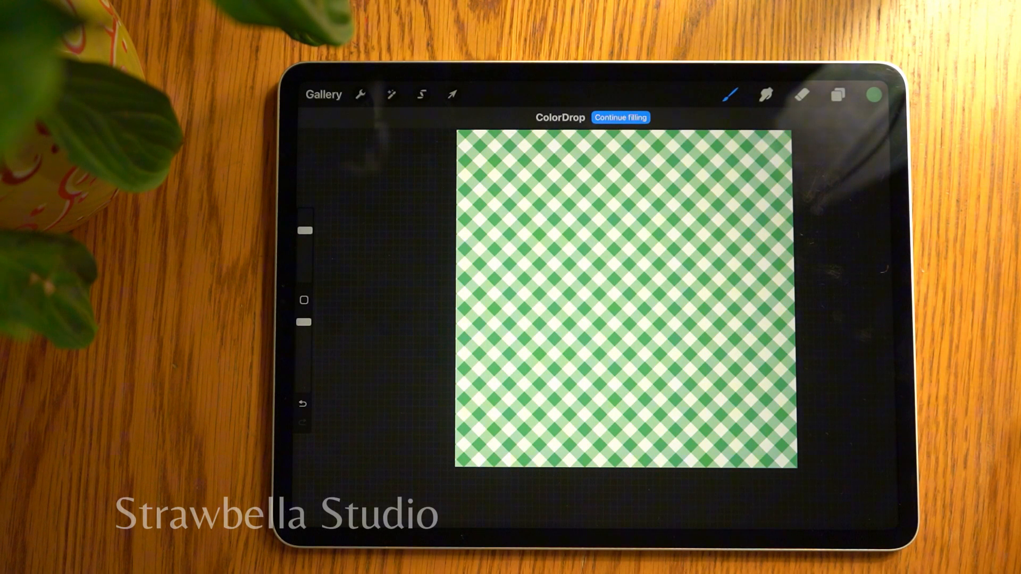
pyautogui.click(837, 95)
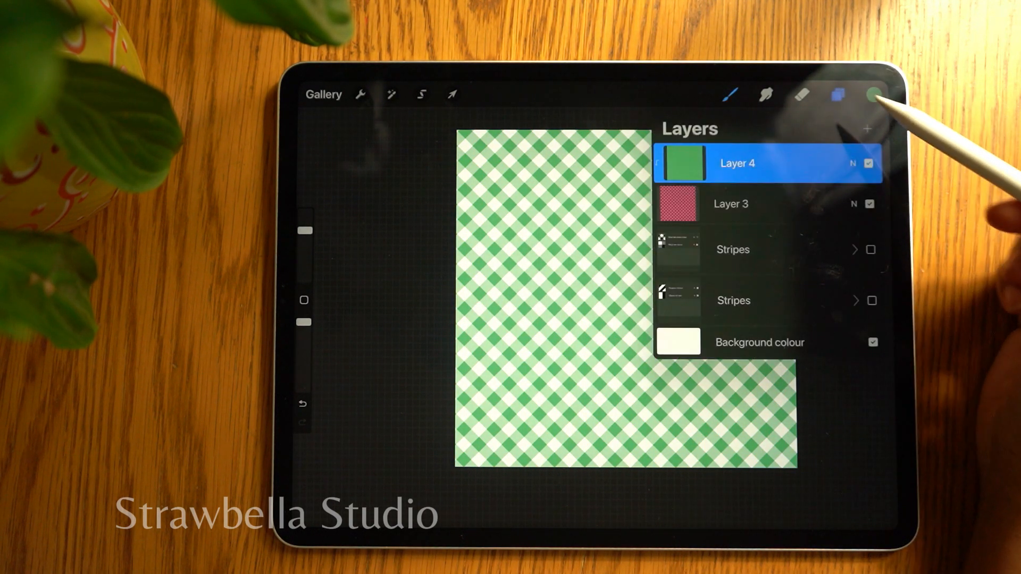
pyautogui.click(875, 95)
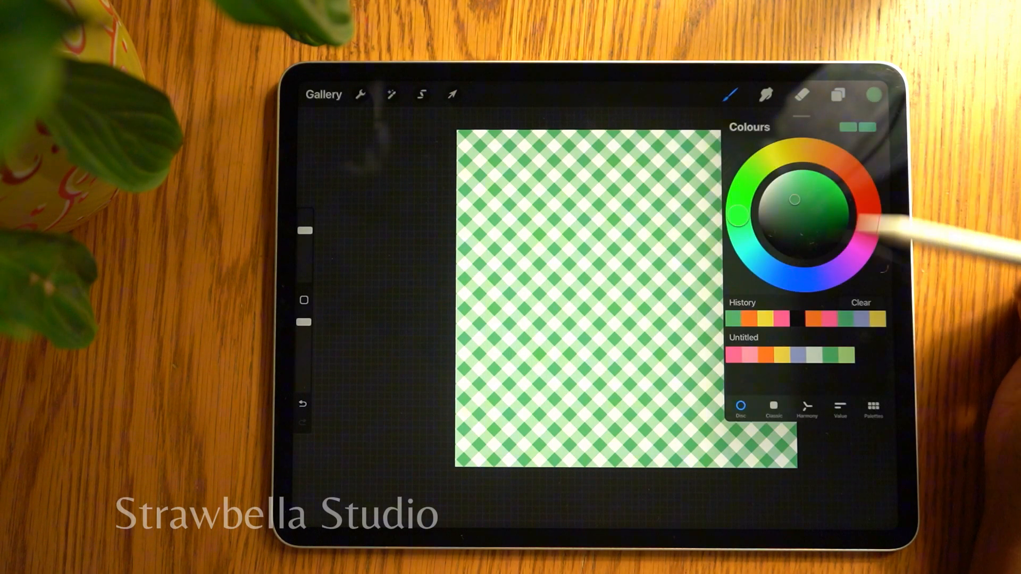